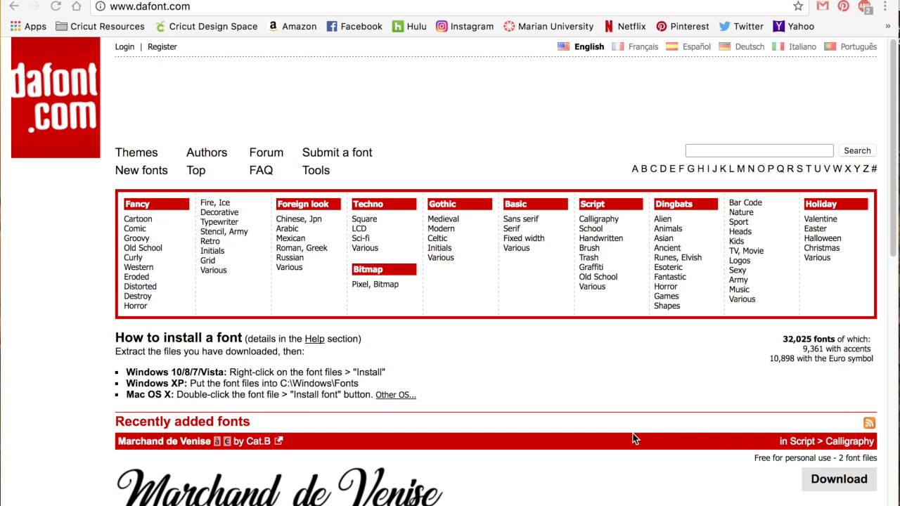
pyautogui.moveTo(146, 203)
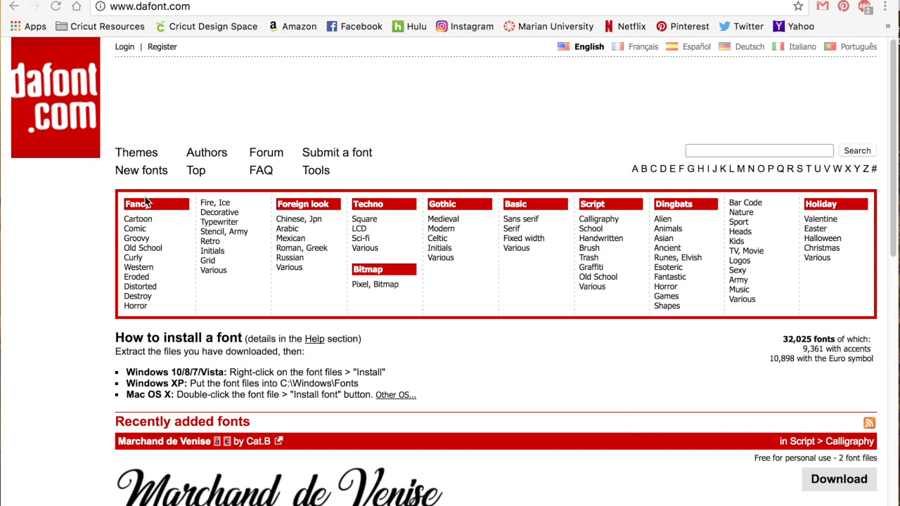
pyautogui.moveTo(119, 116)
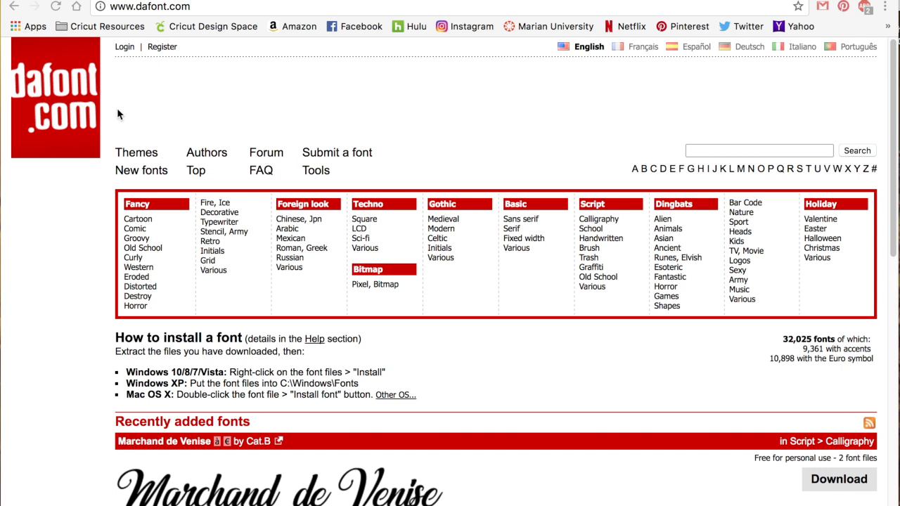
pyautogui.moveTo(602, 383)
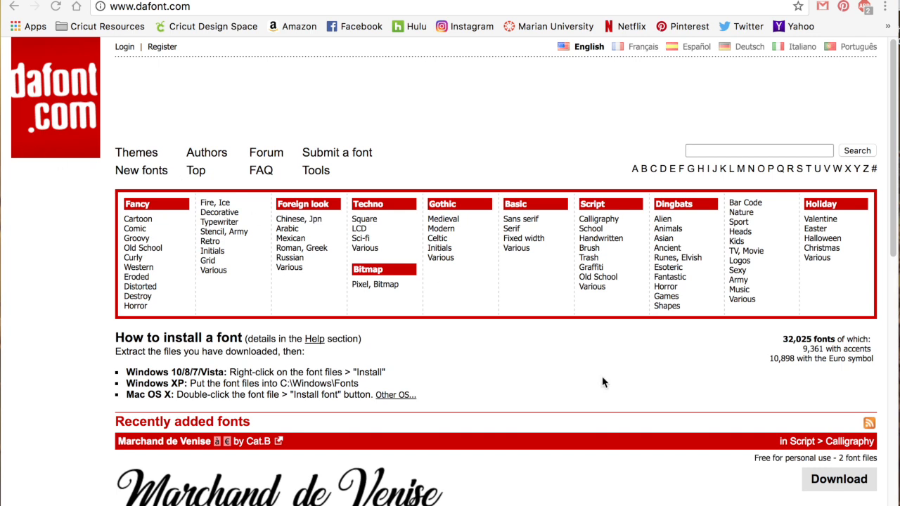
pyautogui.moveTo(607, 413)
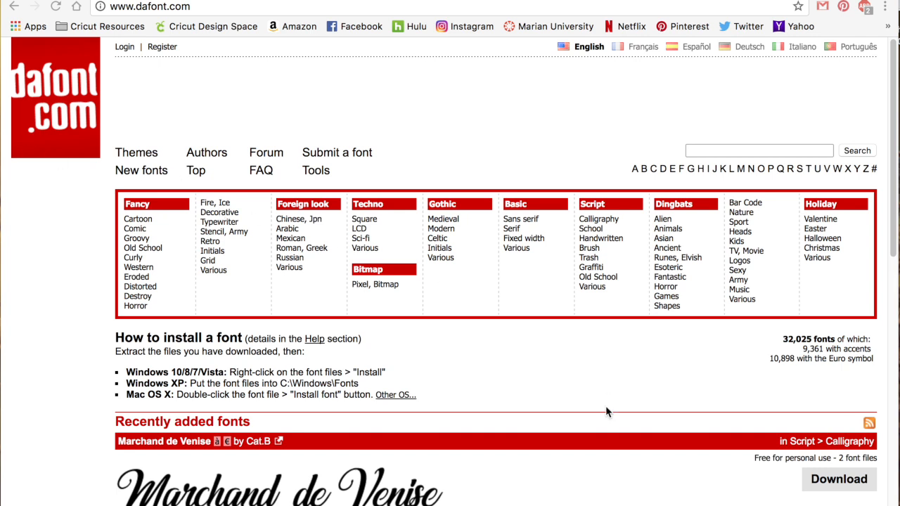
pyautogui.moveTo(758, 284)
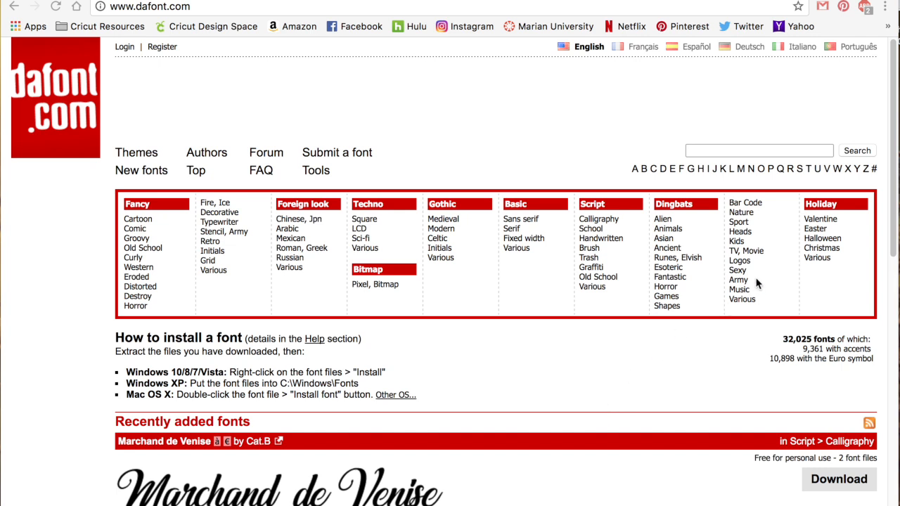
pyautogui.moveTo(658, 295)
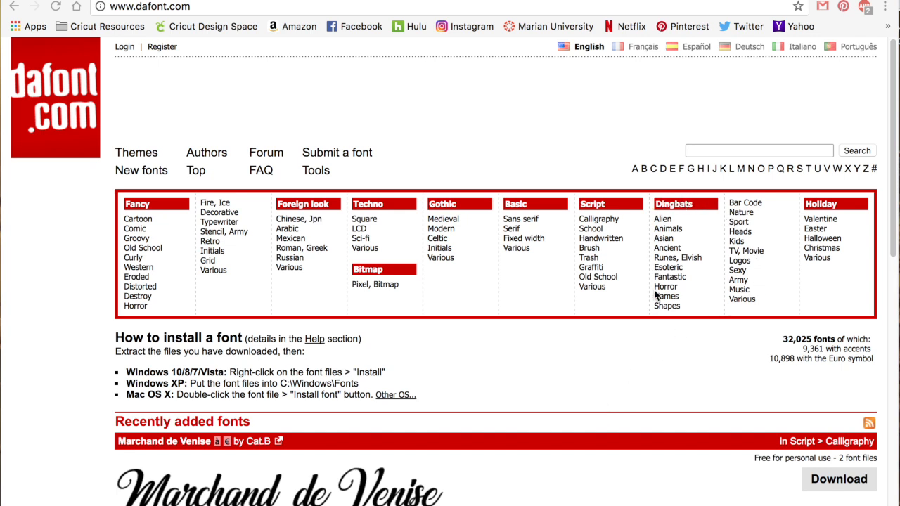
pyautogui.moveTo(782, 302)
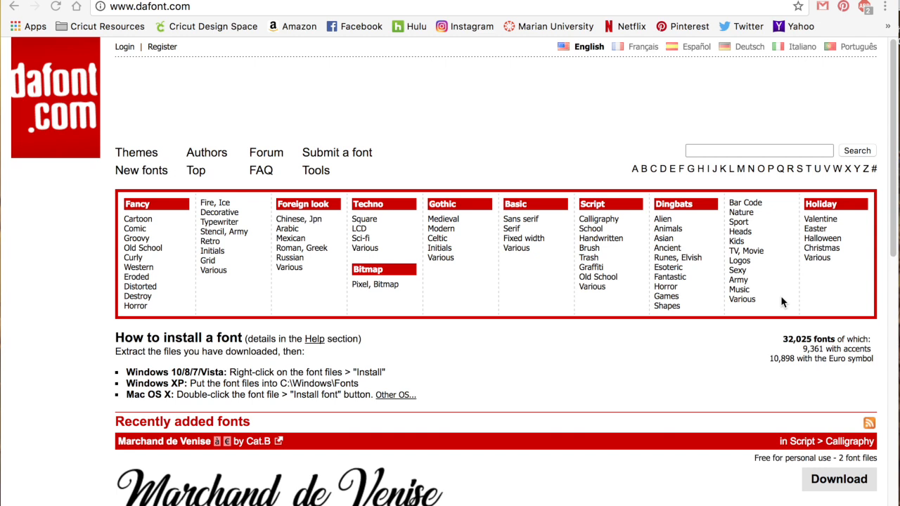
pyautogui.moveTo(717, 318)
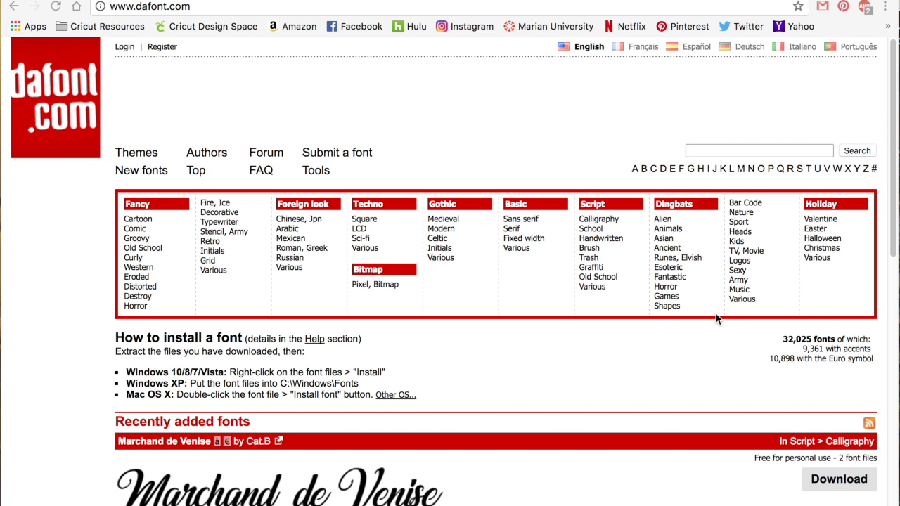
pyautogui.moveTo(720, 235)
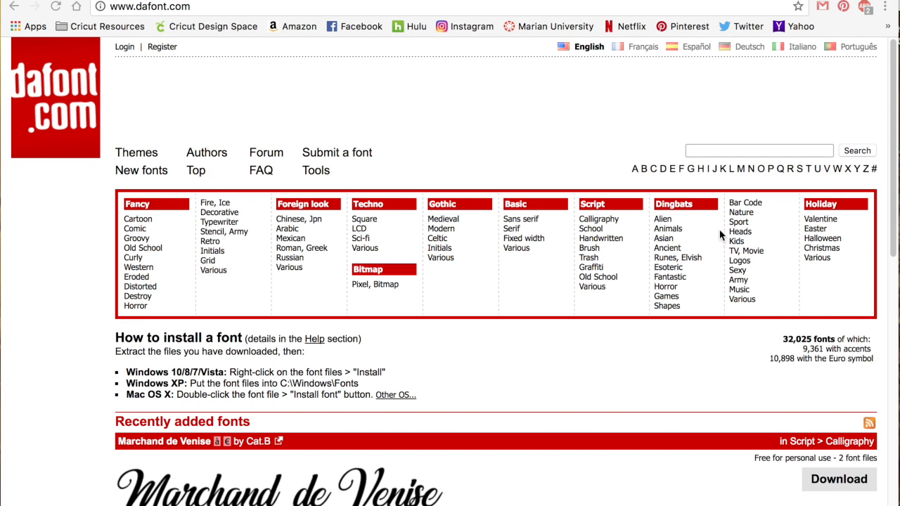
pyautogui.moveTo(659, 326)
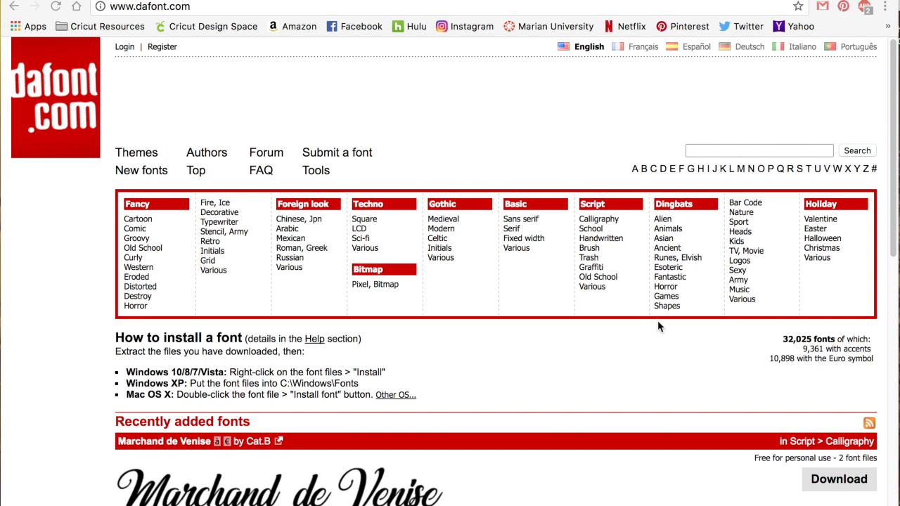
pyautogui.moveTo(782, 330)
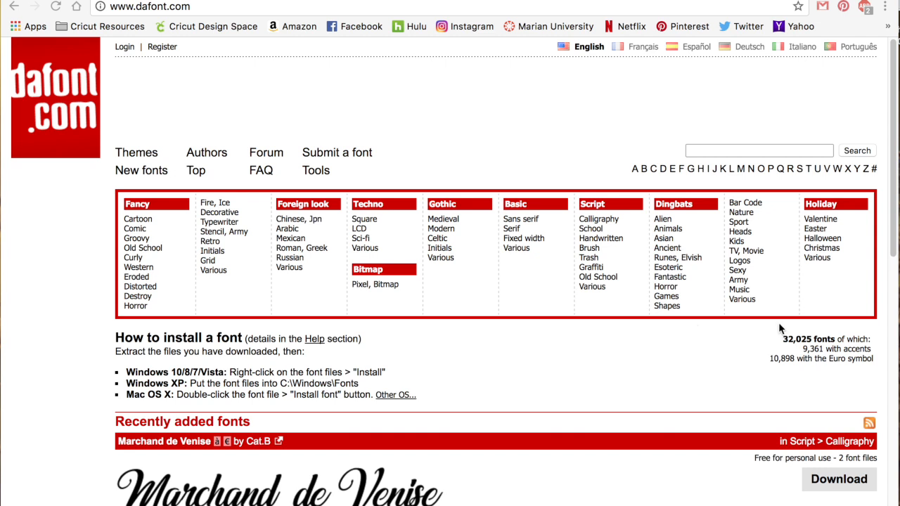
pyautogui.moveTo(718, 336)
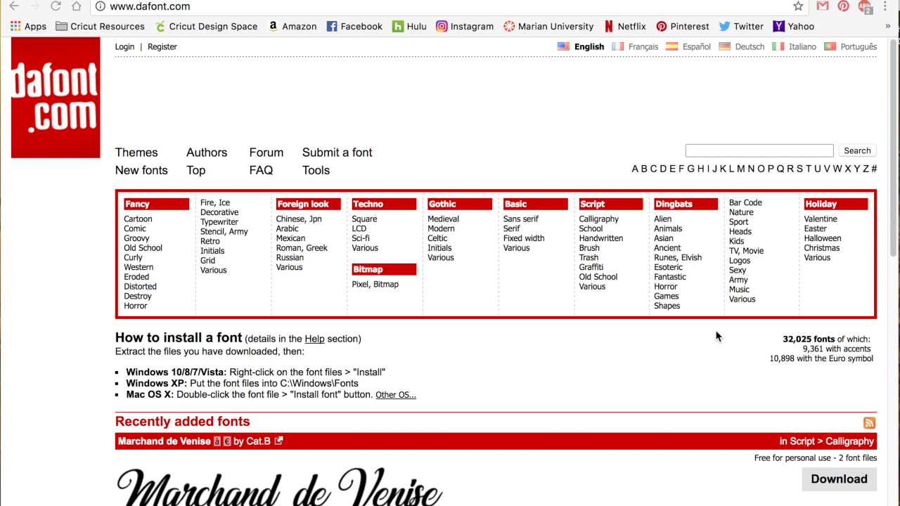
pyautogui.moveTo(683, 315)
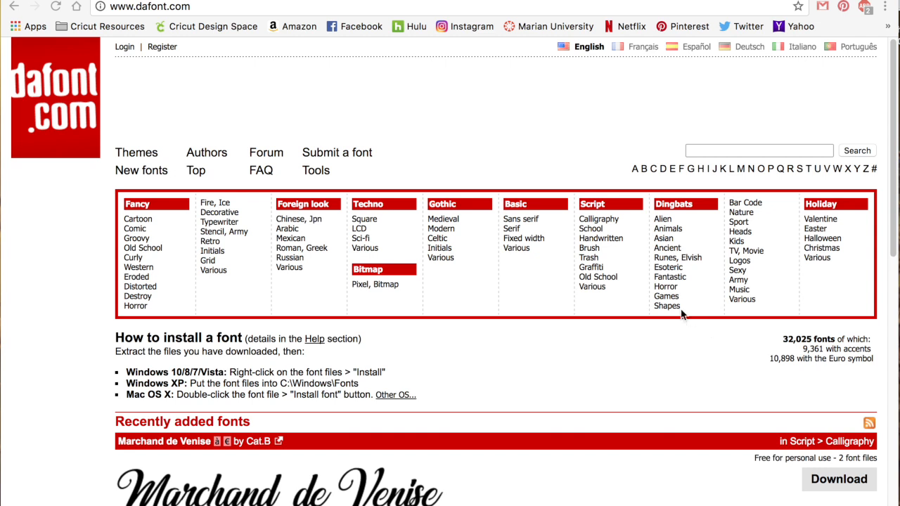
pyautogui.moveTo(677, 339)
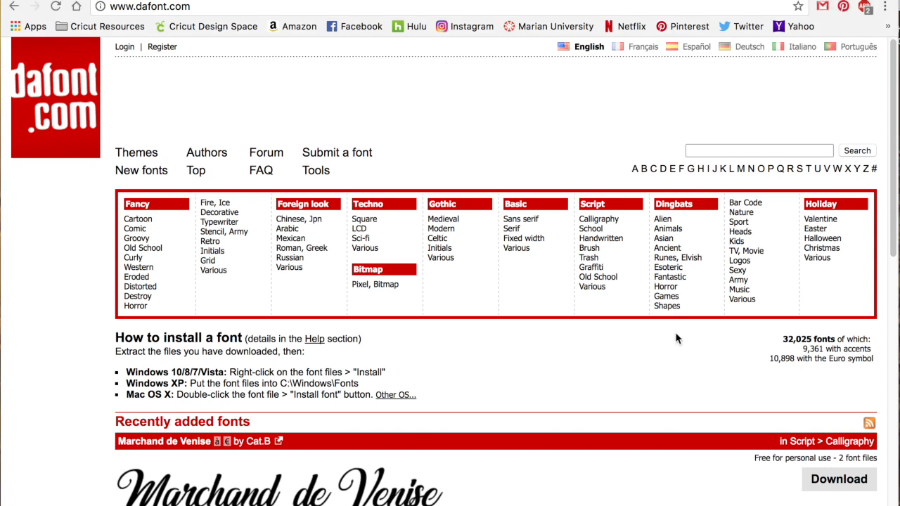
# - Show the Dingbats Shapes category and scroll to fonts like Alin Speech Bubbles and Nymphette
pyautogui.click(668, 306)
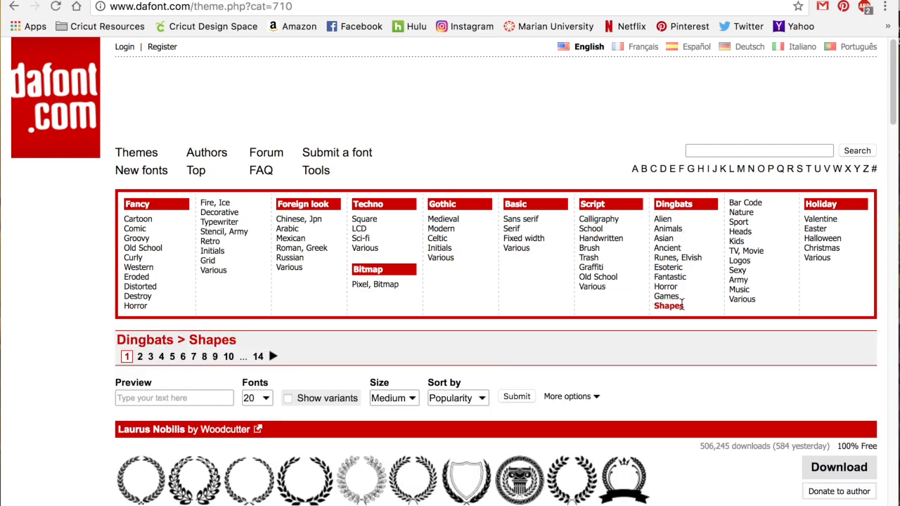
pyautogui.scroll(-3)
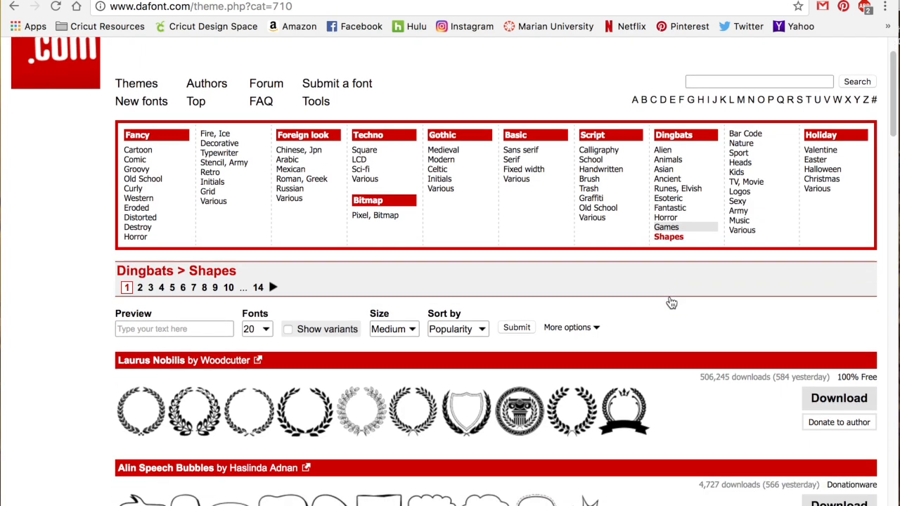
pyautogui.scroll(-3)
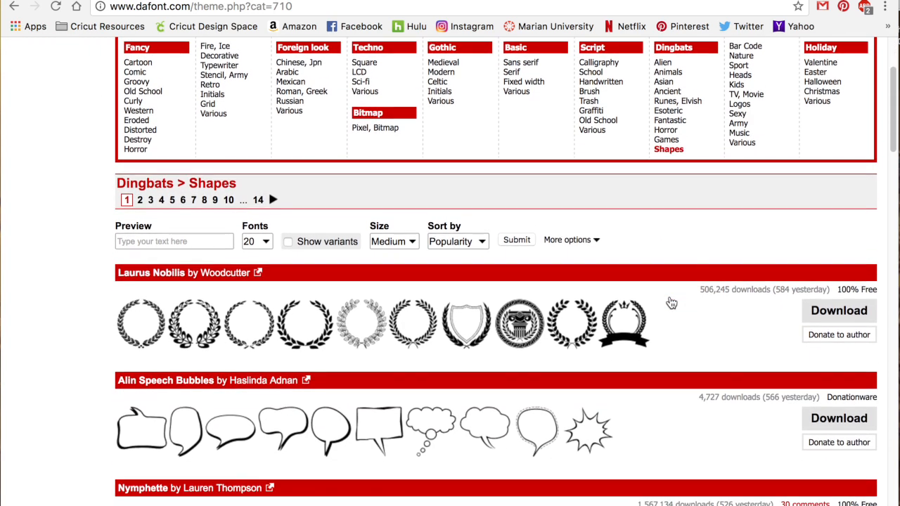
pyautogui.scroll(-3)
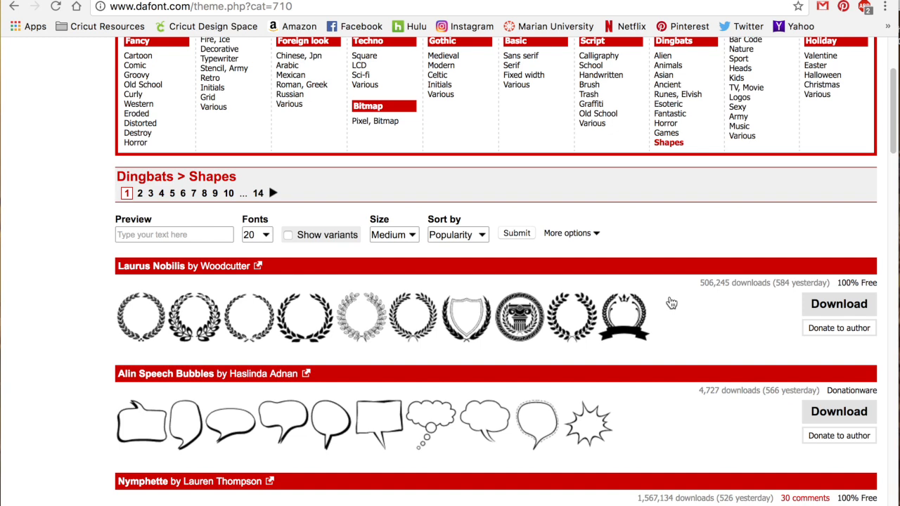
pyautogui.moveTo(731, 323)
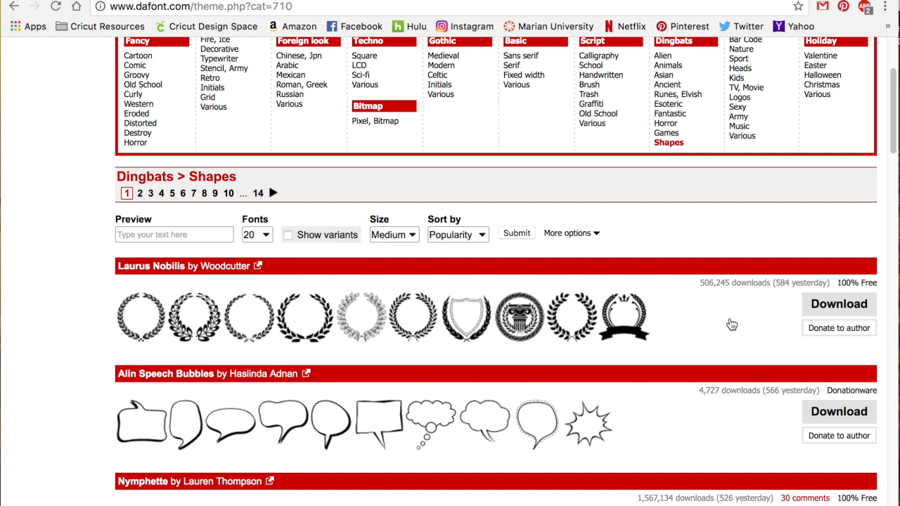
pyautogui.moveTo(124, 270)
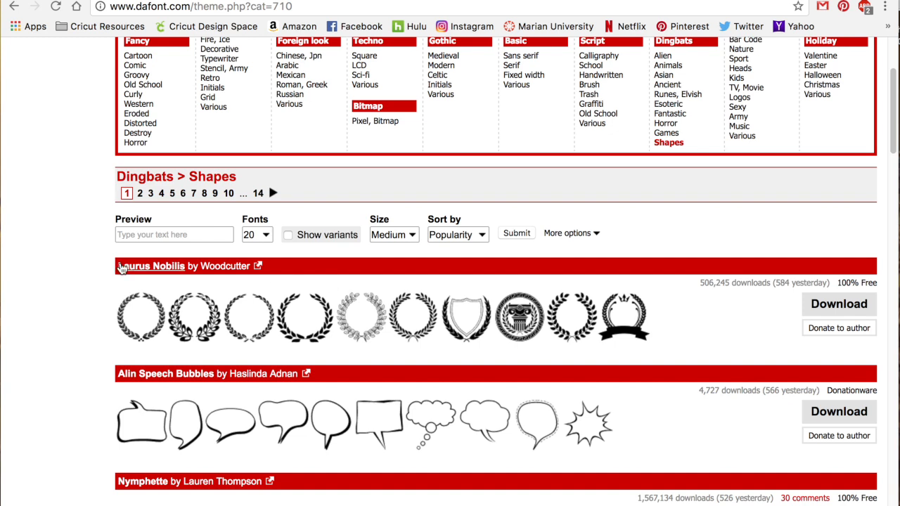
pyautogui.moveTo(148, 274)
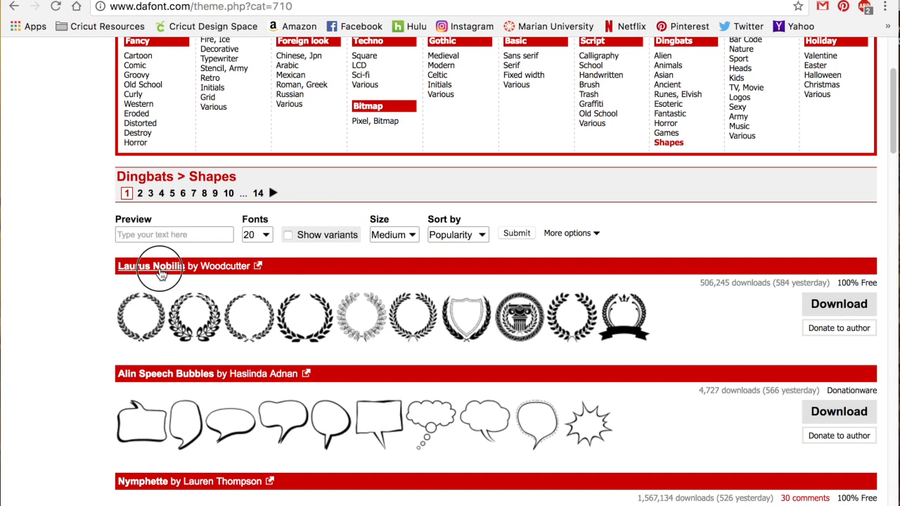
pyautogui.click(149, 265)
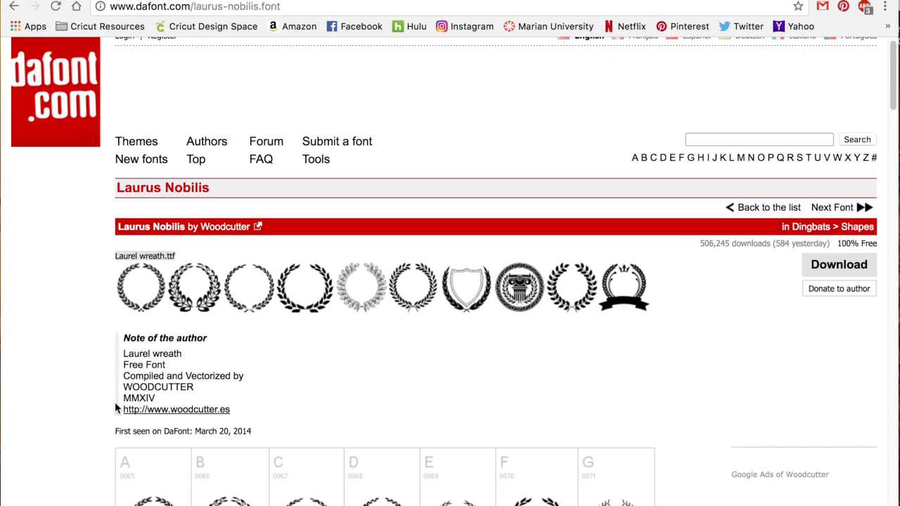
pyautogui.scroll(-3)
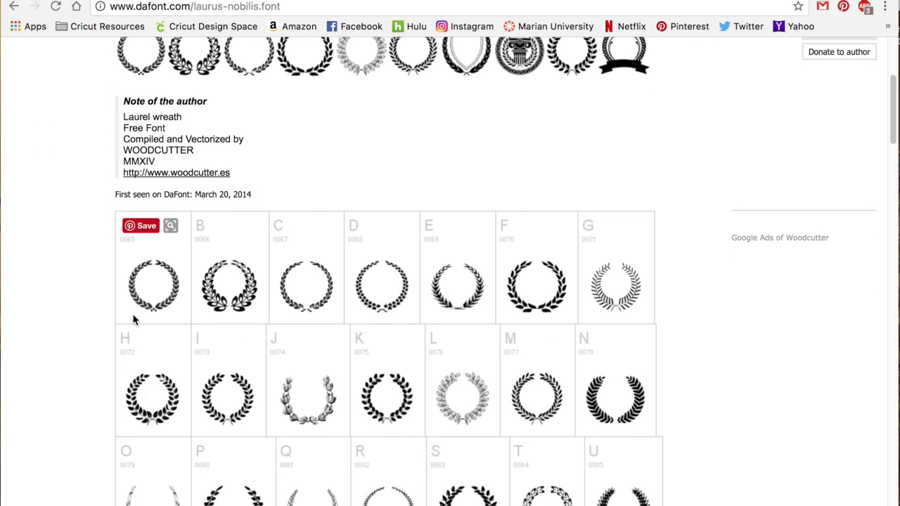
pyautogui.moveTo(715, 372)
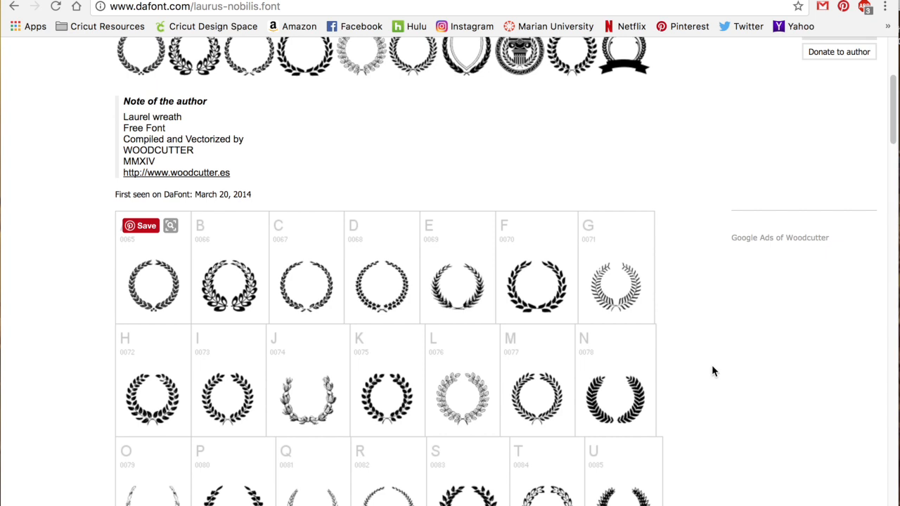
pyautogui.scroll(-3)
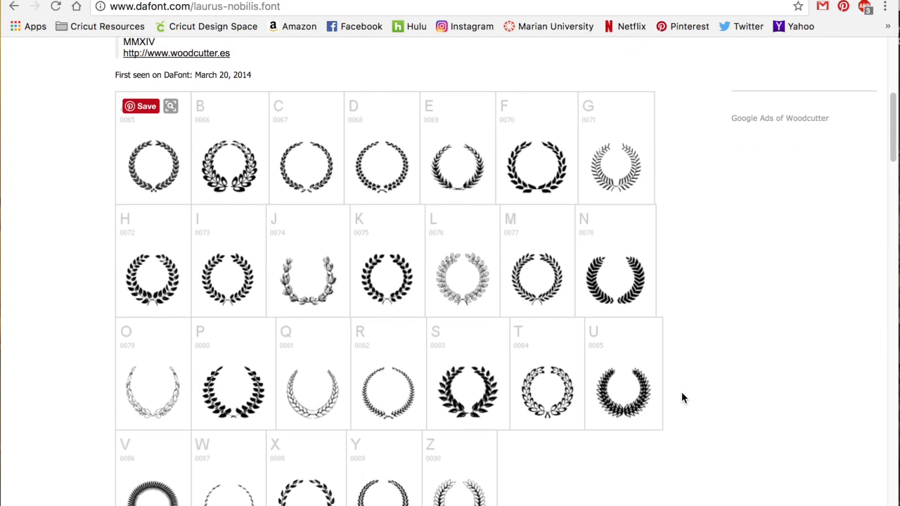
pyautogui.scroll(-3)
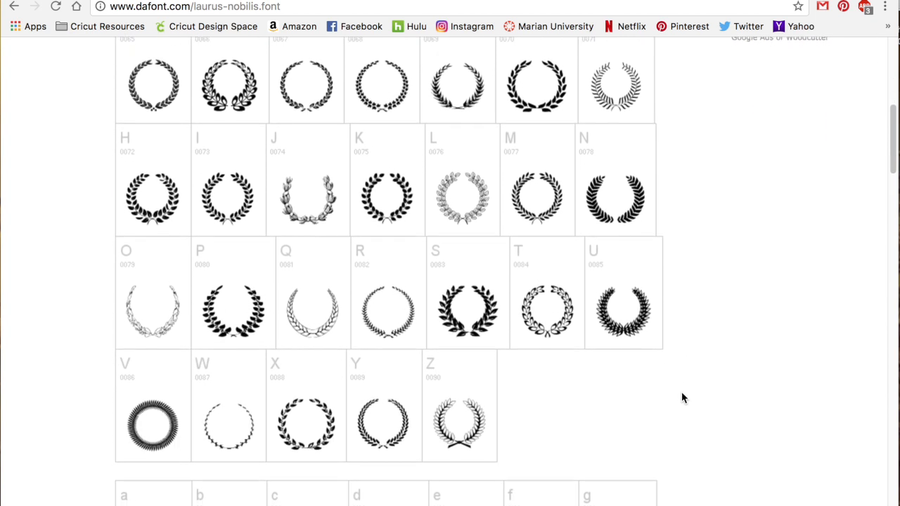
pyautogui.scroll(3)
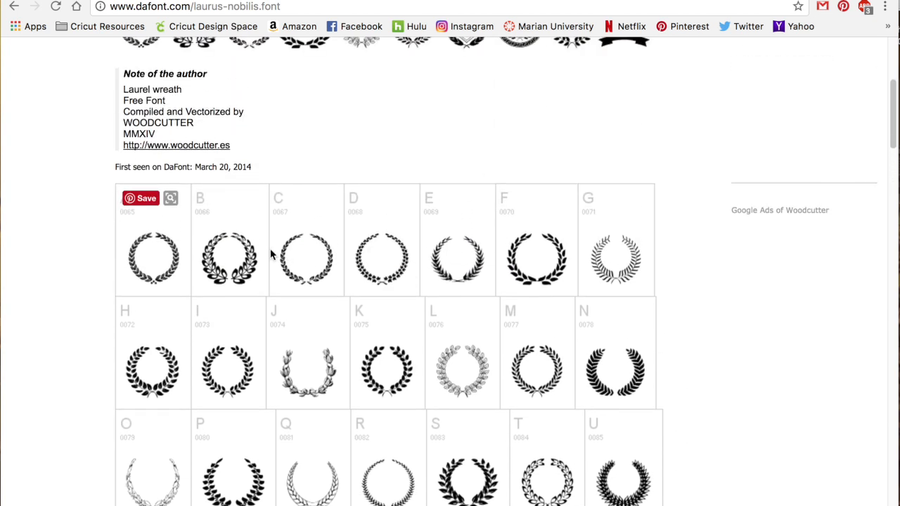
pyautogui.moveTo(208, 279)
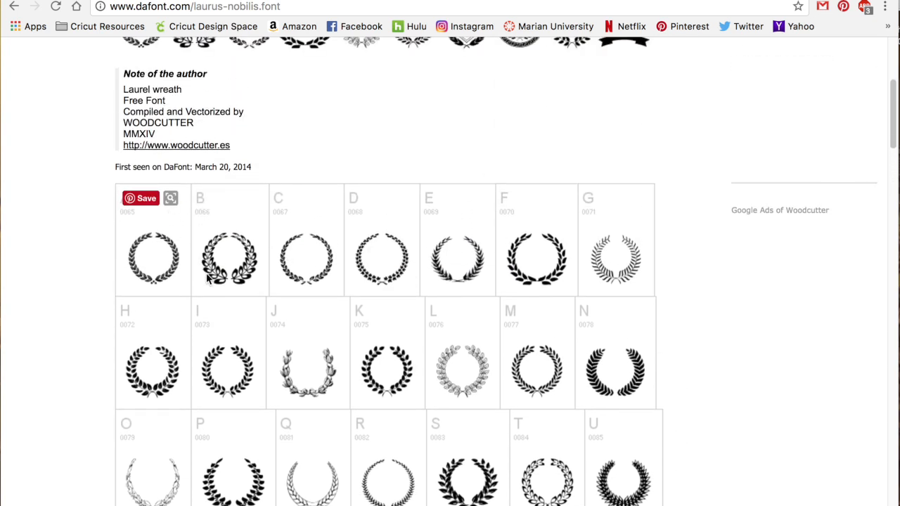
pyautogui.scroll(-3)
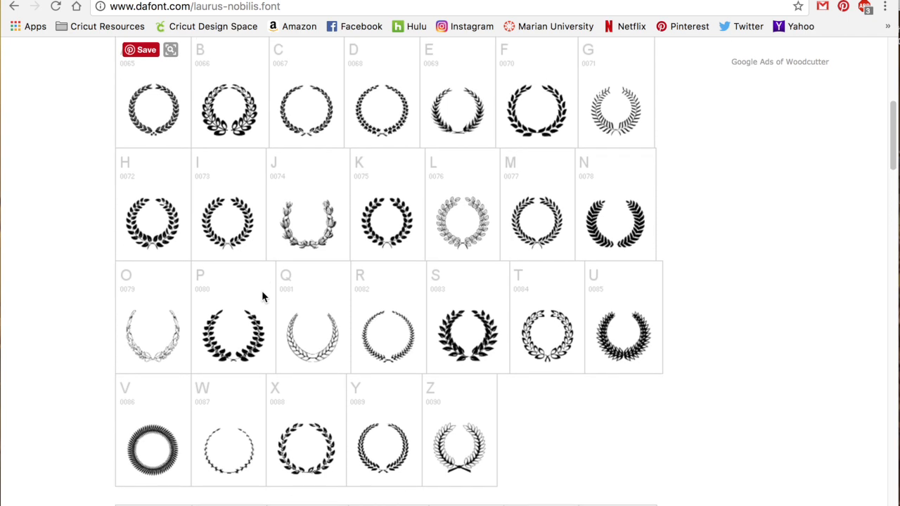
pyautogui.scroll(-3)
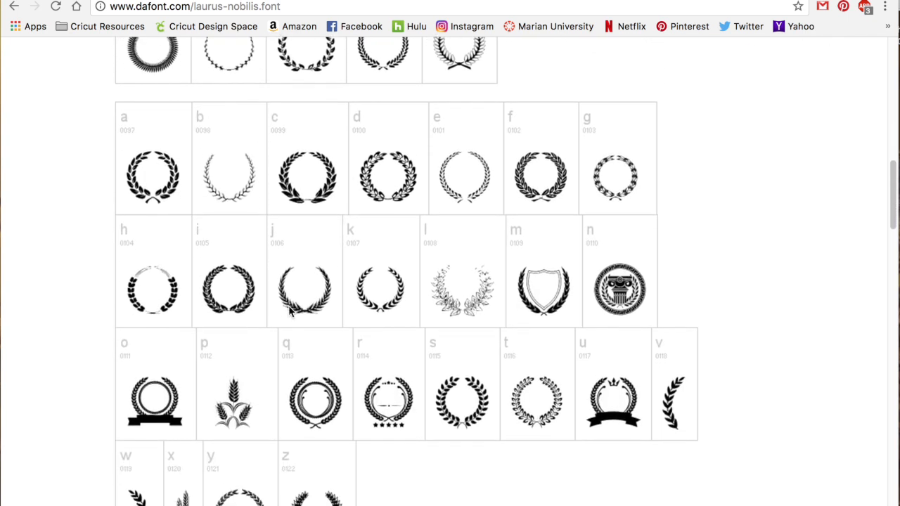
pyautogui.scroll(-3)
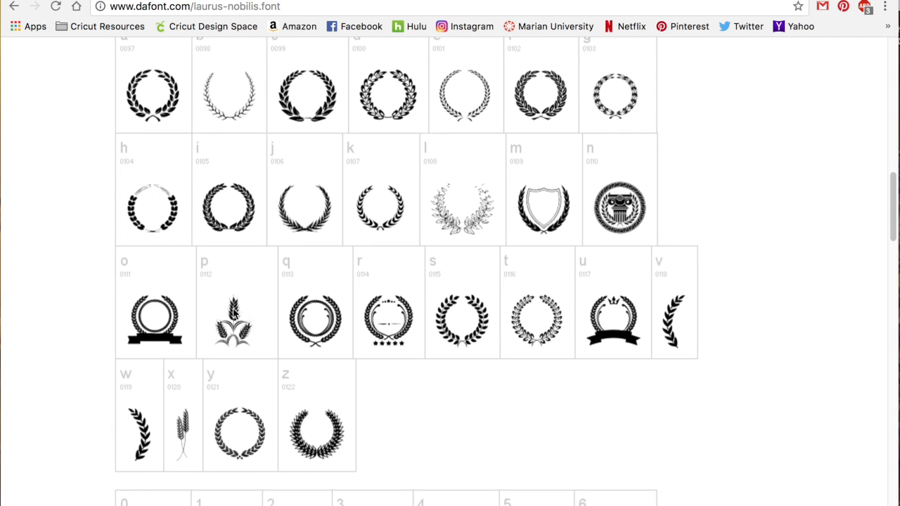
pyautogui.scroll(-3)
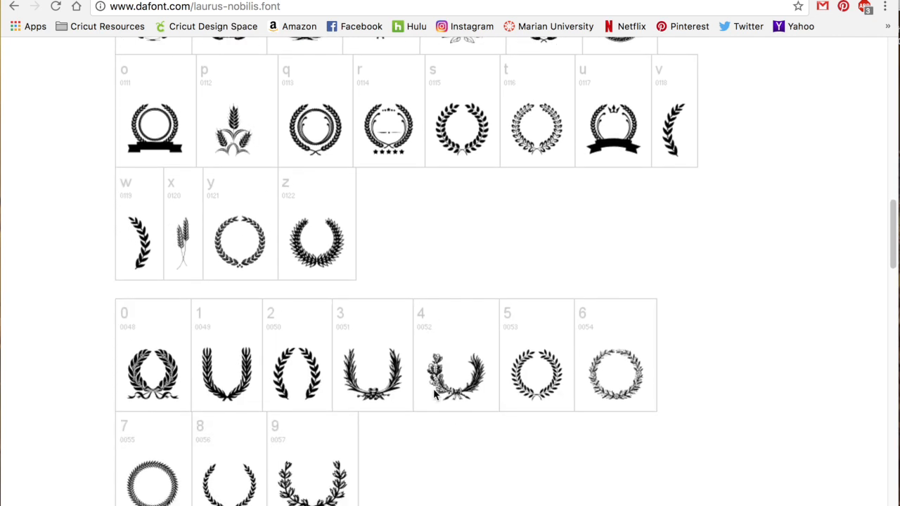
pyautogui.scroll(-3)
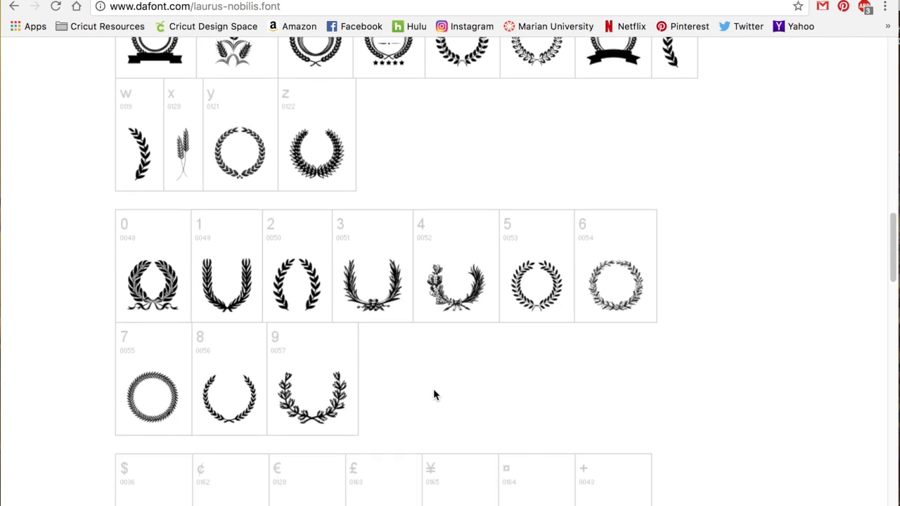
pyautogui.scroll(3)
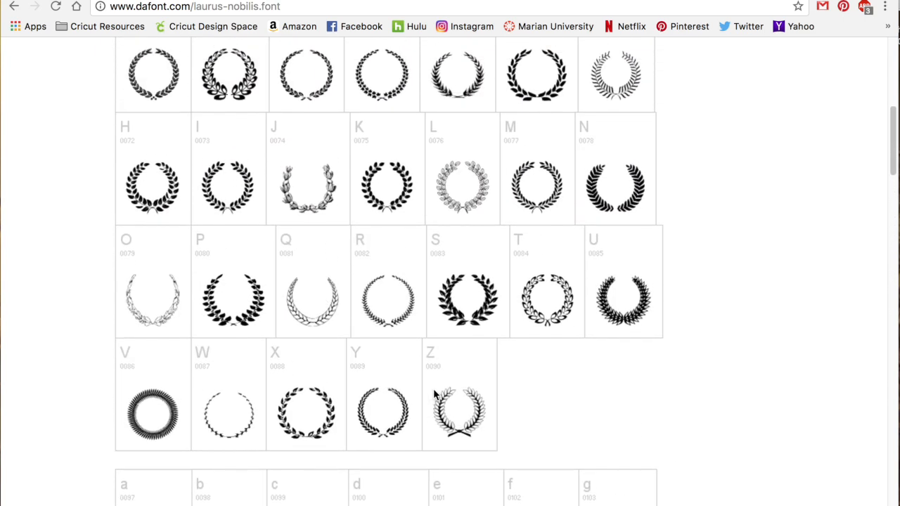
pyautogui.scroll(3)
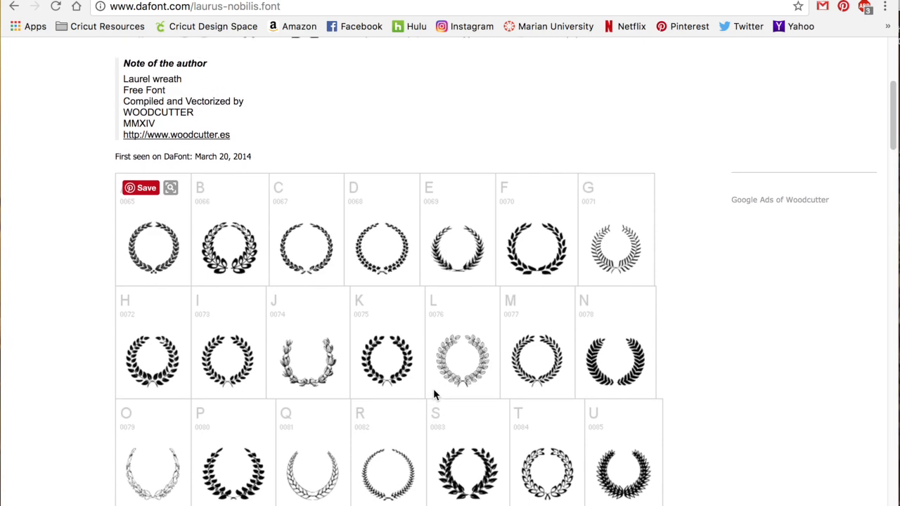
pyautogui.scroll(3)
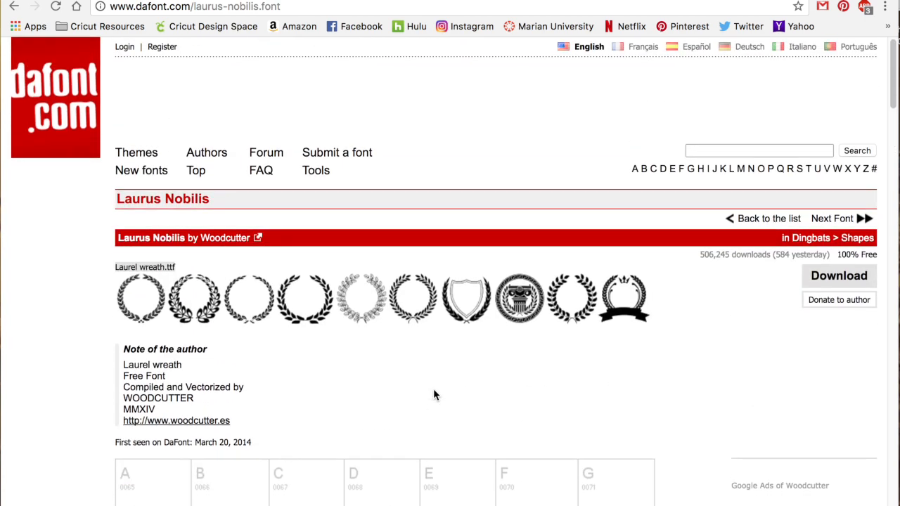
pyautogui.moveTo(505, 359)
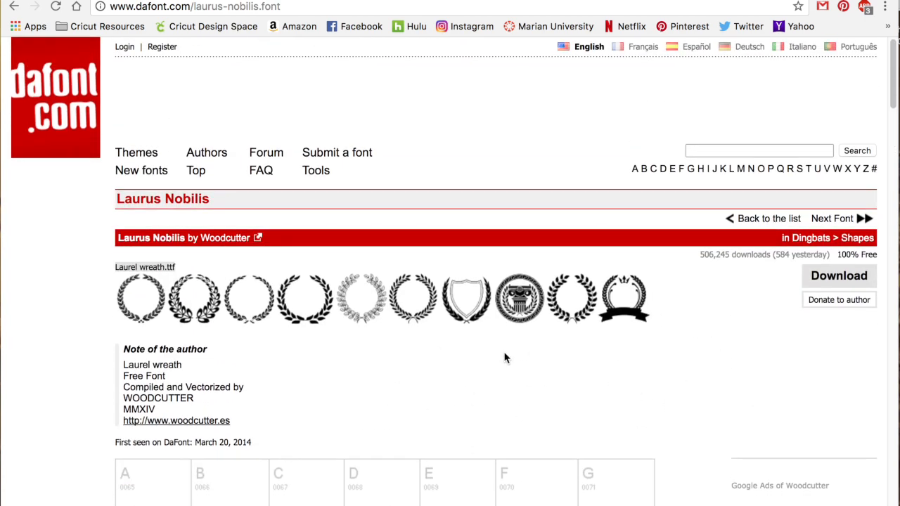
pyautogui.moveTo(788, 304)
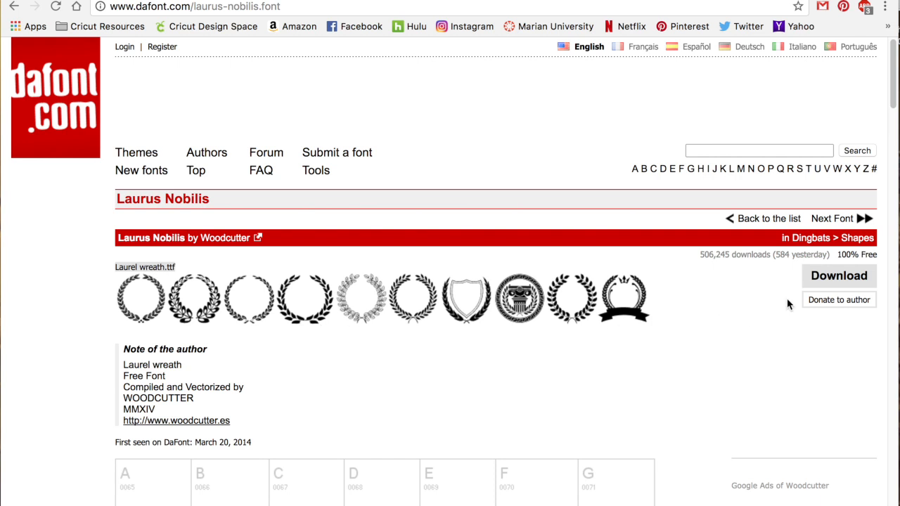
pyautogui.moveTo(839, 276)
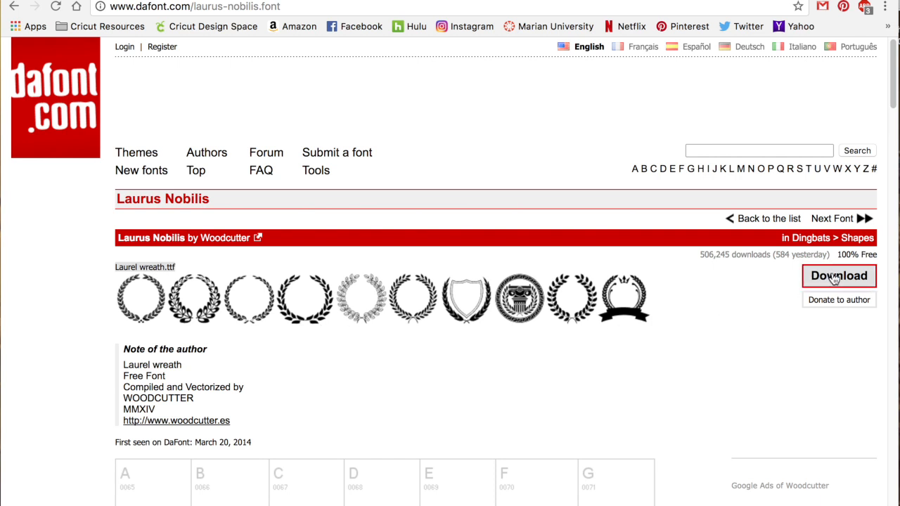
# - Download the Laurus Nobilis wreath font from its DaFont page
pyautogui.click(838, 276)
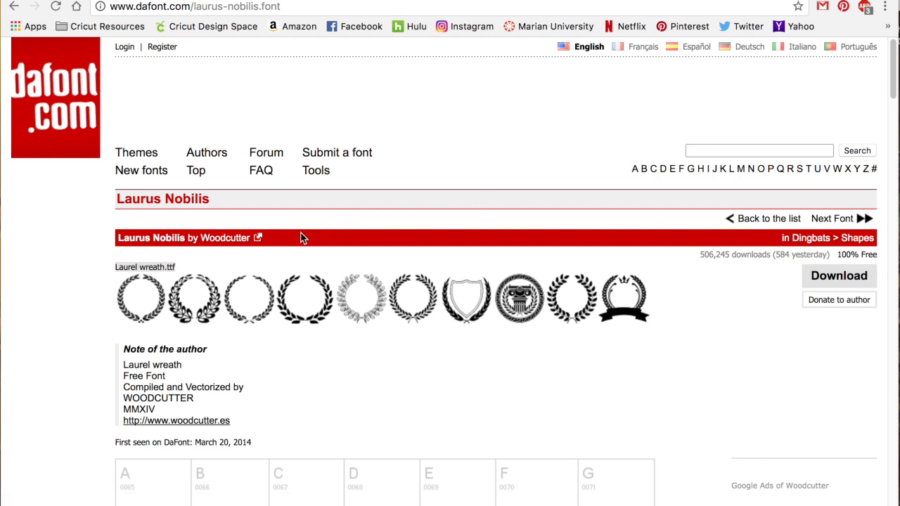
pyautogui.moveTo(36, 341)
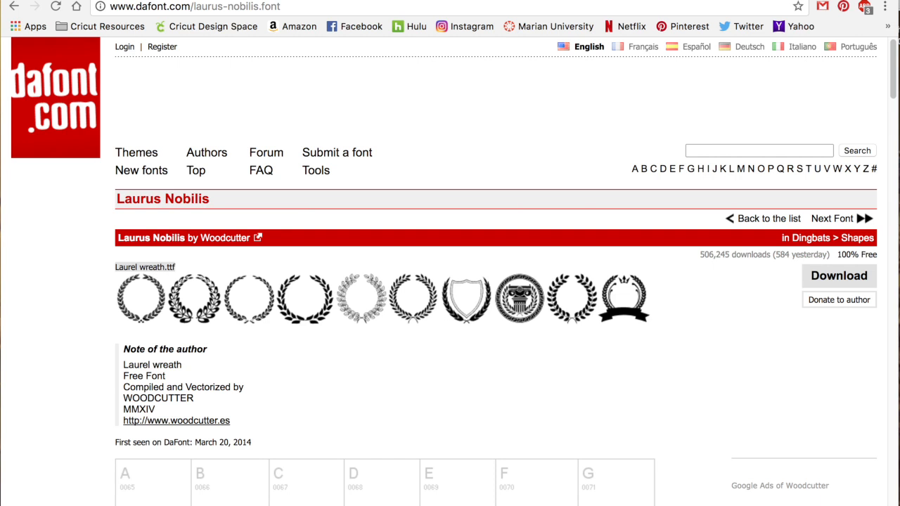
# - Reveal laurus_nobilis.zip and the extracted Laurel wreath.ttf in the Downloads folder
pyautogui.click(838, 275)
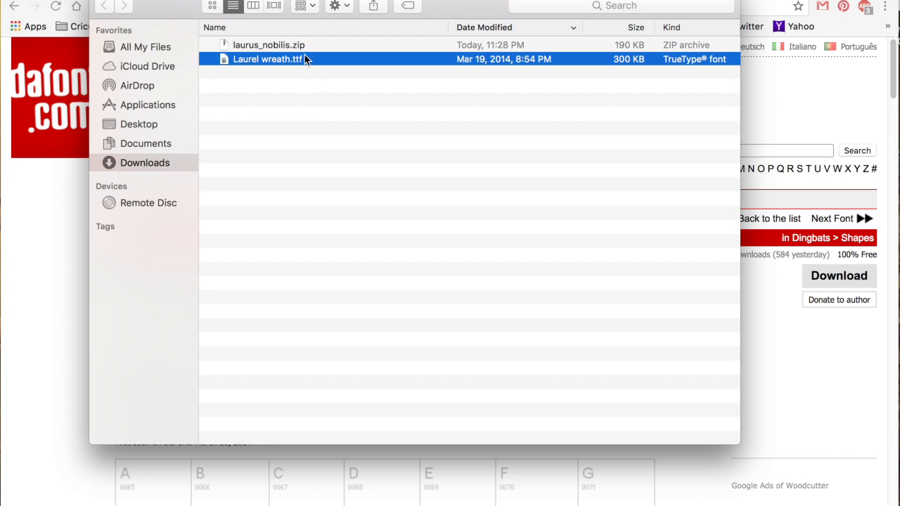
pyautogui.moveTo(240, 63)
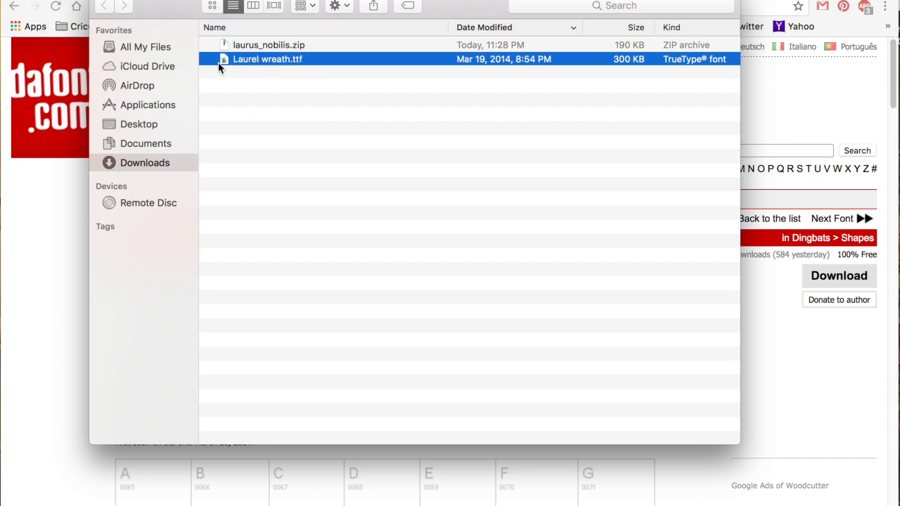
pyautogui.moveTo(247, 64)
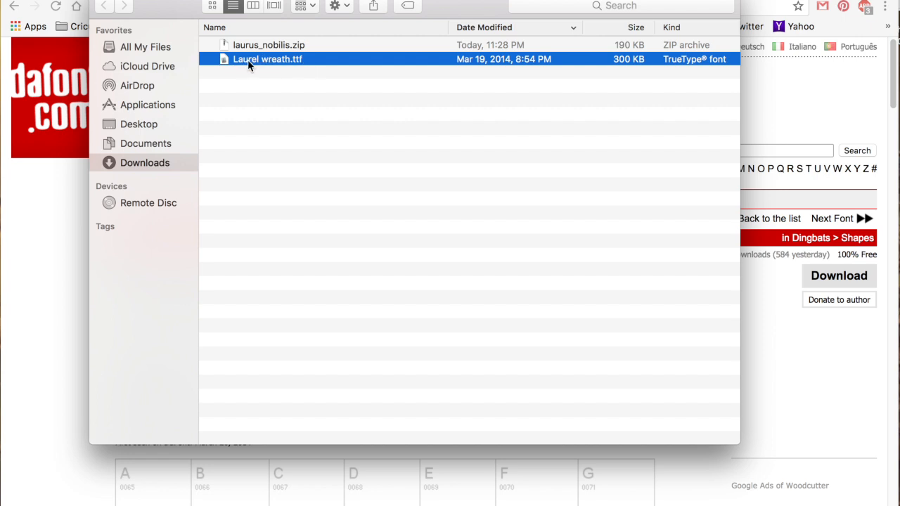
pyautogui.moveTo(293, 71)
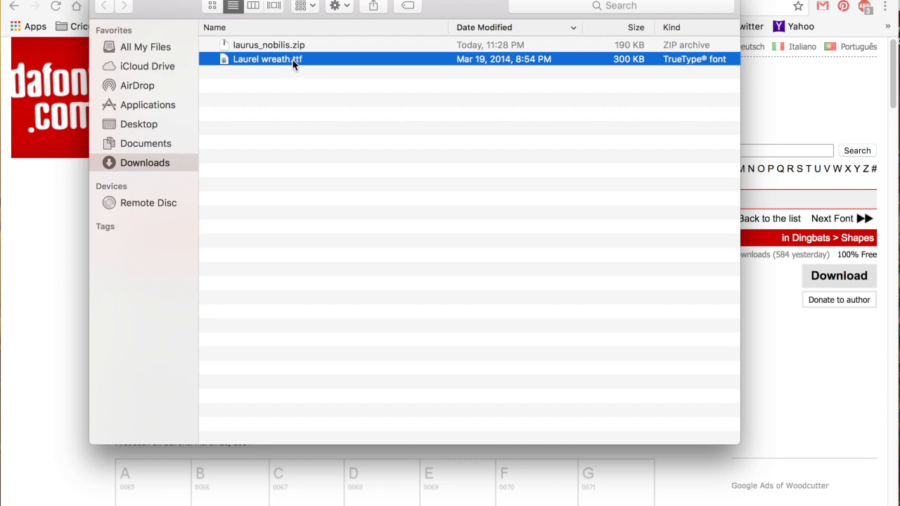
pyautogui.moveTo(317, 55)
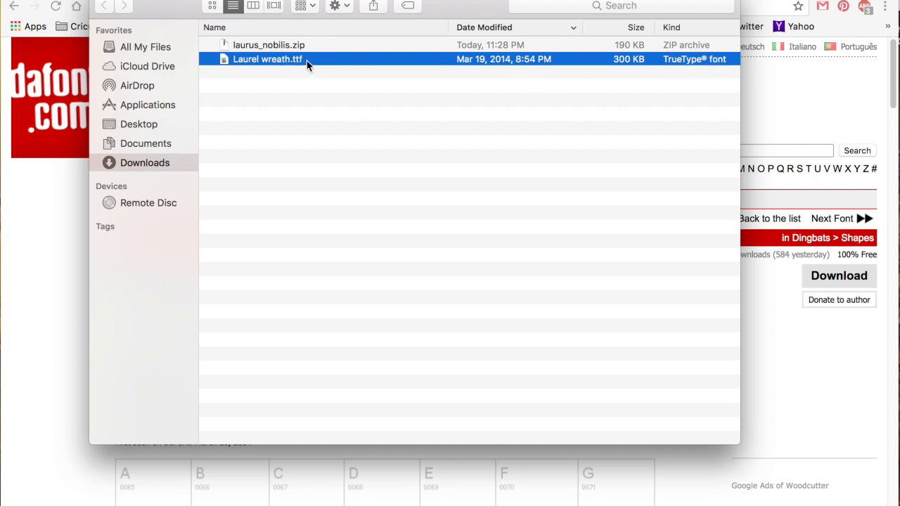
# - Install the Laurel wreath font through Font Book, accepting it despite the validation warning
pyautogui.doubleClick(267, 59)
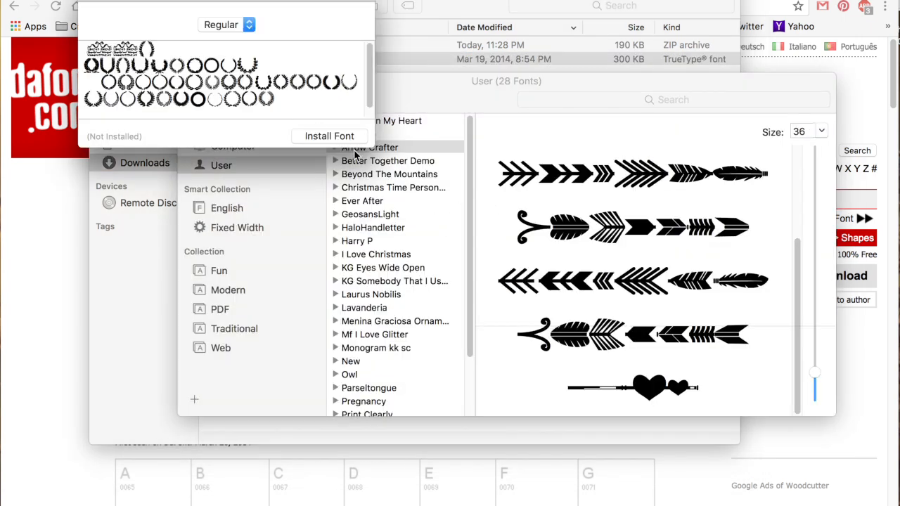
pyautogui.moveTo(324, 109)
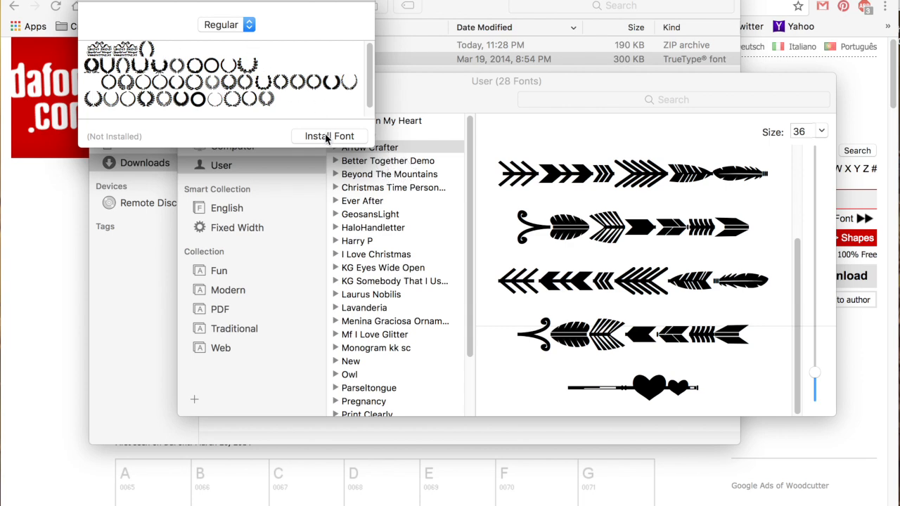
pyautogui.click(330, 135)
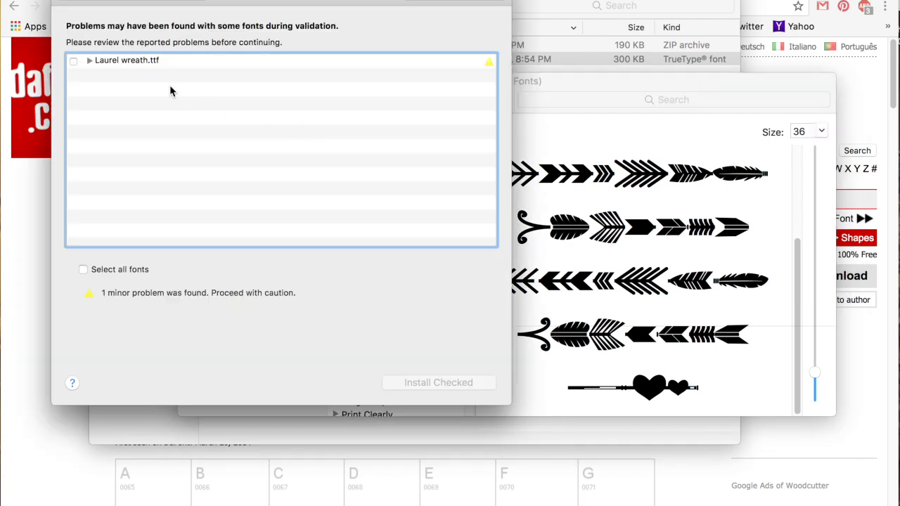
pyautogui.moveTo(148, 97)
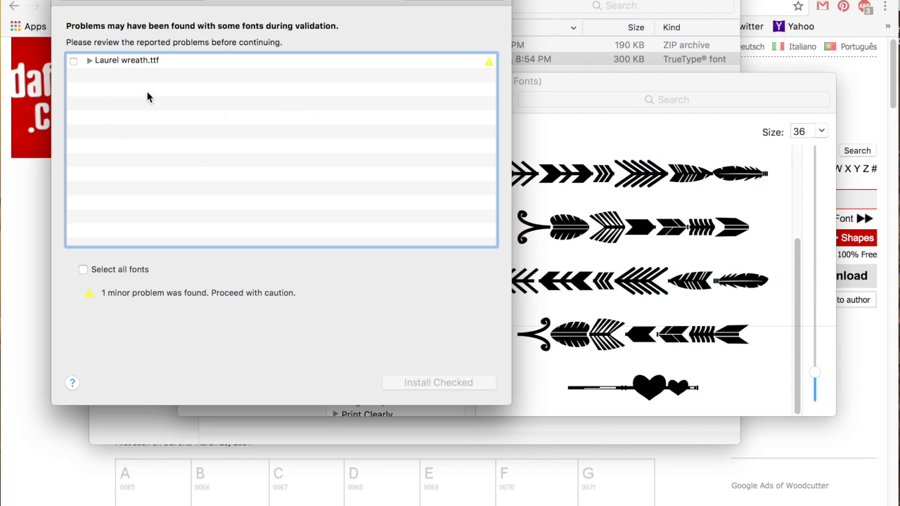
pyautogui.moveTo(98, 128)
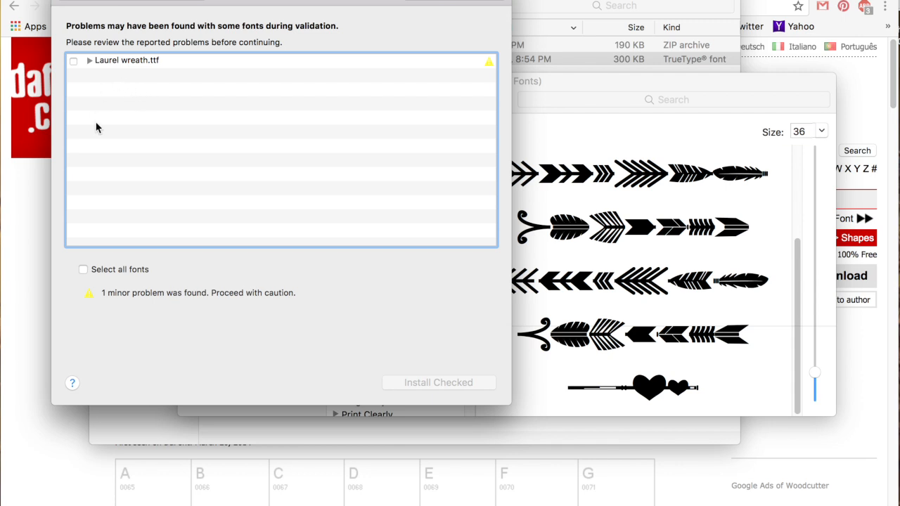
pyautogui.moveTo(191, 109)
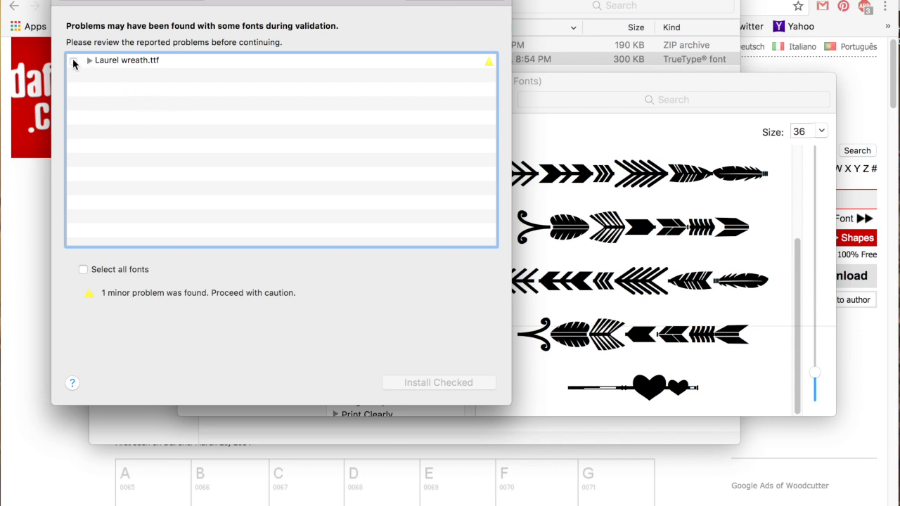
pyautogui.moveTo(162, 56)
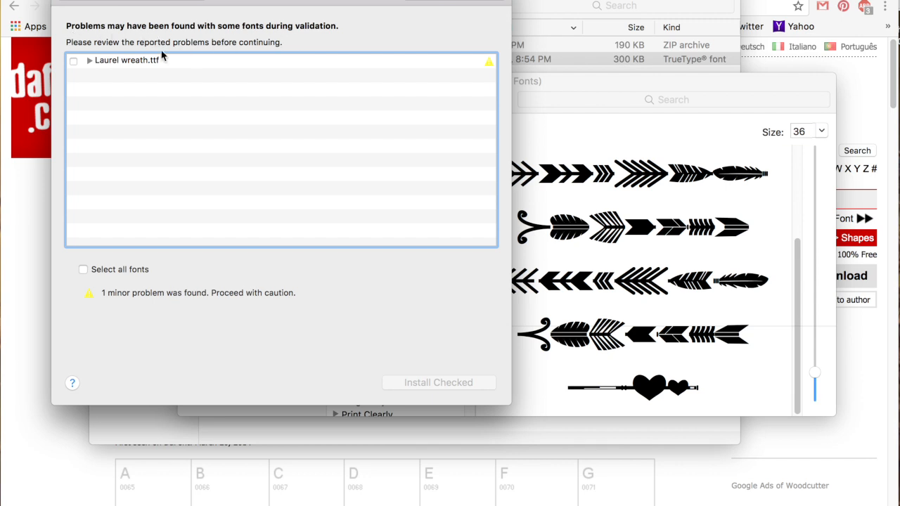
pyautogui.click(83, 270)
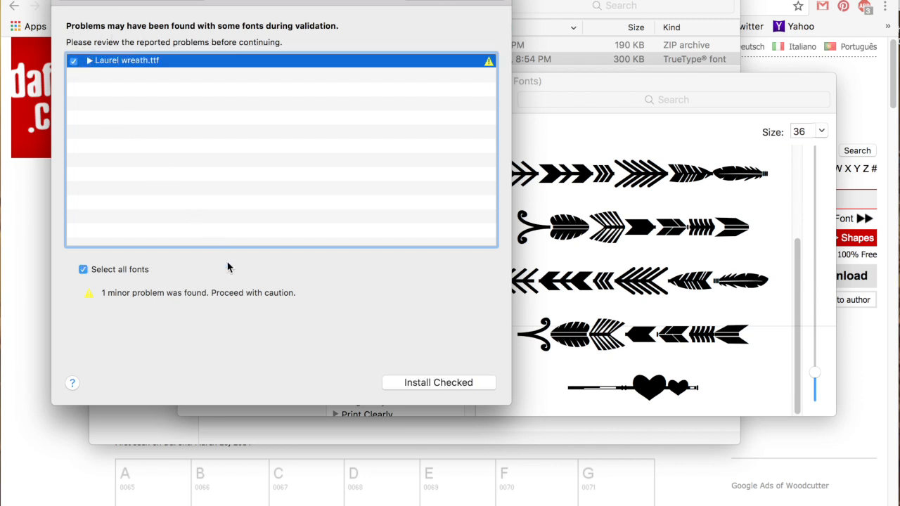
pyautogui.moveTo(155, 279)
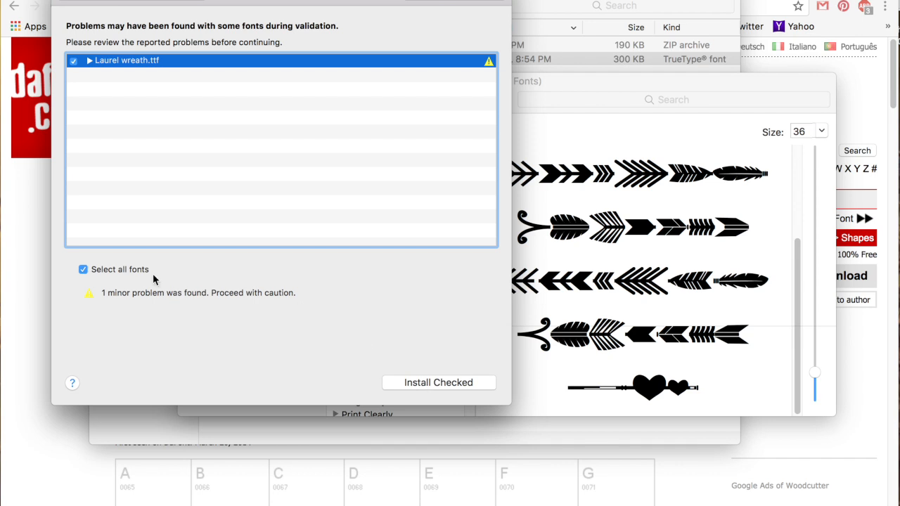
pyautogui.moveTo(214, 303)
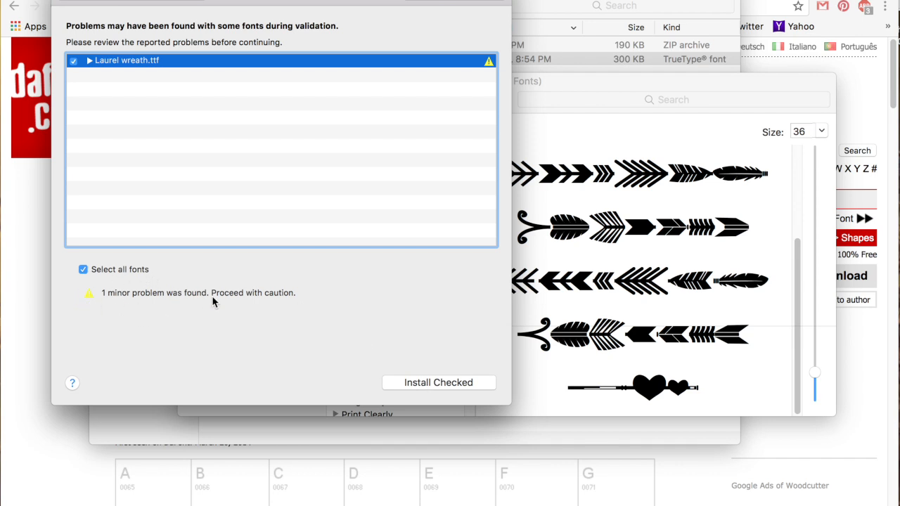
pyautogui.moveTo(260, 307)
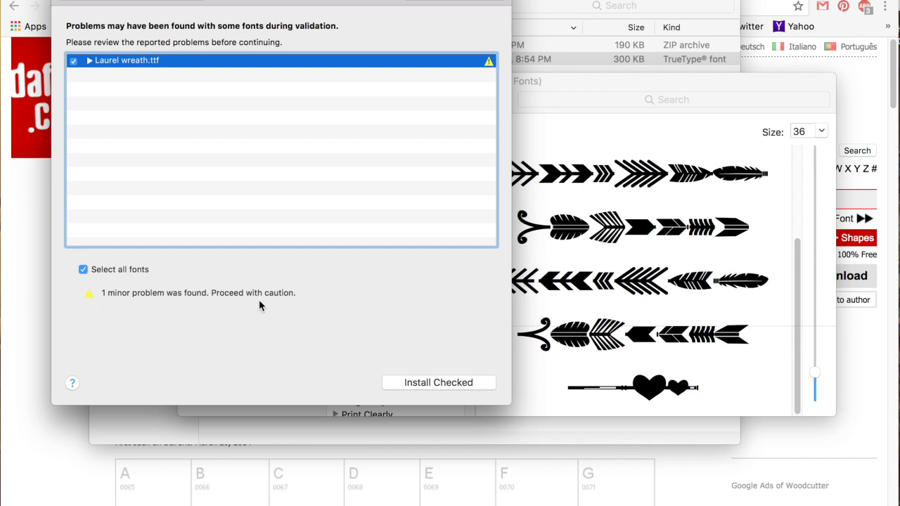
pyautogui.moveTo(256, 323)
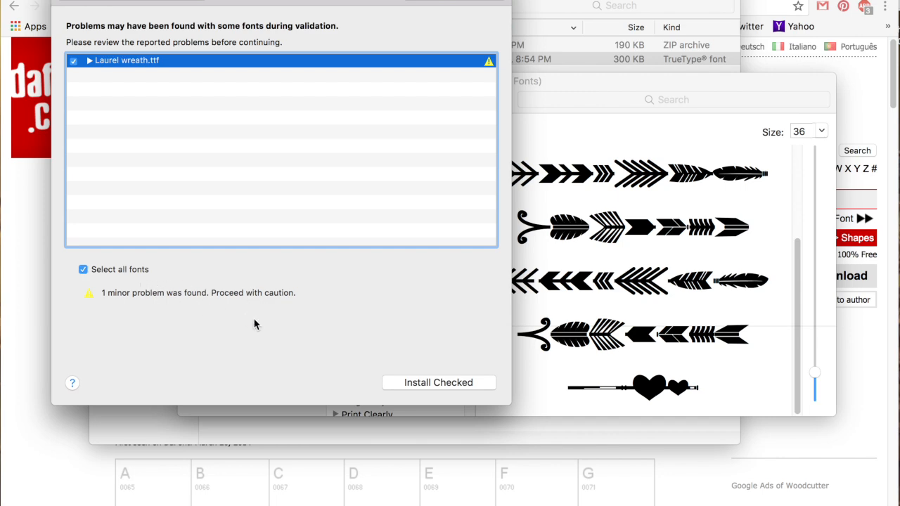
pyautogui.moveTo(457, 388)
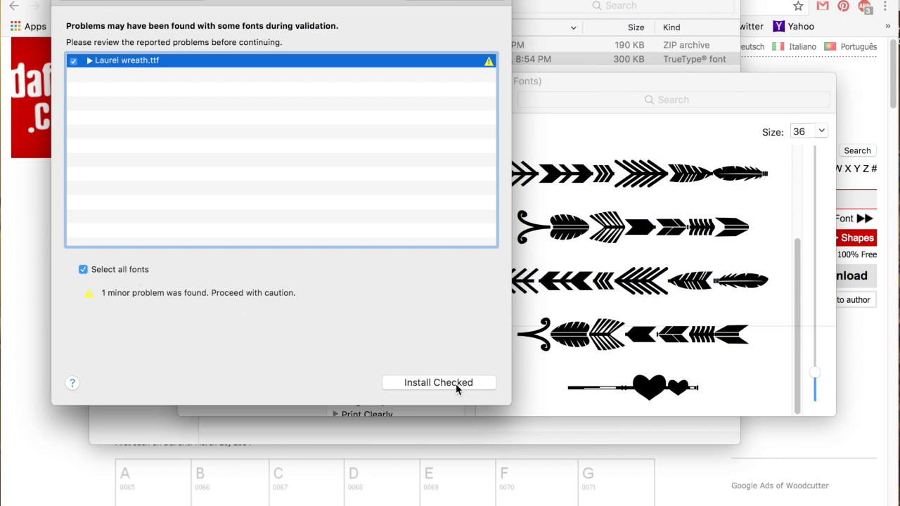
pyautogui.click(439, 382)
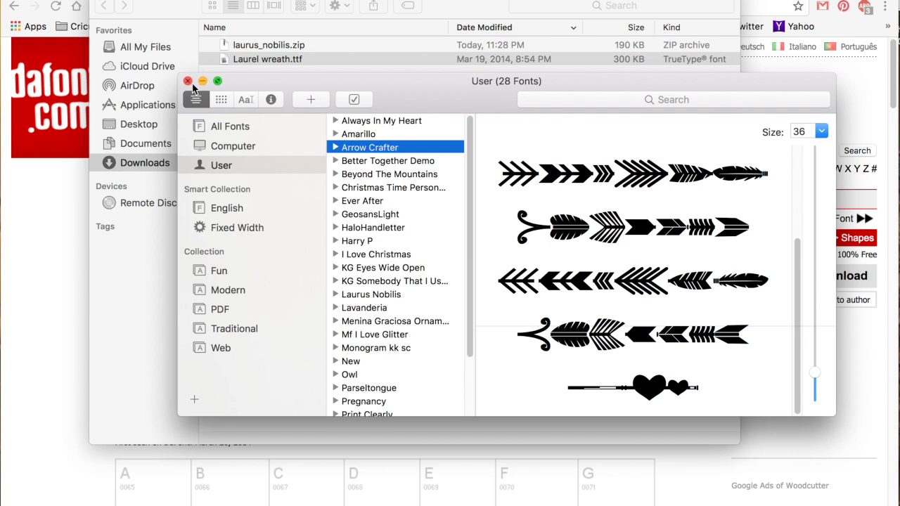
# - Leave Font Book and load the Cricut Design Space landing page in a fresh Chrome tab
pyautogui.click(187, 80)
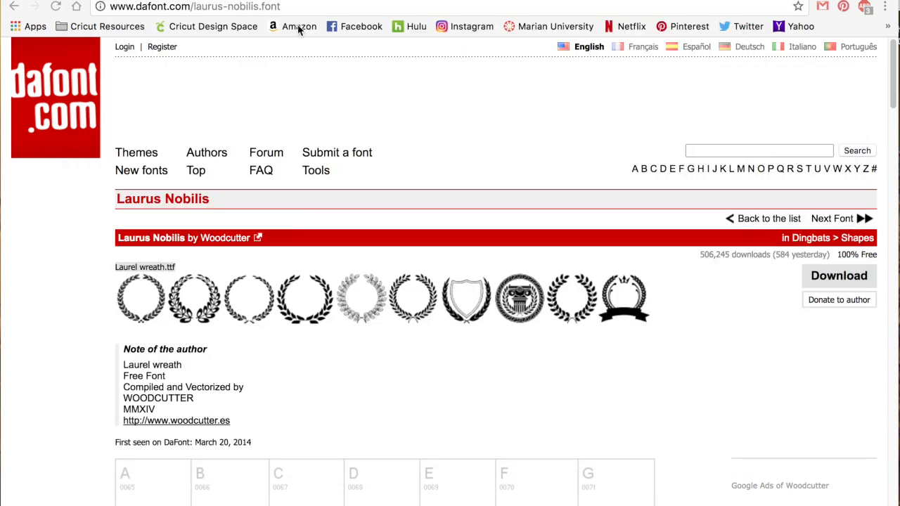
pyautogui.click(212, 25)
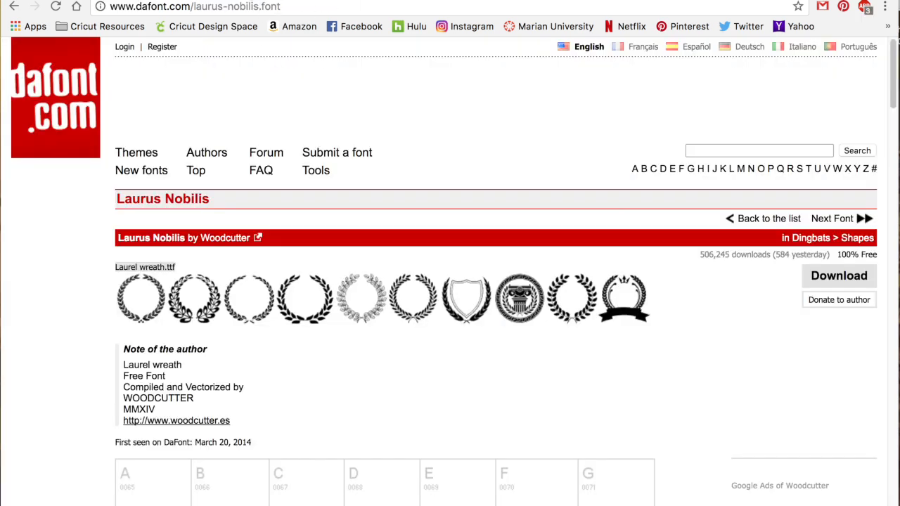
pyautogui.click(100, 5)
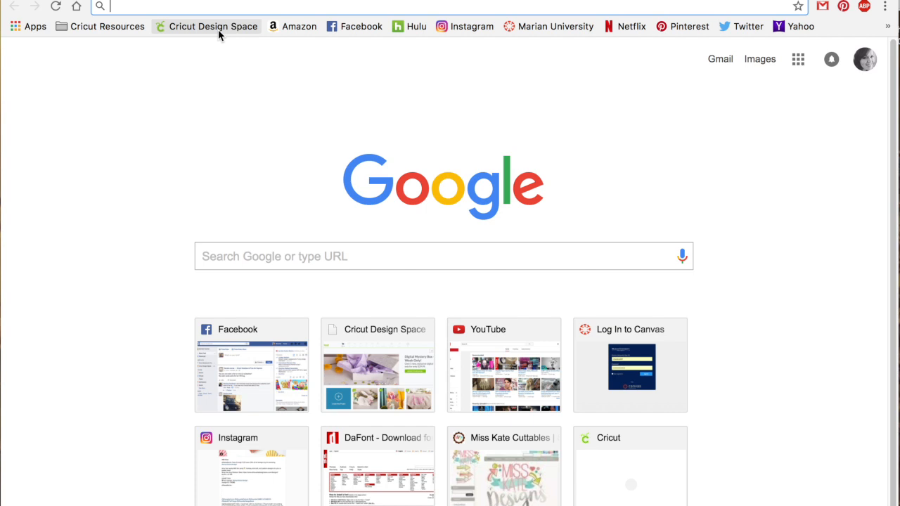
pyautogui.click(212, 25)
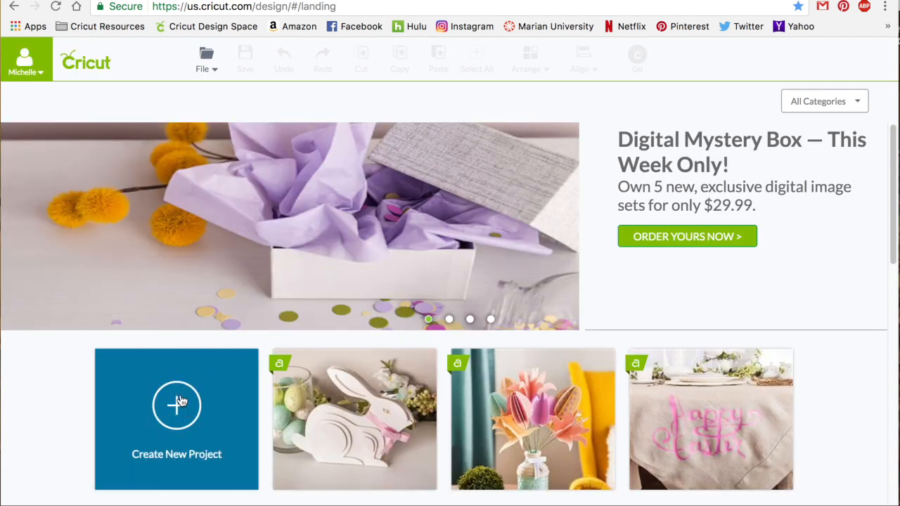
# - Start a blank project and add a text layer reading 'A a B b'
pyautogui.click(177, 405)
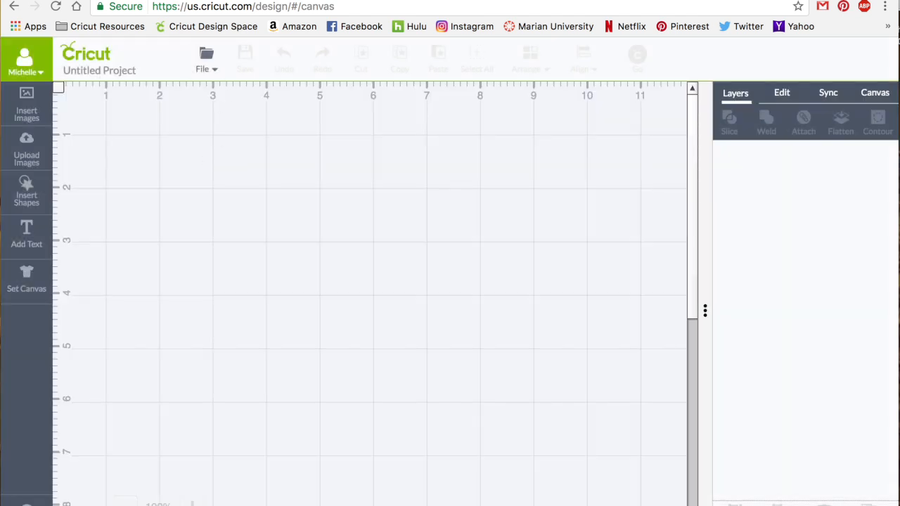
pyautogui.moveTo(166, 264)
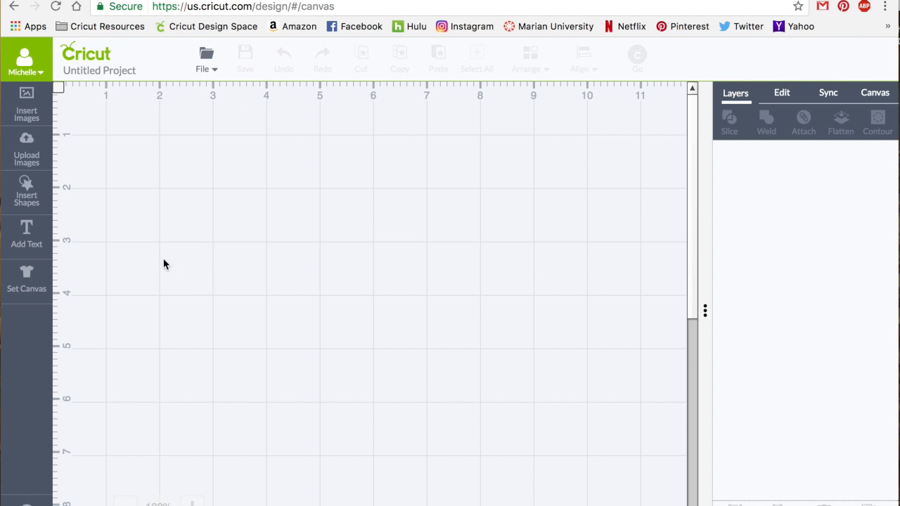
pyautogui.moveTo(35, 234)
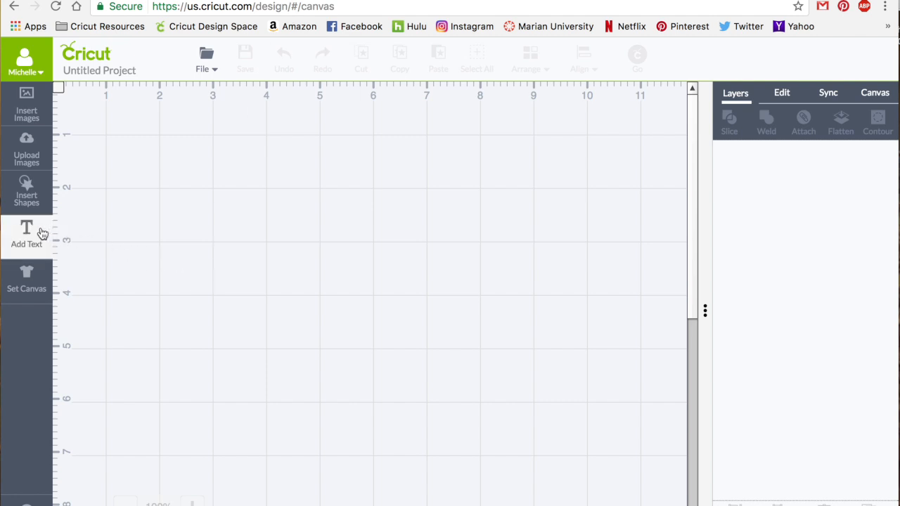
pyautogui.moveTo(35, 236)
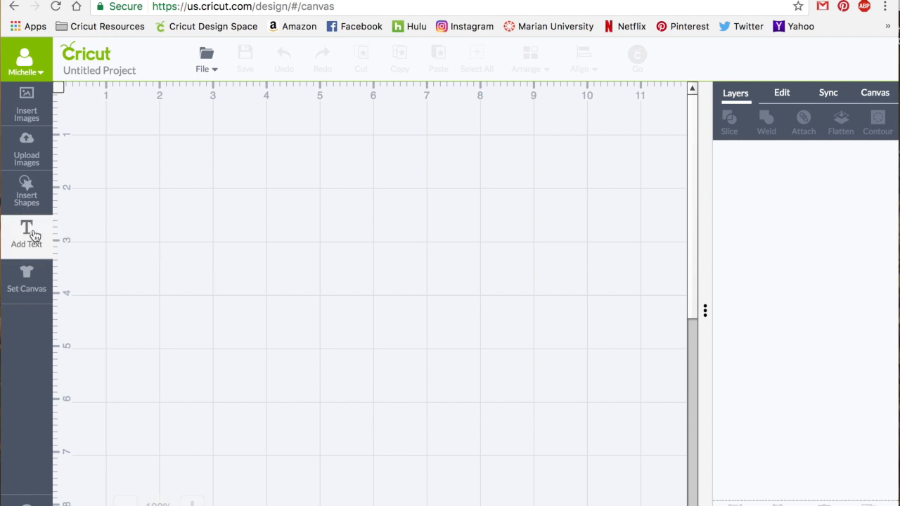
pyautogui.click(25, 233)
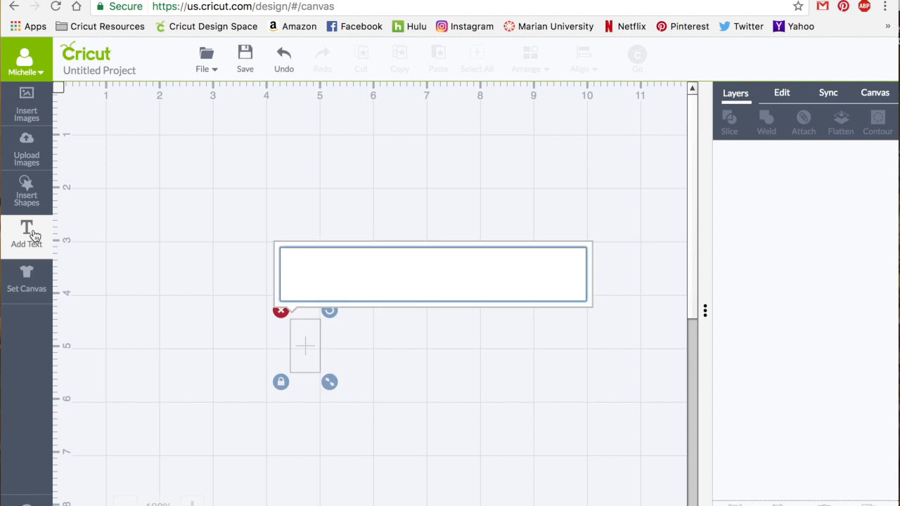
pyautogui.click(434, 273)
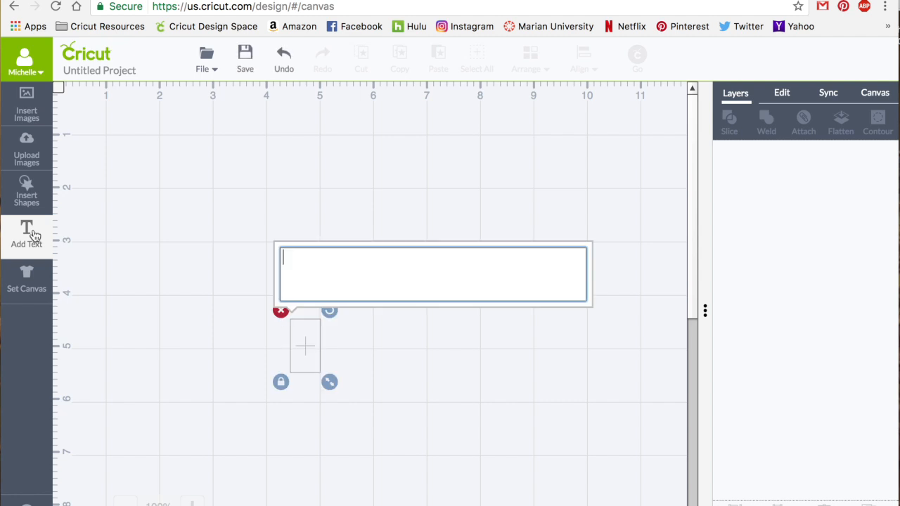
pyautogui.write('A a')
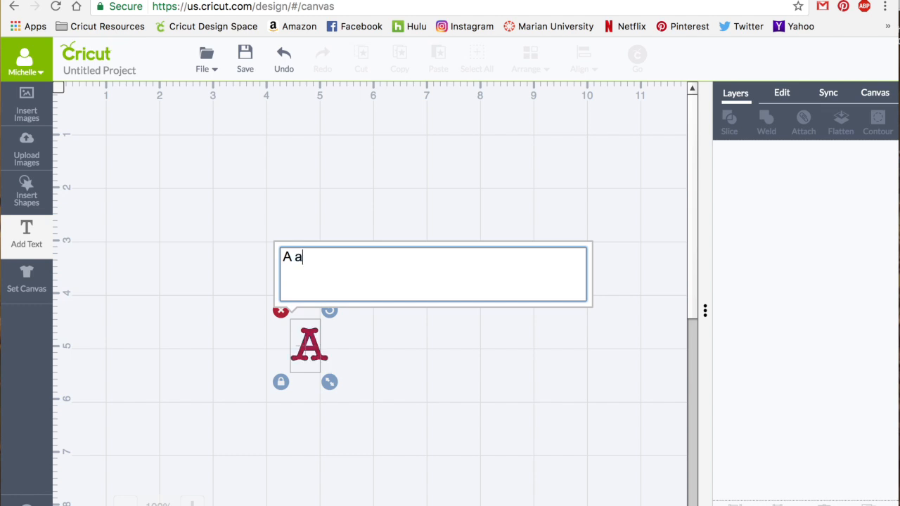
pyautogui.write('B')
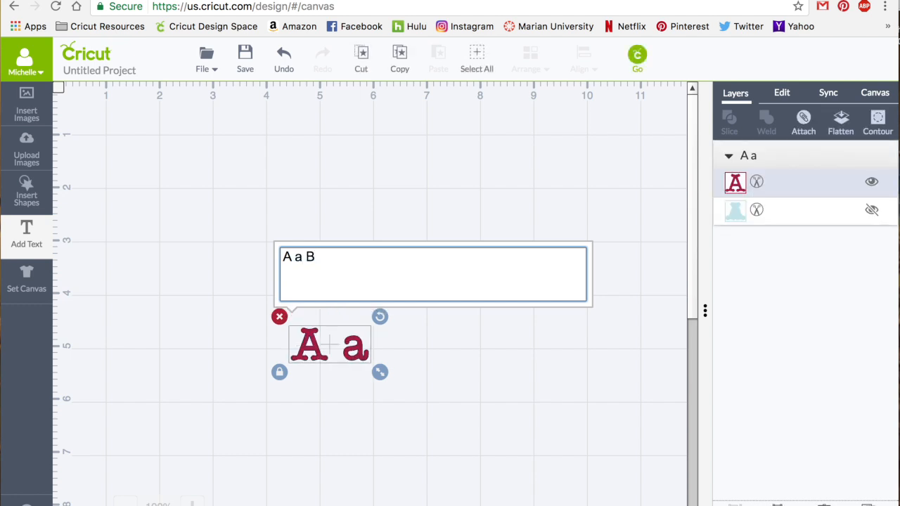
pyautogui.write('Bb')
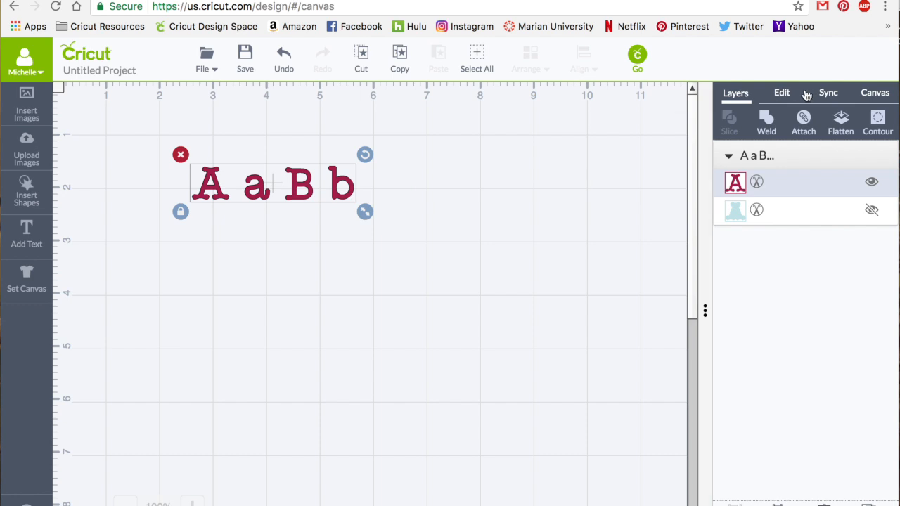
# - Filter to System Fonts, search 'lau' and apply Laurus Nobilis so the letters become wreaths
pyautogui.click(781, 93)
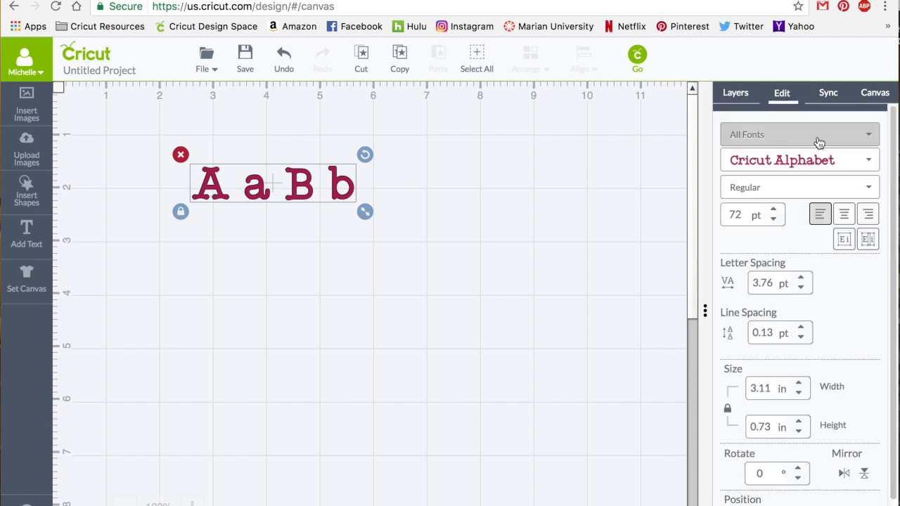
pyautogui.click(799, 135)
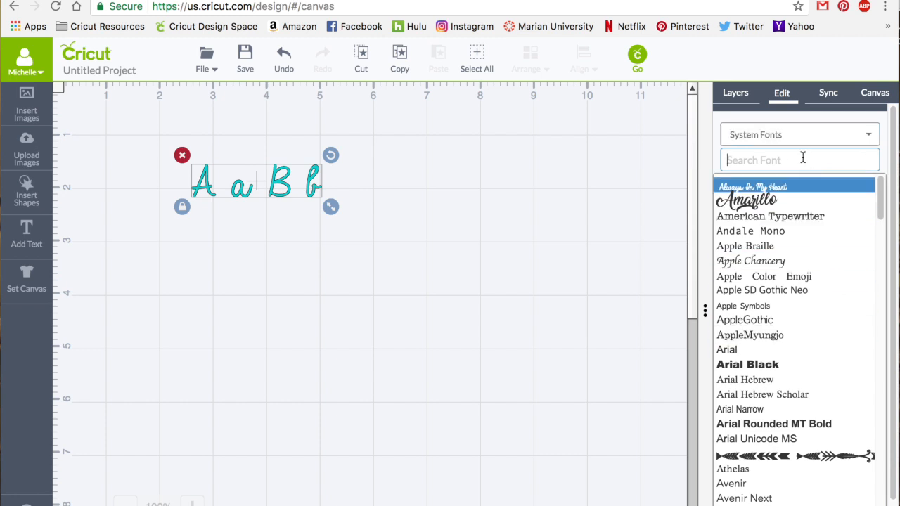
pyautogui.write('lau')
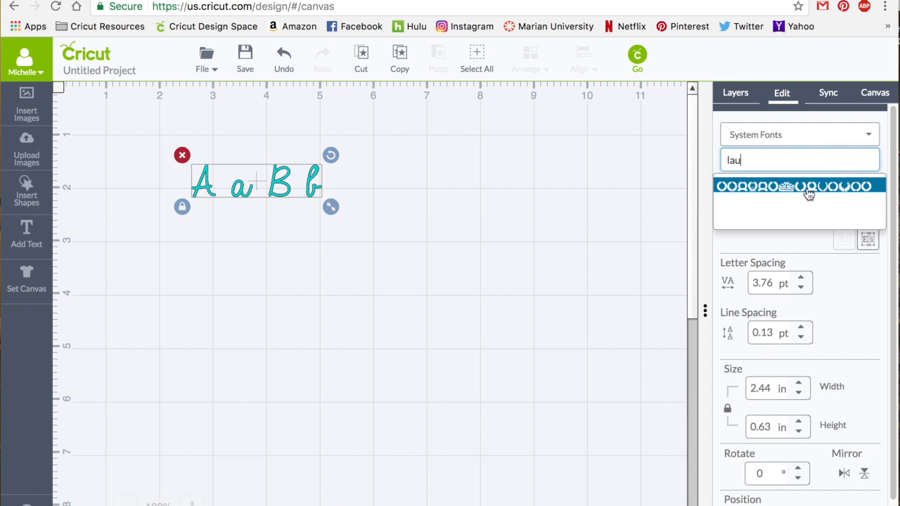
pyautogui.click(799, 186)
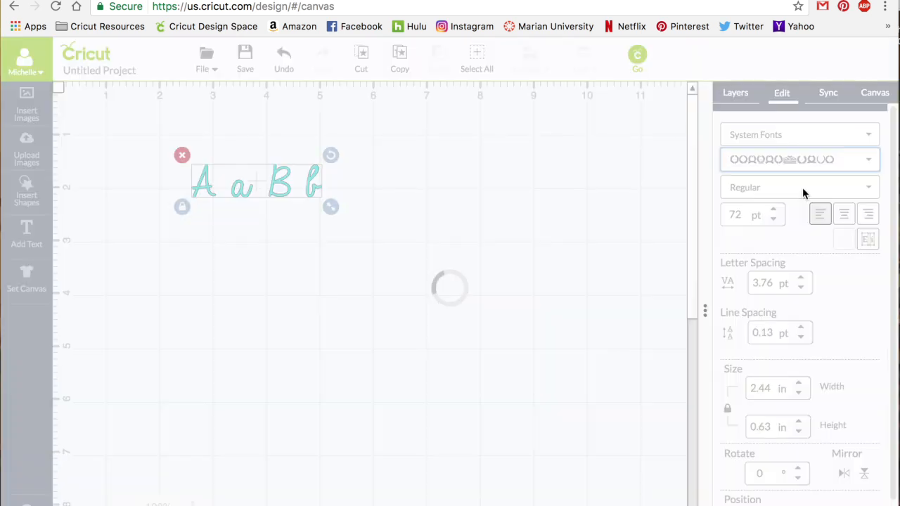
pyautogui.moveTo(794, 194)
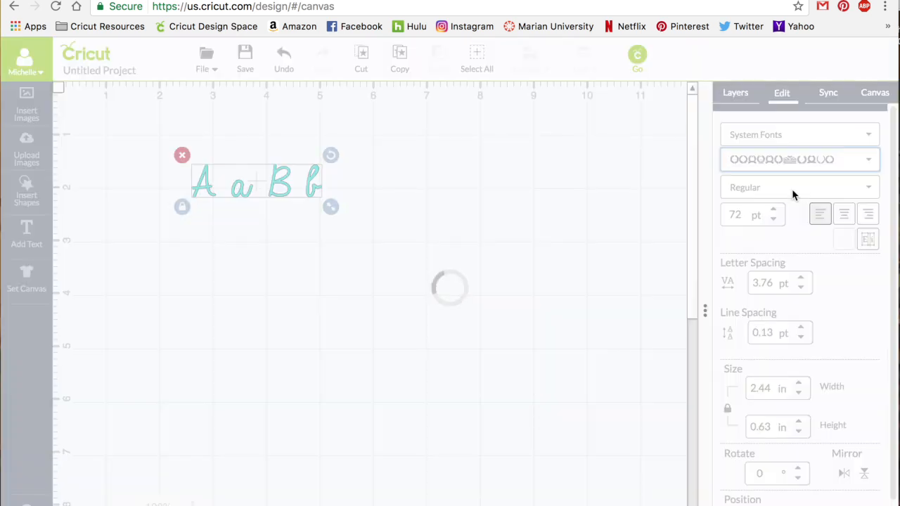
pyautogui.click(799, 159)
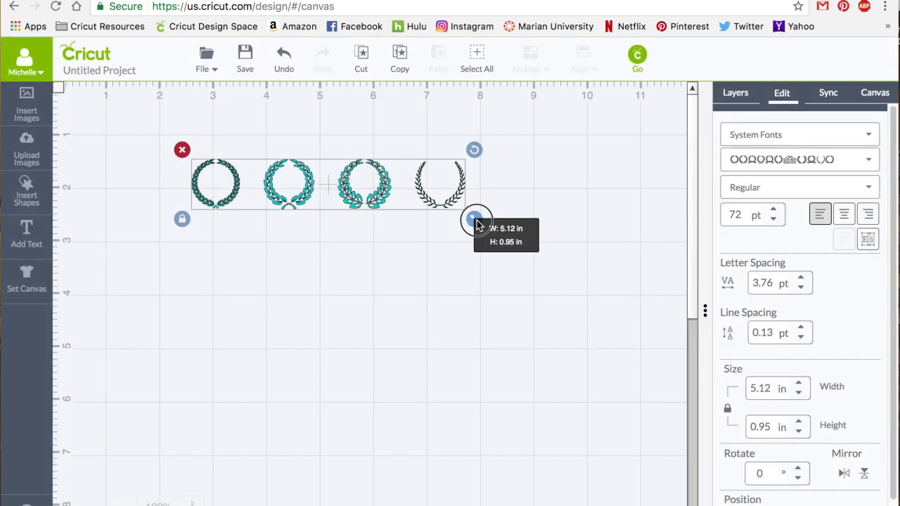
# - Resize the wreath text to about 12.84 by 2.39 inches
pyautogui.moveTo(475, 218); pyautogui.dragTo(645, 250)
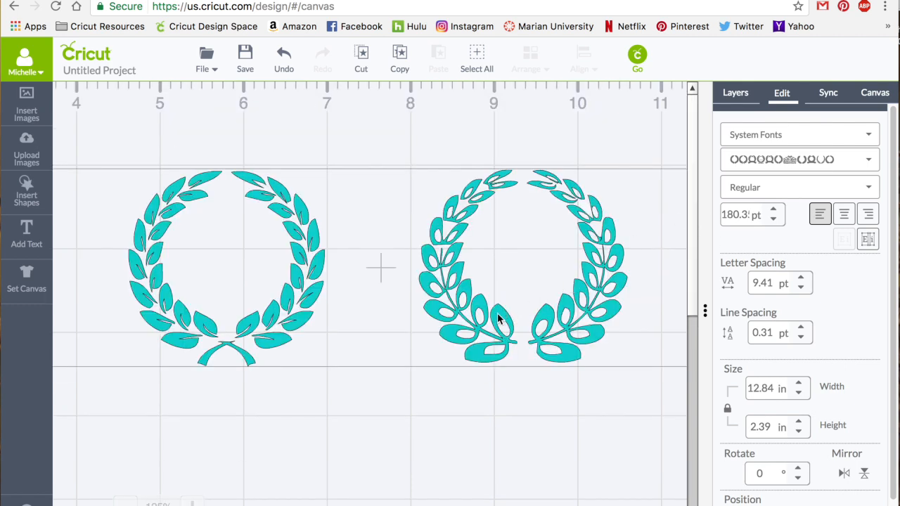
pyautogui.moveTo(217, 371)
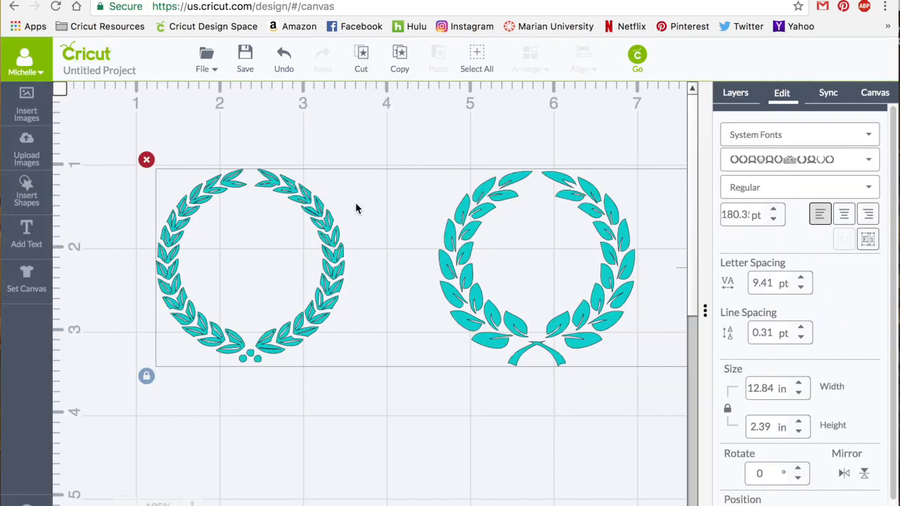
pyautogui.hscroll(3)
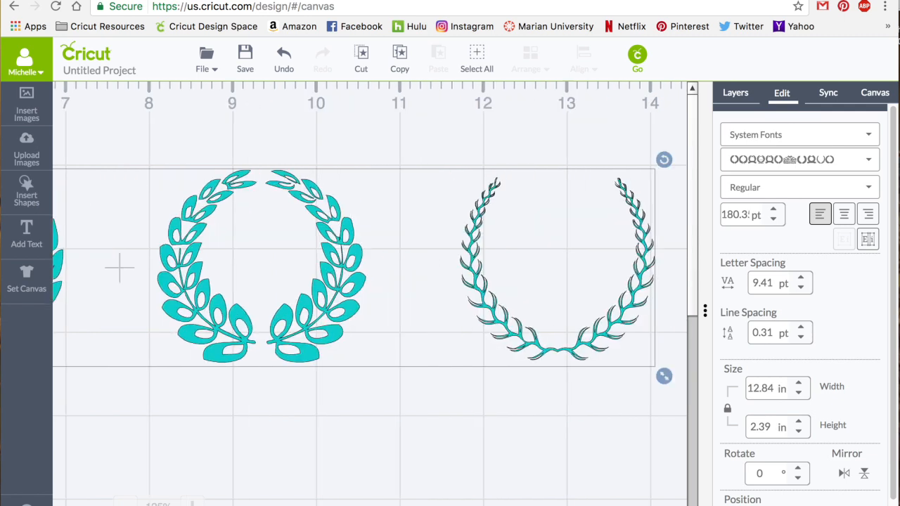
pyautogui.hscroll(3)
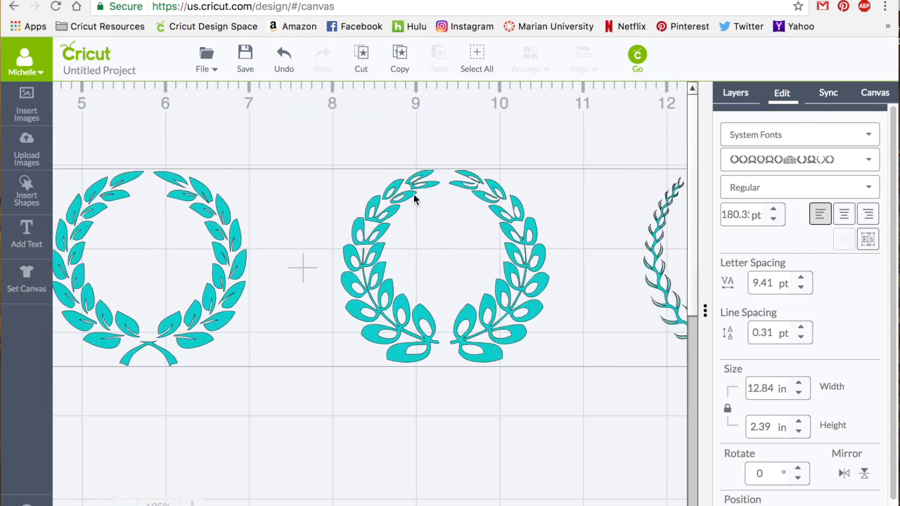
pyautogui.moveTo(355, 105)
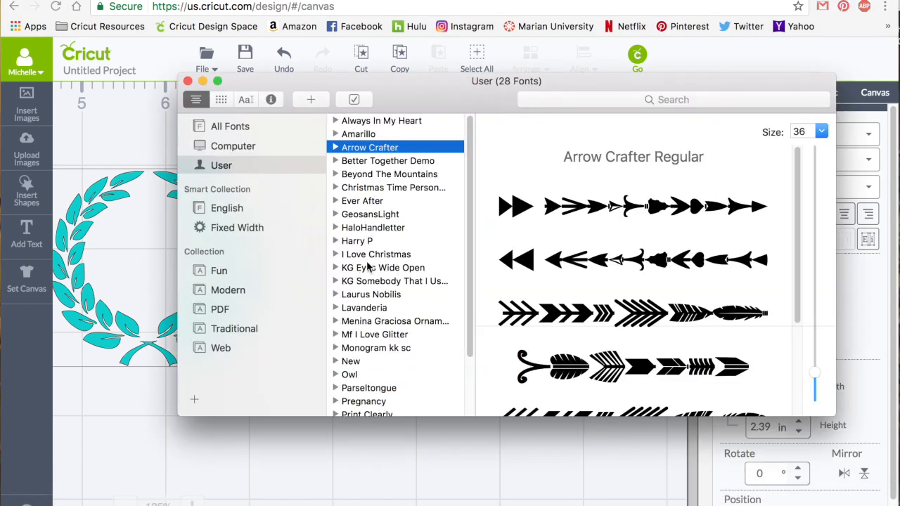
# - Select Laurus Nobilis in Font Book's User font list
pyautogui.scroll(-3)
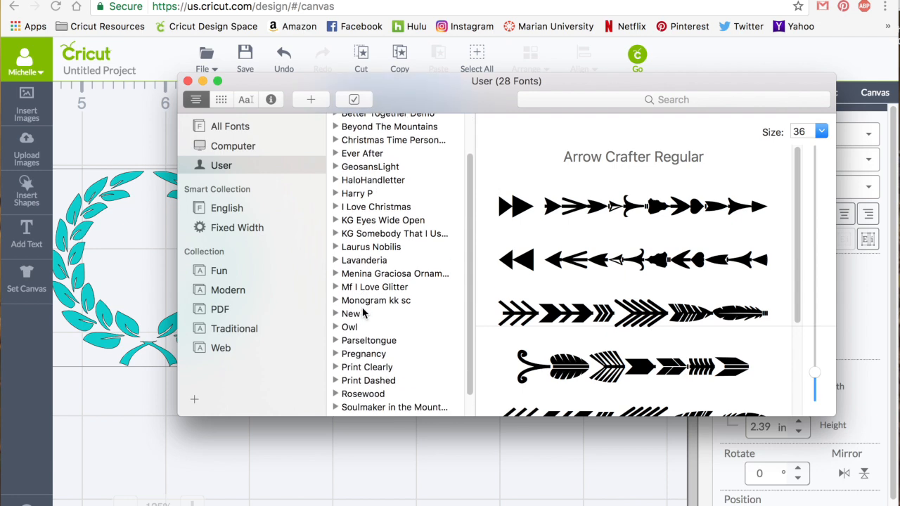
pyautogui.click(371, 245)
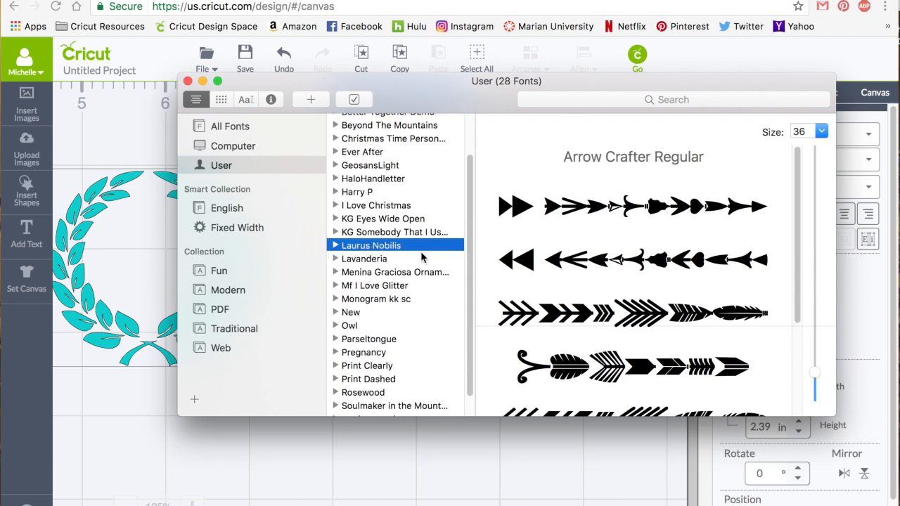
pyautogui.click(371, 245)
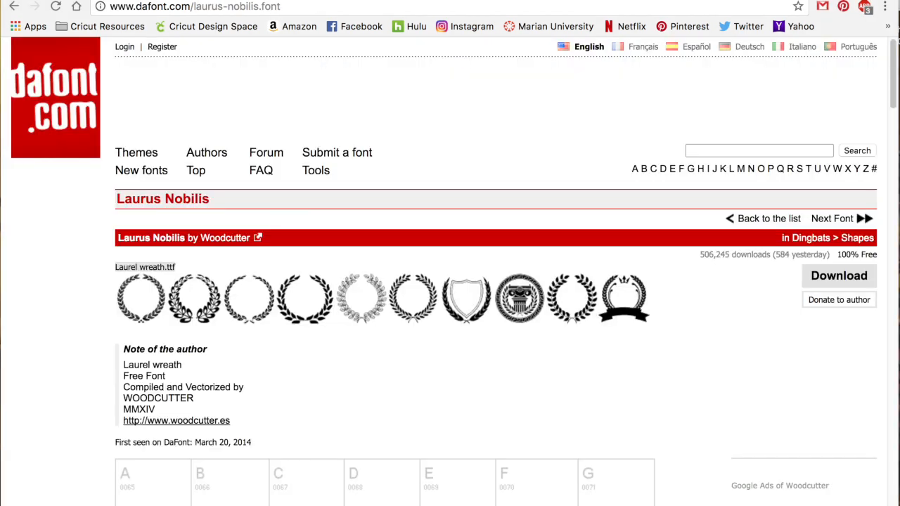
# - Scroll the Laurus Nobilis page to its character map of wreath glyphs A through U
pyautogui.scroll(-3)
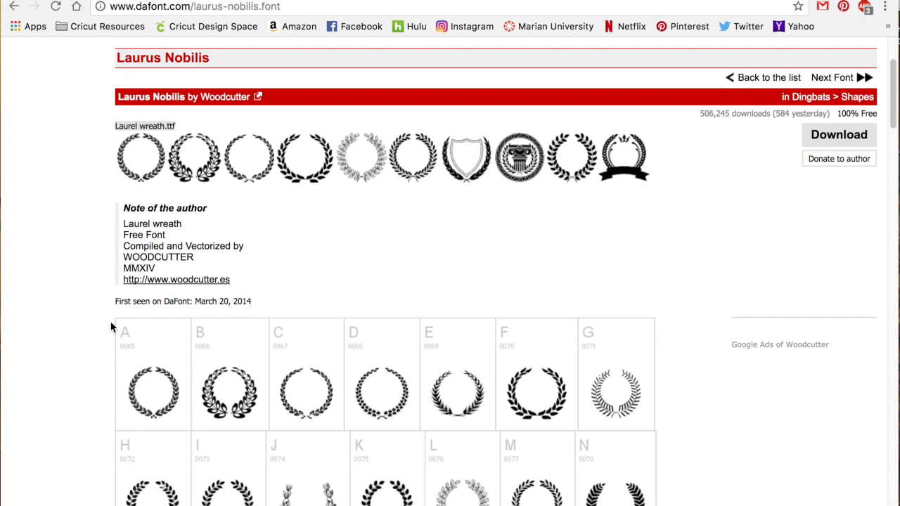
pyautogui.moveTo(462, 234)
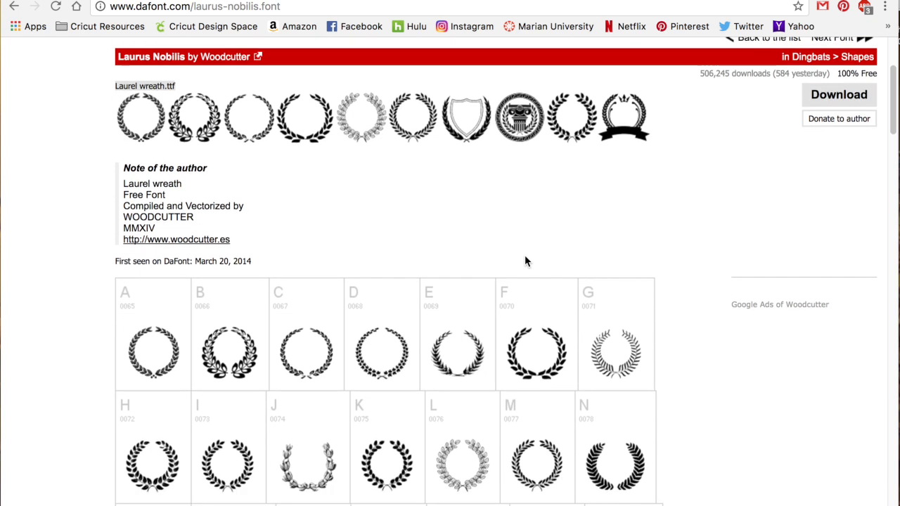
pyautogui.scroll(-3)
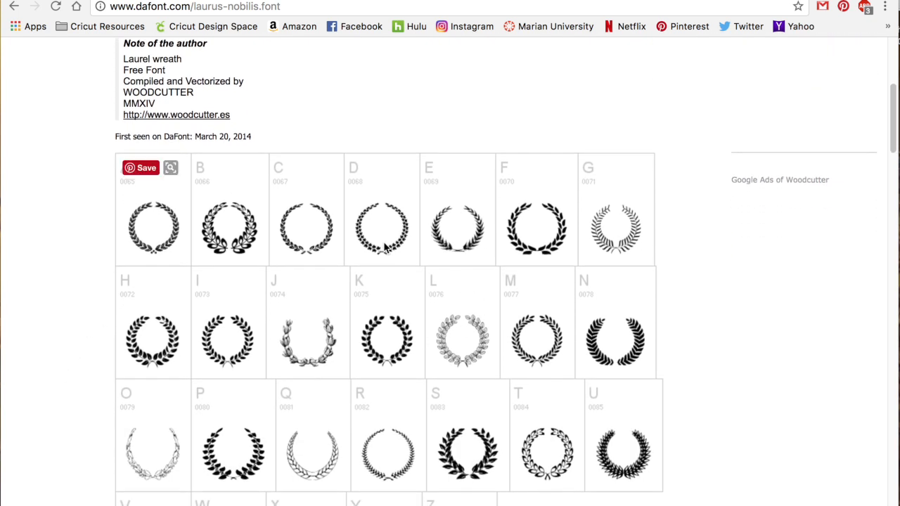
pyautogui.moveTo(242, 259)
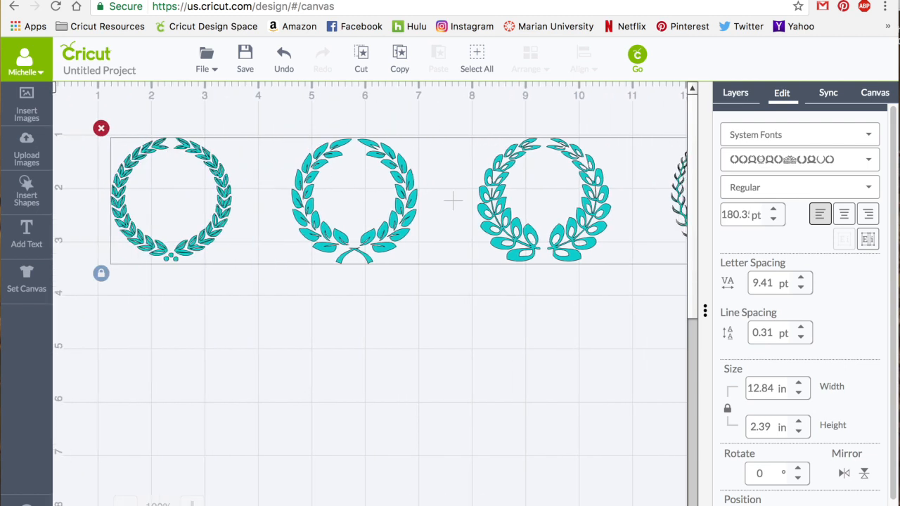
# - Move the rounded-leaf wreath below the others via the Layers list and delete the remaining wreaths
pyautogui.click(736, 93)
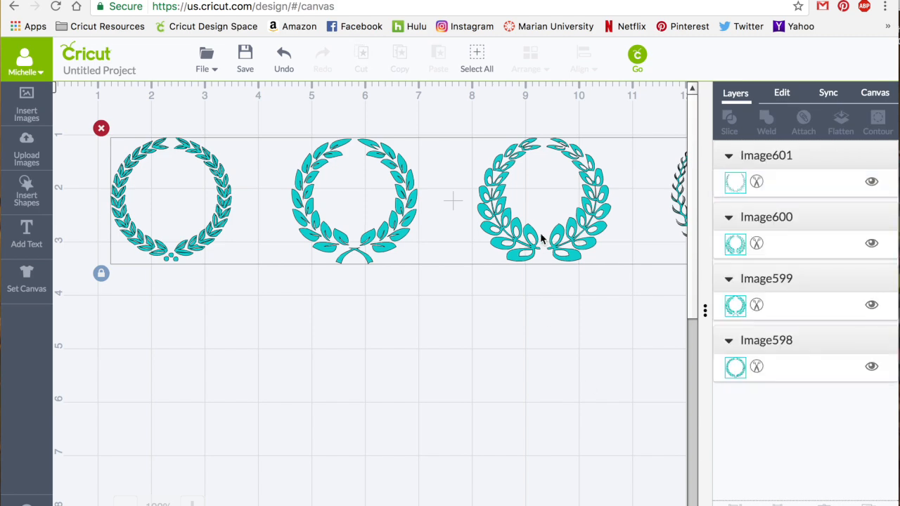
pyautogui.moveTo(546, 200); pyautogui.dragTo(352, 351)
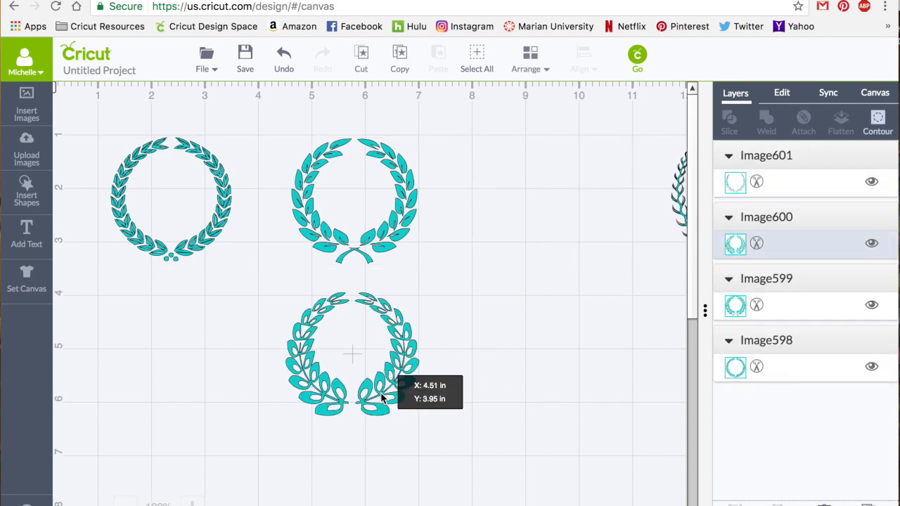
pyautogui.click(171, 200)
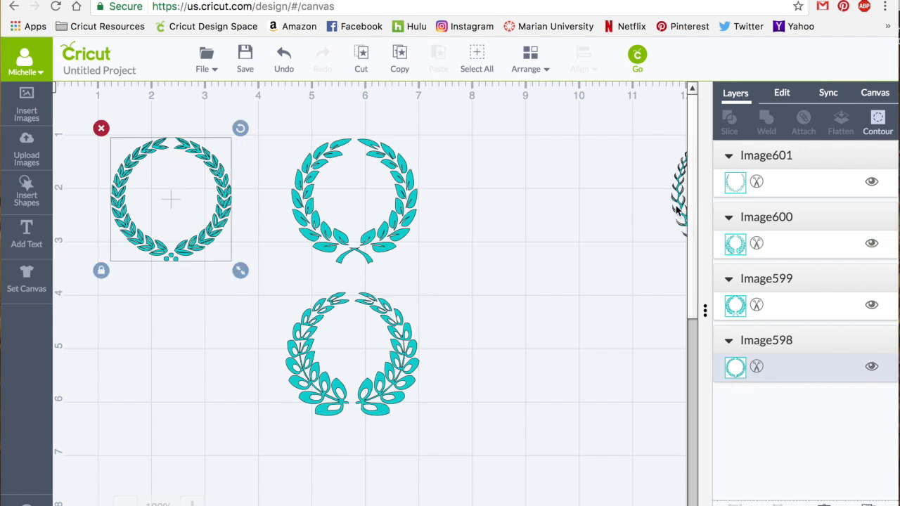
pyautogui.moveTo(170, 200); pyautogui.dragTo(549, 208)
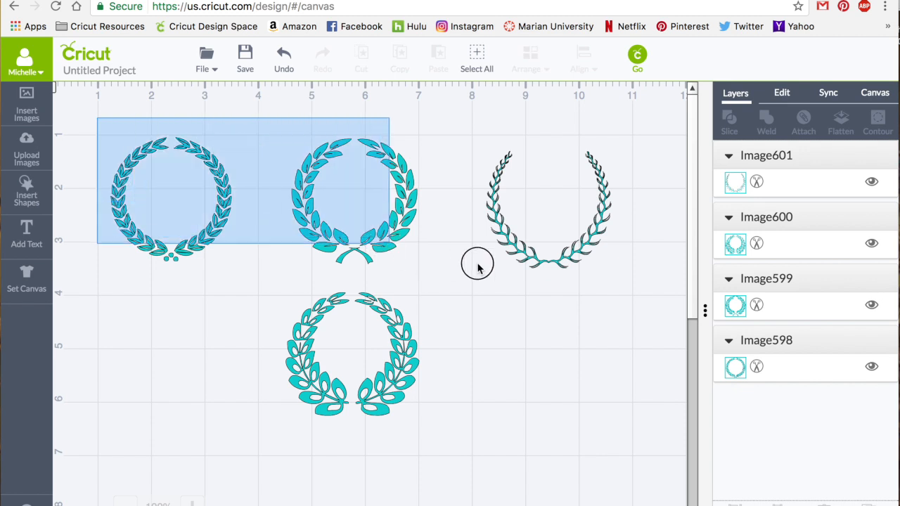
pyautogui.moveTo(478, 266); pyautogui.dragTo(647, 288)
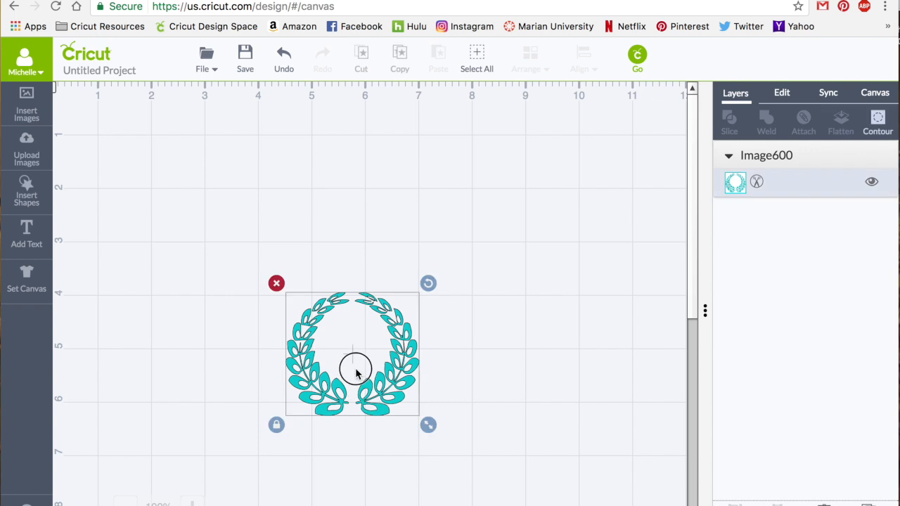
# - Enlarge the rounded-leaf wreath to about 5.5 inches wide with its corner handle
pyautogui.moveTo(428, 425); pyautogui.dragTo(453, 359)
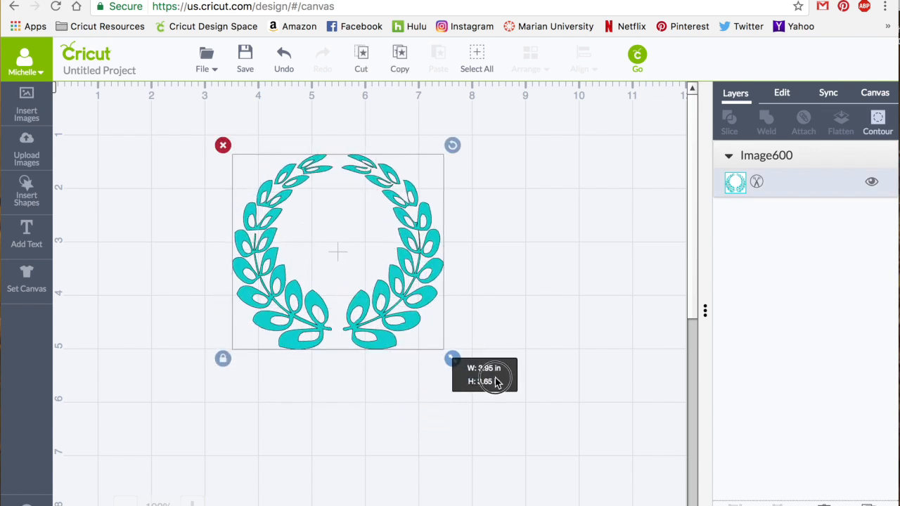
pyautogui.moveTo(453, 359); pyautogui.dragTo(476, 379)
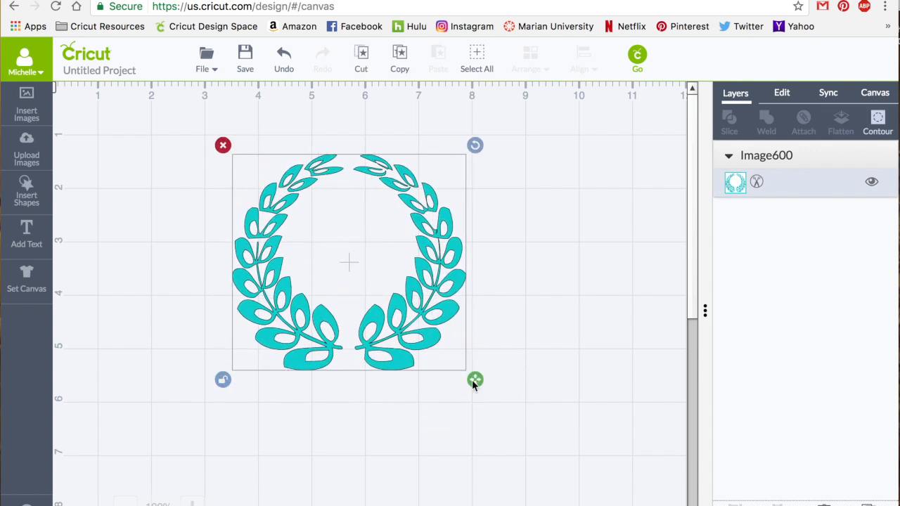
pyautogui.moveTo(476, 380); pyautogui.dragTo(538, 395)
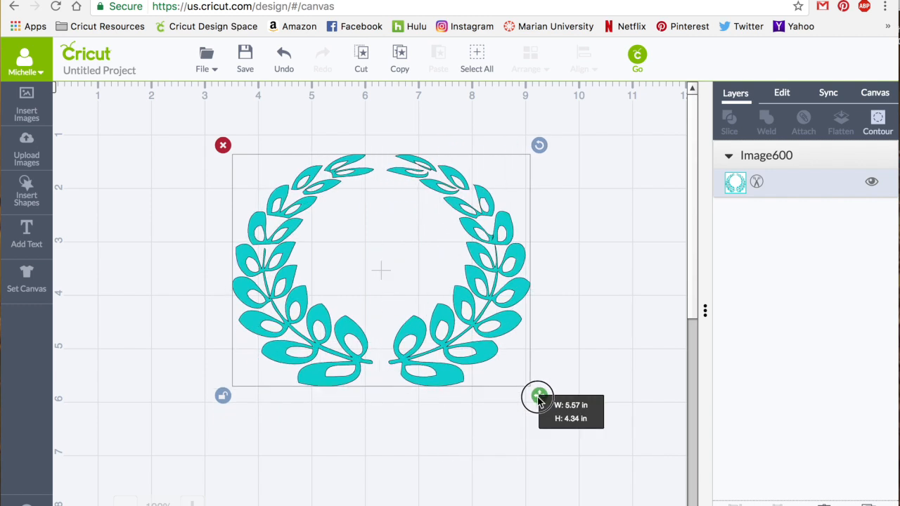
pyautogui.moveTo(537, 395); pyautogui.dragTo(540, 414)
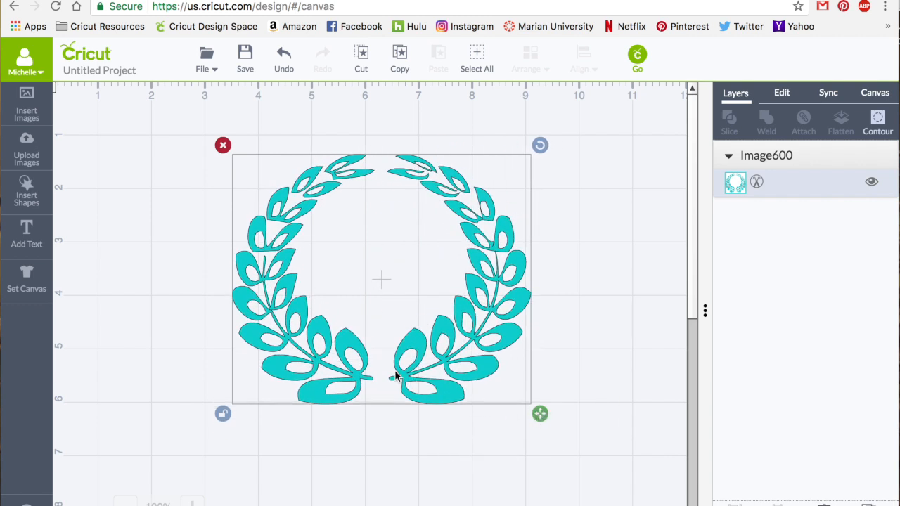
pyautogui.moveTo(540, 413); pyautogui.dragTo(476, 379)
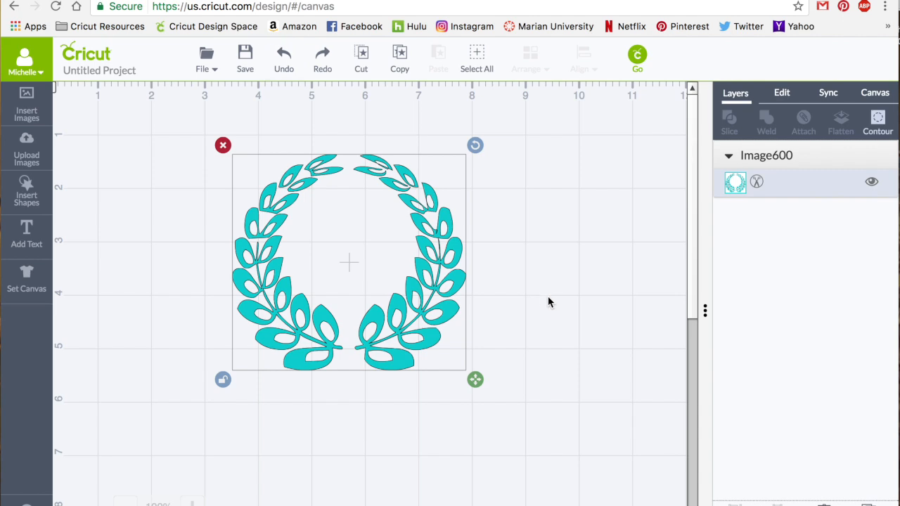
pyautogui.click(568, 290)
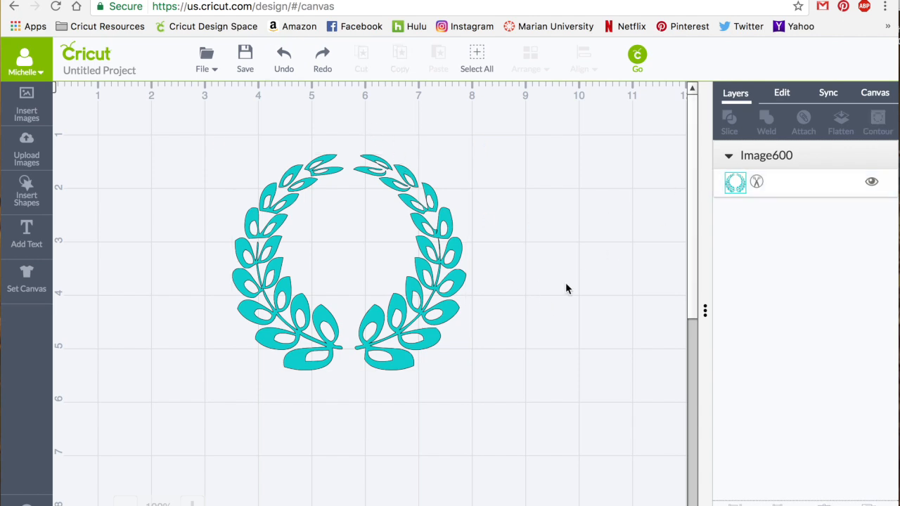
pyautogui.click(349, 263)
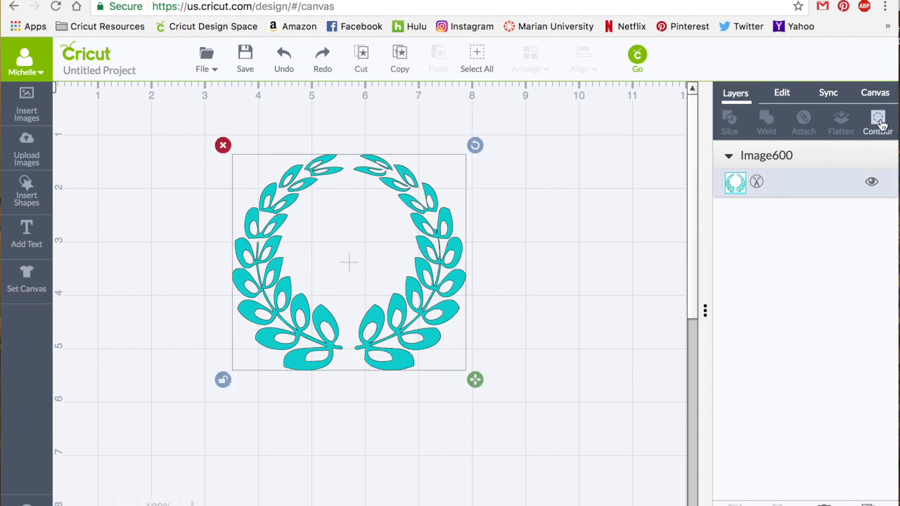
pyautogui.click(878, 119)
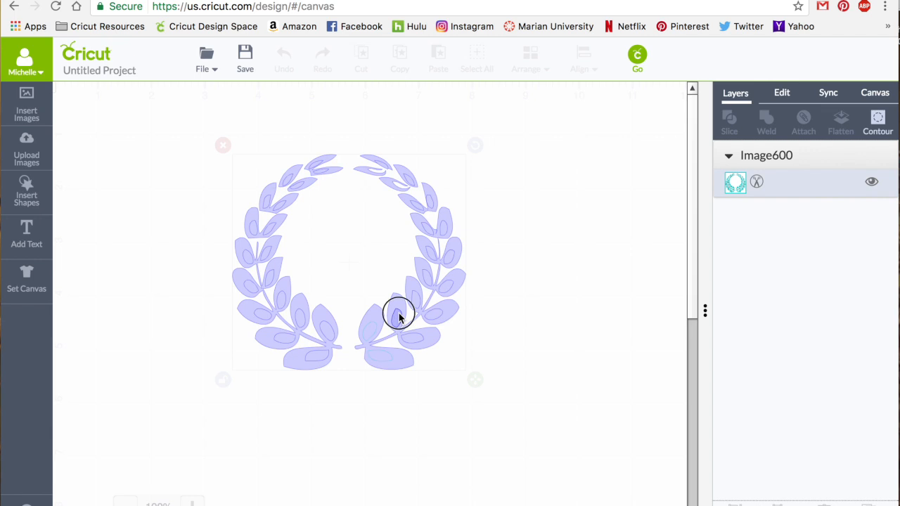
pyautogui.moveTo(415, 303)
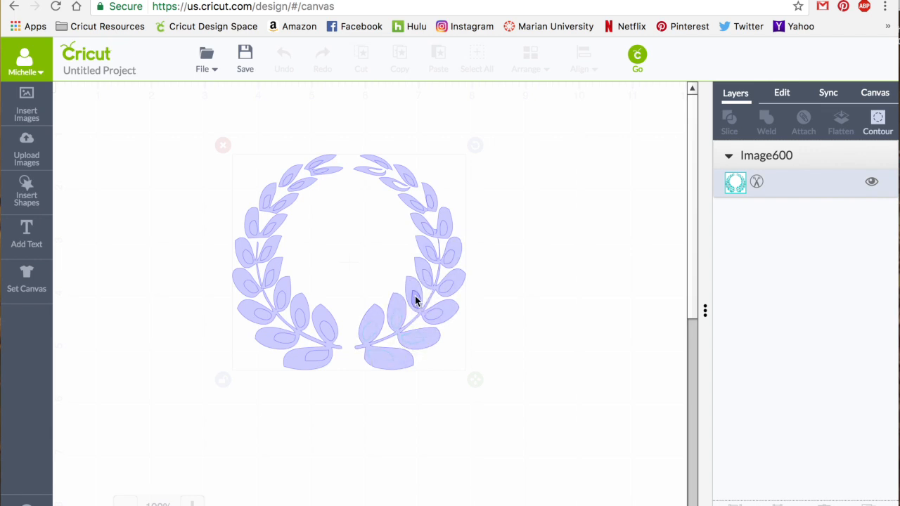
pyautogui.moveTo(520, 299)
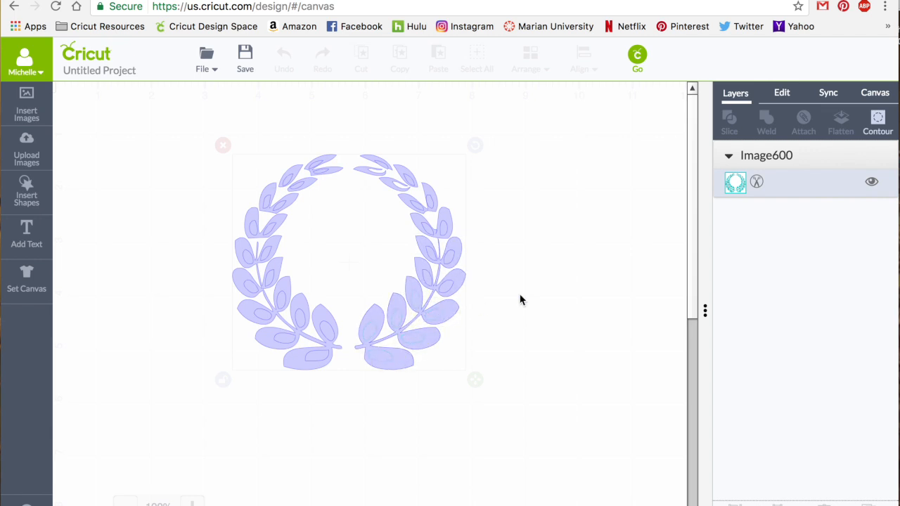
pyautogui.click(349, 263)
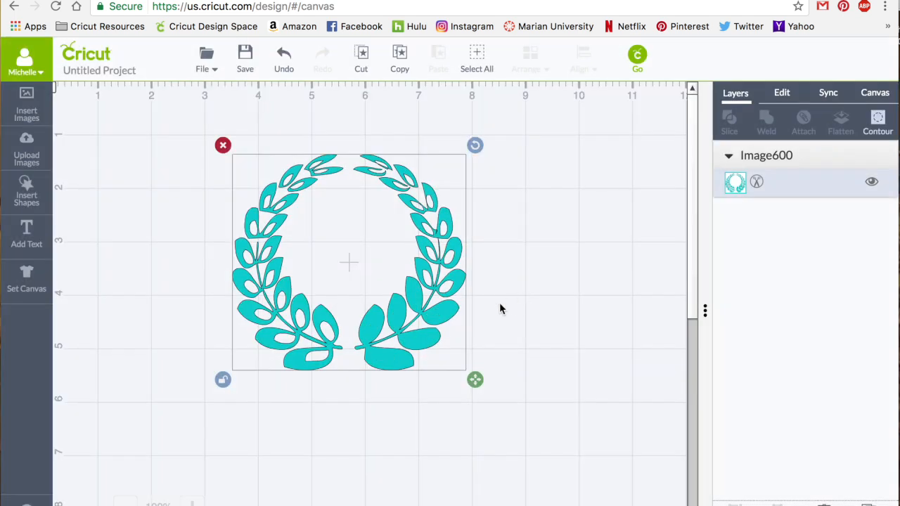
pyautogui.moveTo(521, 274)
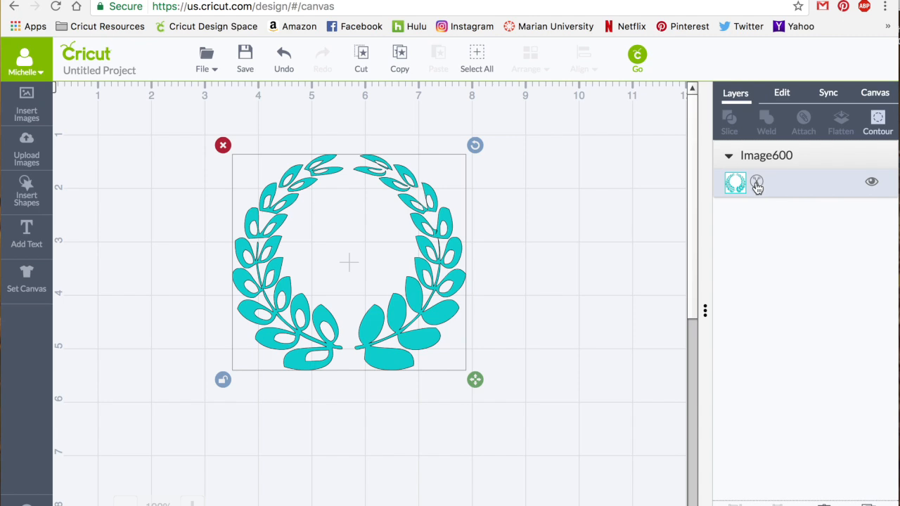
pyautogui.moveTo(757, 190)
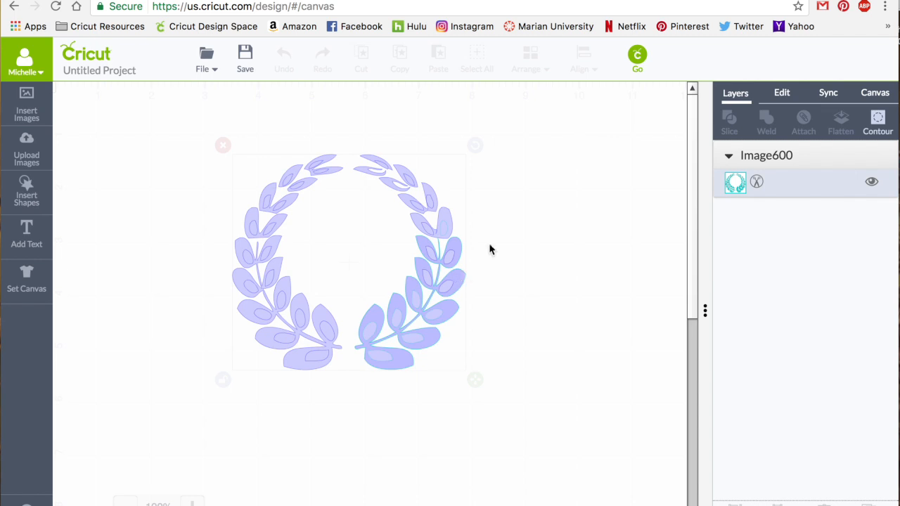
pyautogui.click(349, 260)
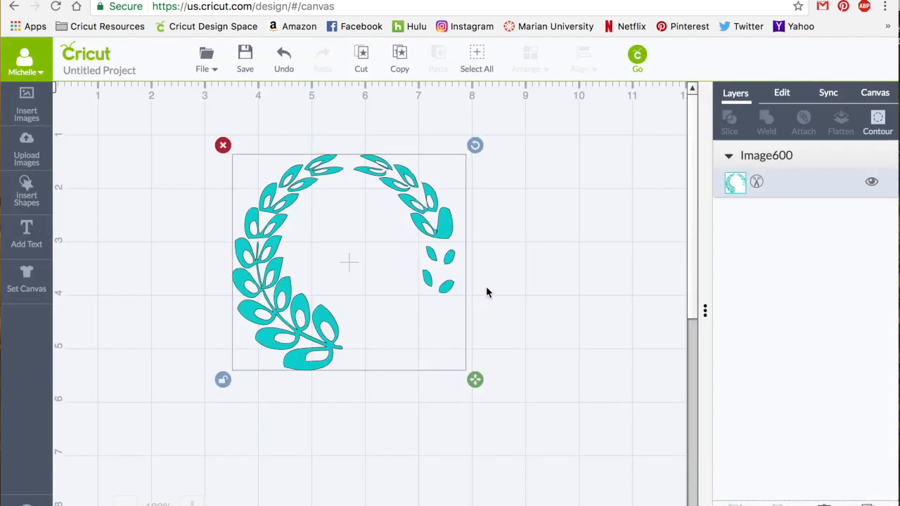
pyautogui.click(284, 56)
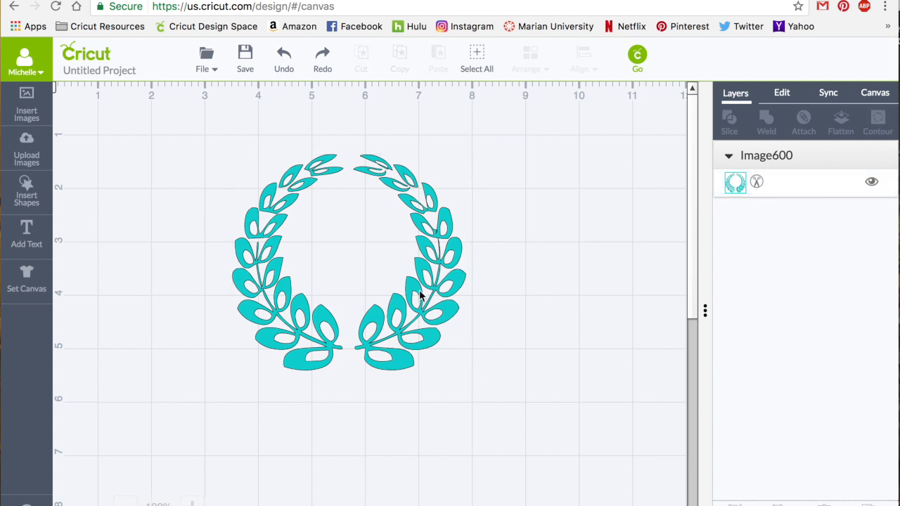
pyautogui.moveTo(442, 281)
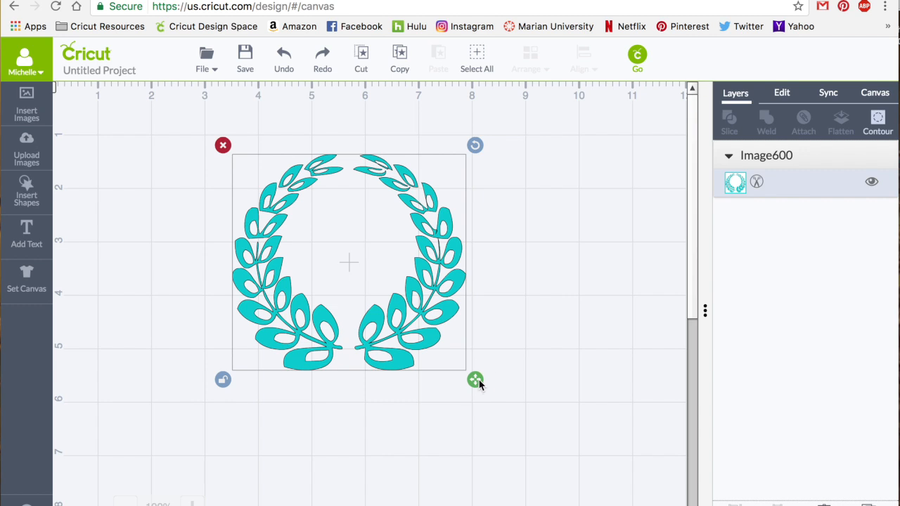
# - Enlarge the wreath to roughly 7 by 6.5 inches in the upper-left of the canvas
pyautogui.moveTo(475, 380); pyautogui.dragTo(621, 487)
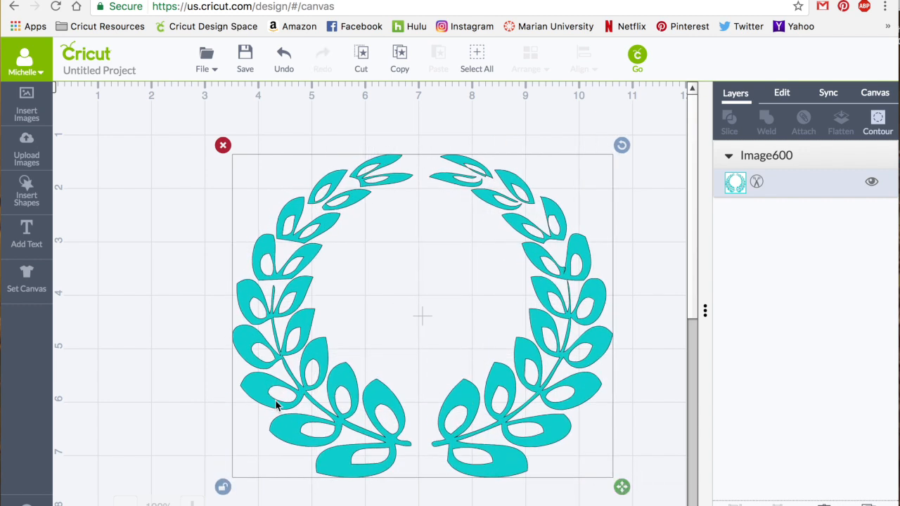
pyautogui.moveTo(453, 447)
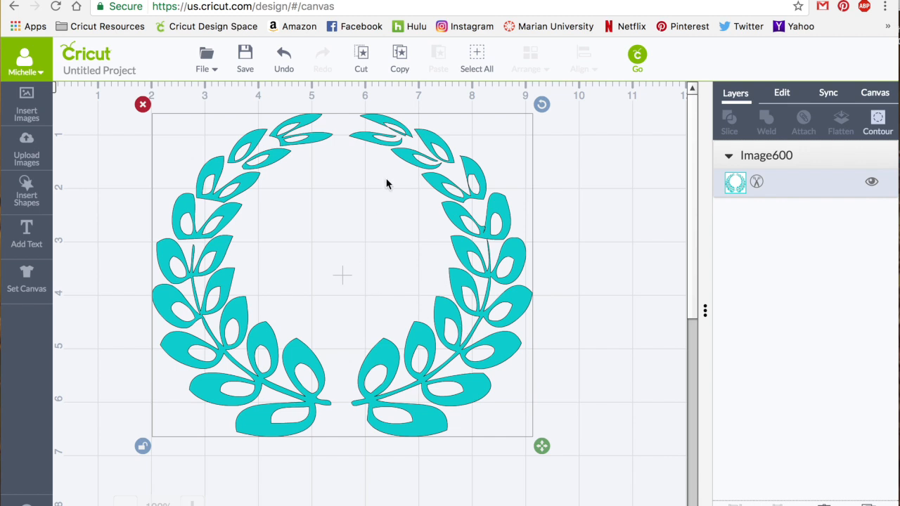
pyautogui.moveTo(526, 310)
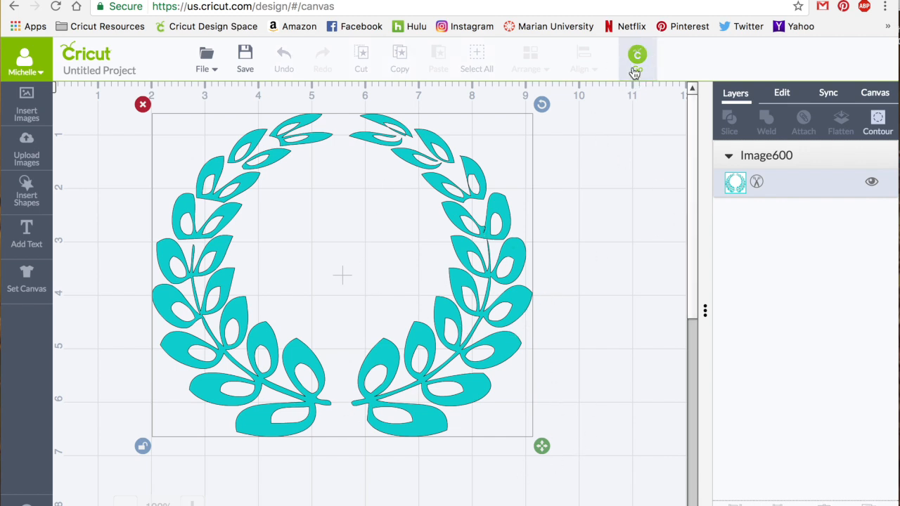
pyautogui.click(636, 55)
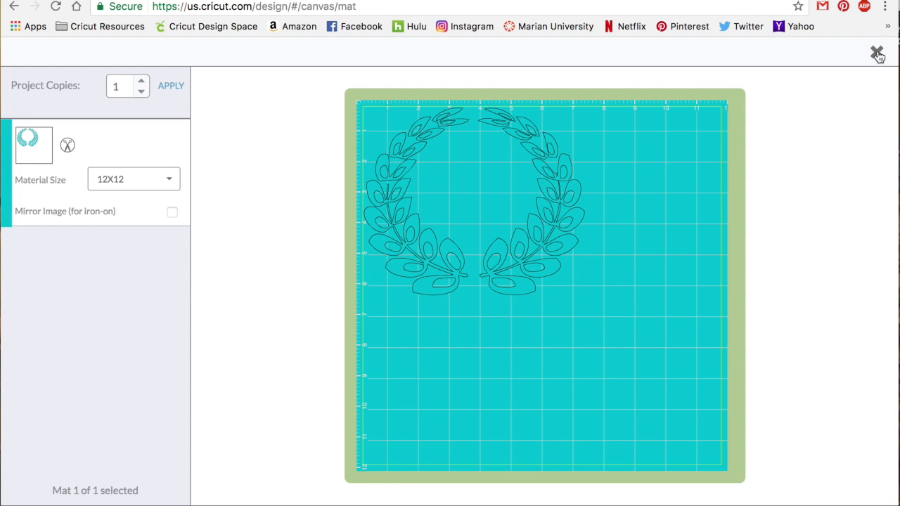
pyautogui.click(878, 53)
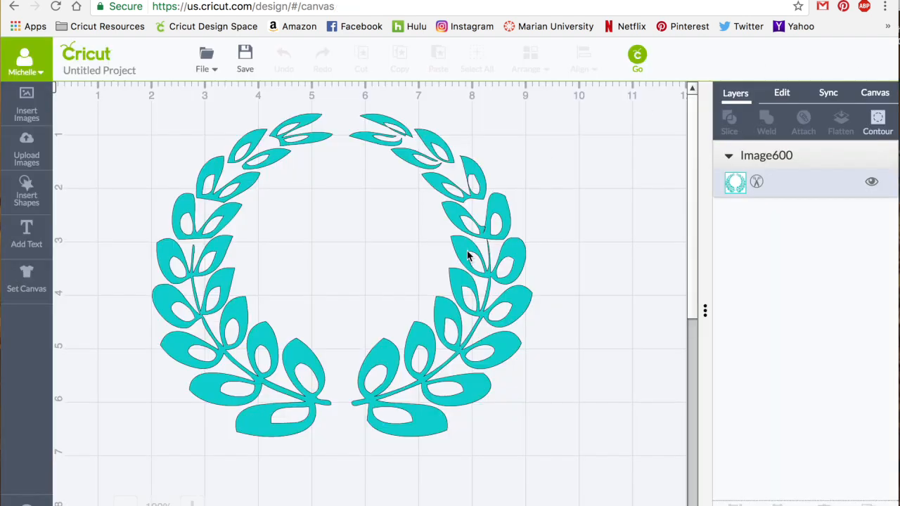
pyautogui.click(340, 274)
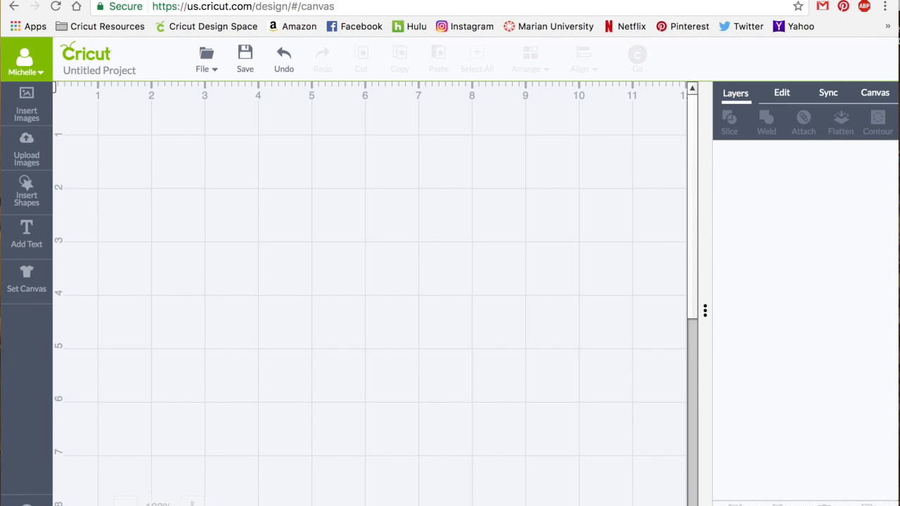
# - Return to the Dingbats › Shapes listing and browse down past Laurus Nobilis toward Arrow Crafter
pyautogui.click(15, 6)
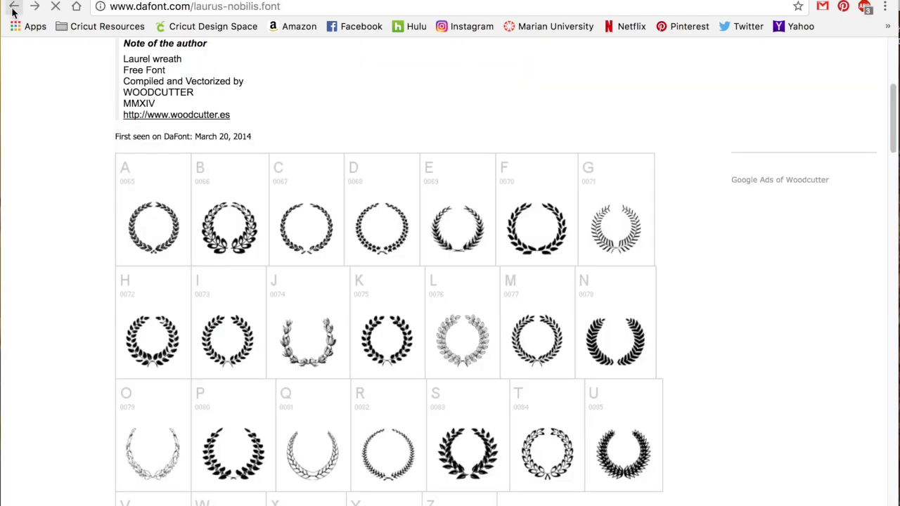
pyautogui.click(12, 6)
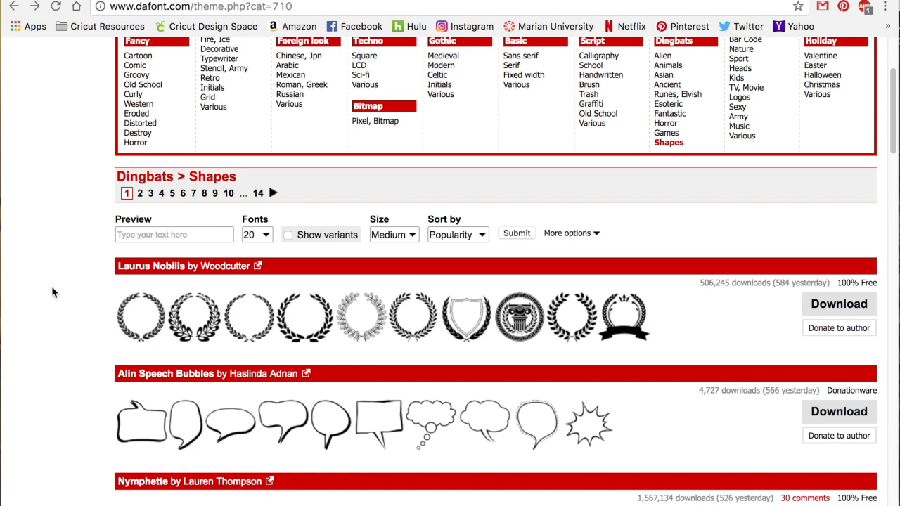
pyautogui.scroll(-3)
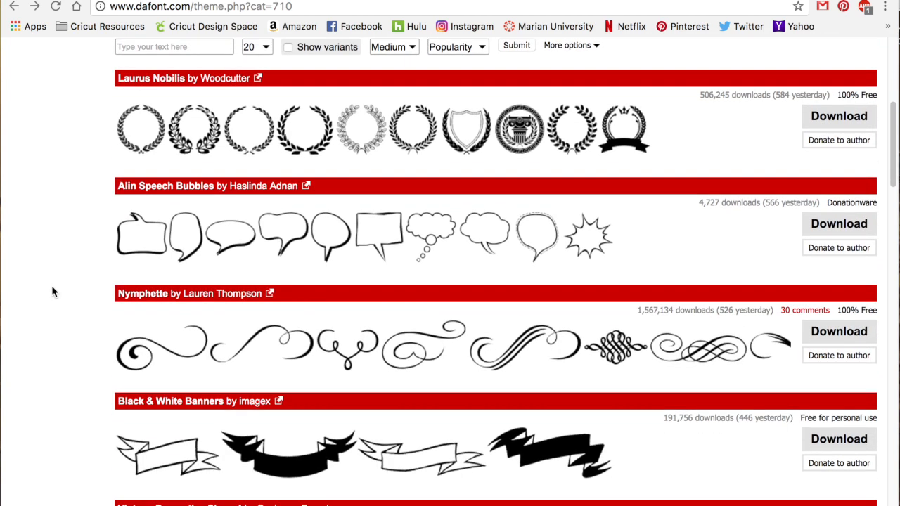
pyautogui.scroll(-3)
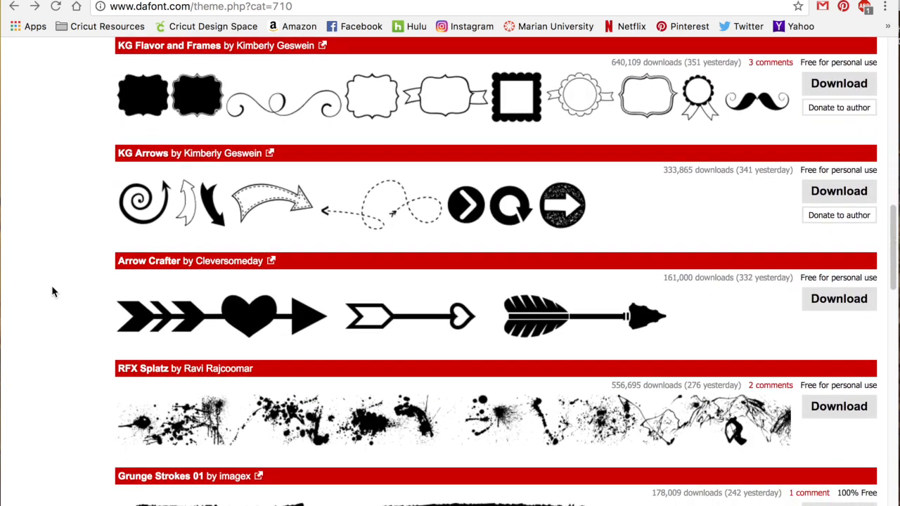
# - View the Arrow Crafter font page, scrolling through its arrow illustration down to the character map
pyautogui.click(149, 260)
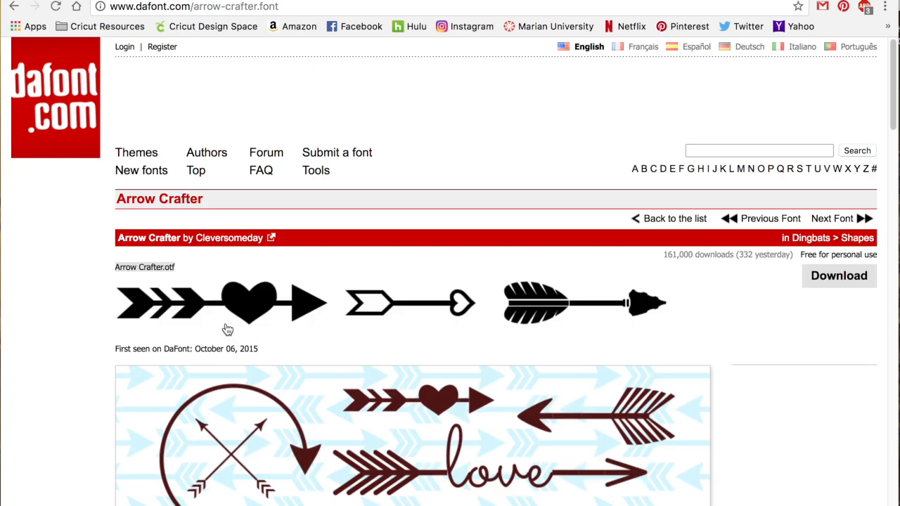
pyautogui.scroll(-3)
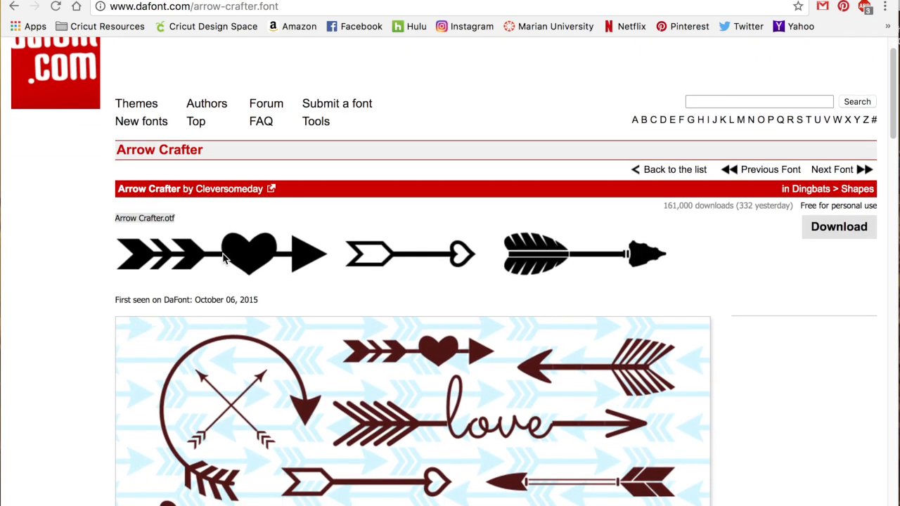
pyautogui.scroll(-3)
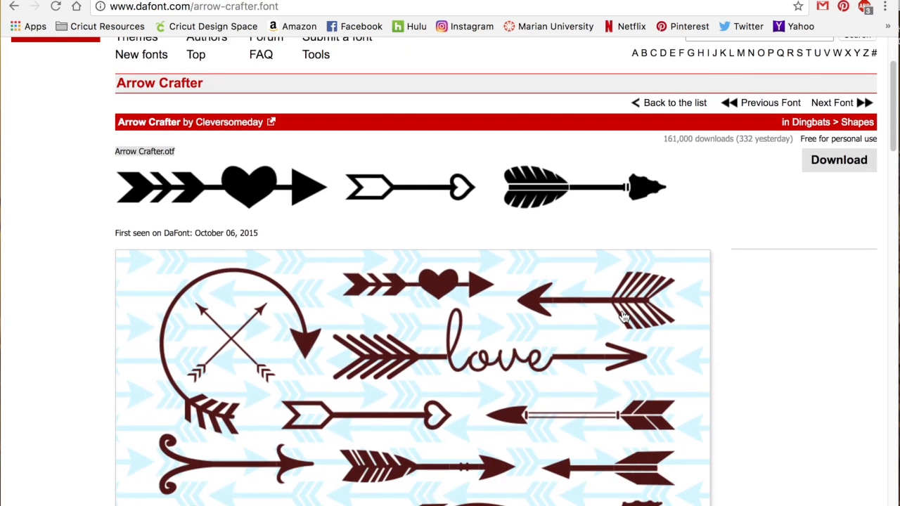
pyautogui.scroll(-3)
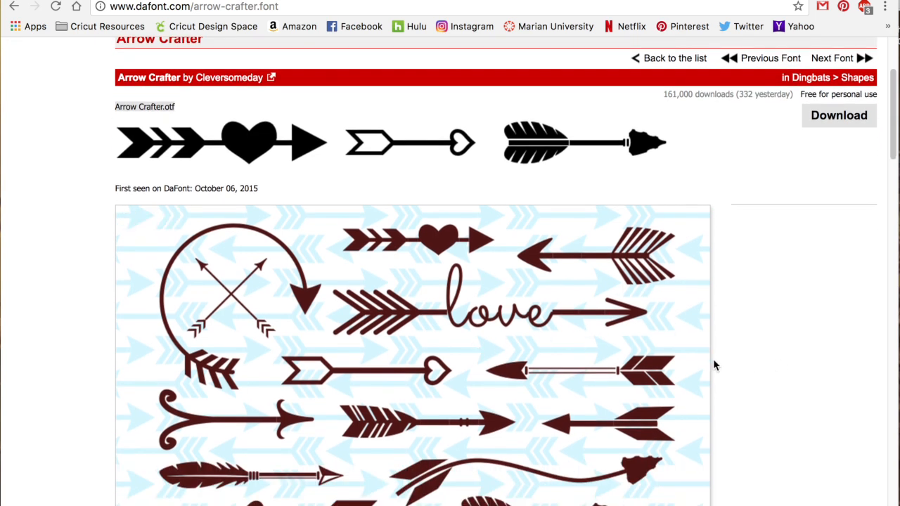
pyautogui.scroll(-3)
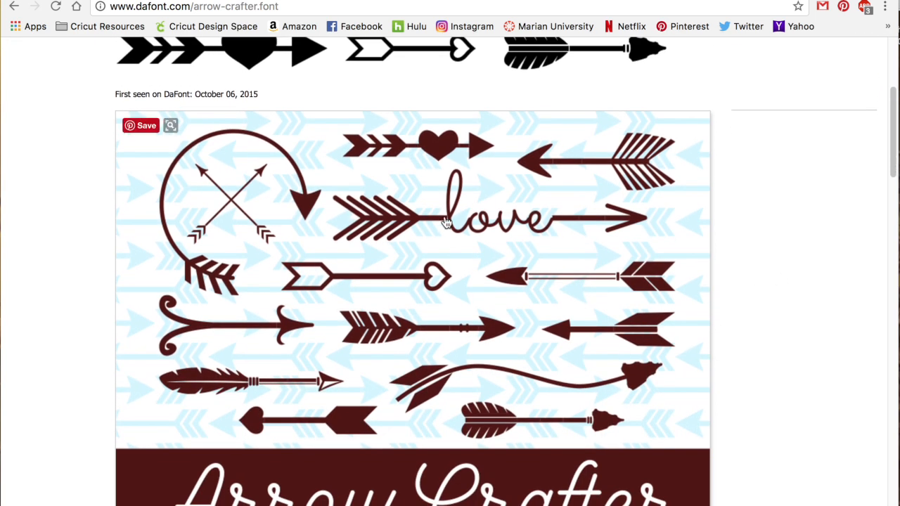
pyautogui.moveTo(576, 270)
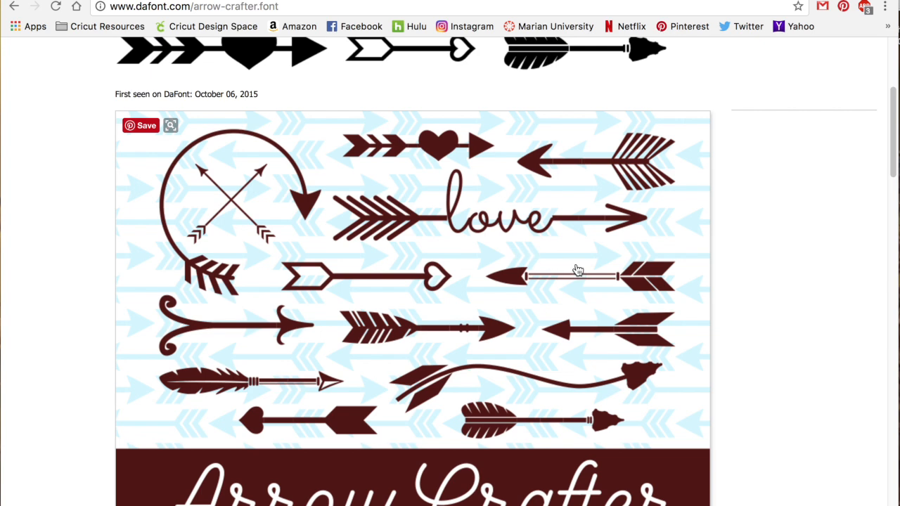
pyautogui.moveTo(695, 317)
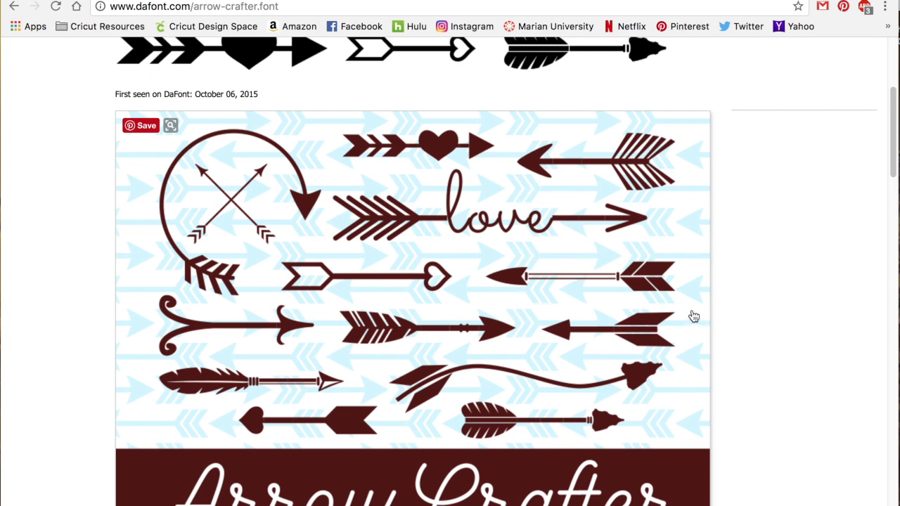
pyautogui.scroll(-3)
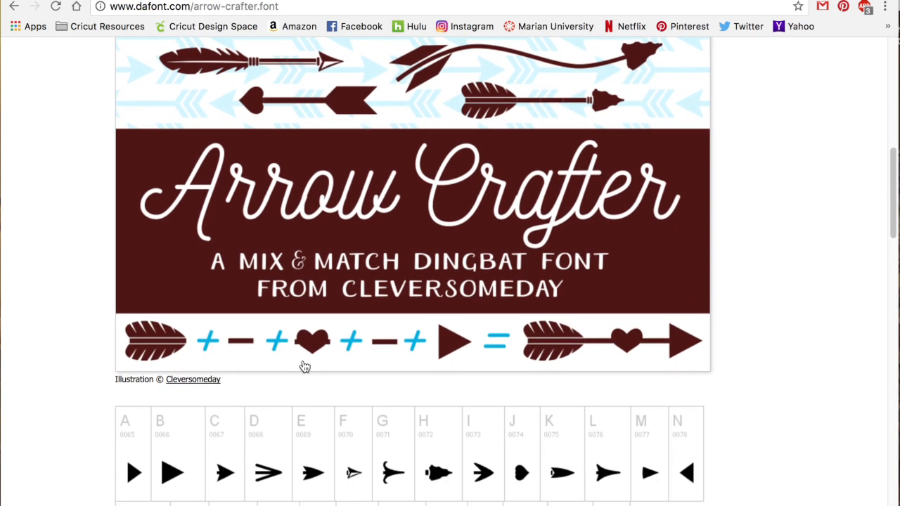
pyautogui.moveTo(186, 358)
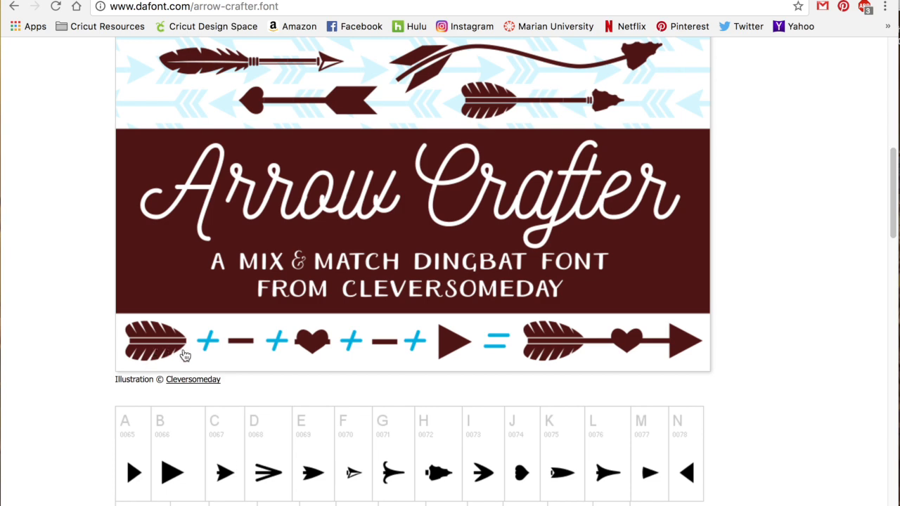
pyautogui.moveTo(158, 337)
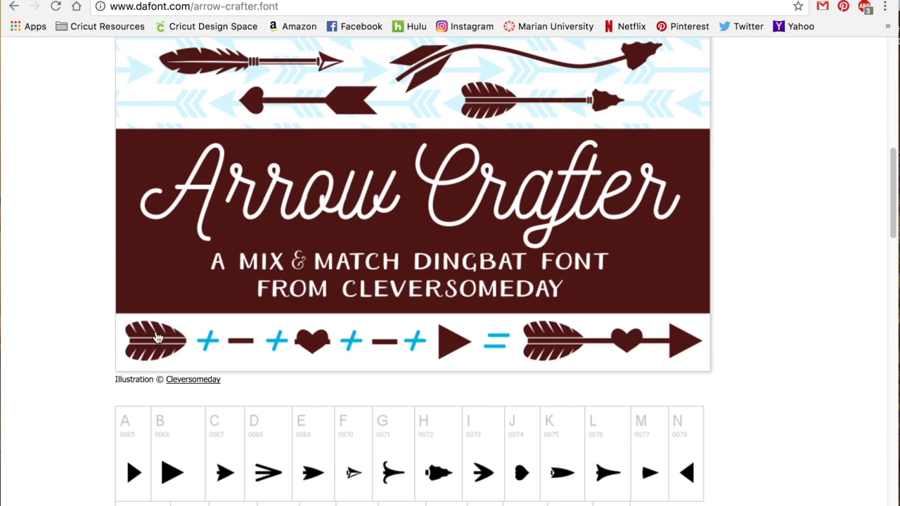
pyautogui.moveTo(265, 349)
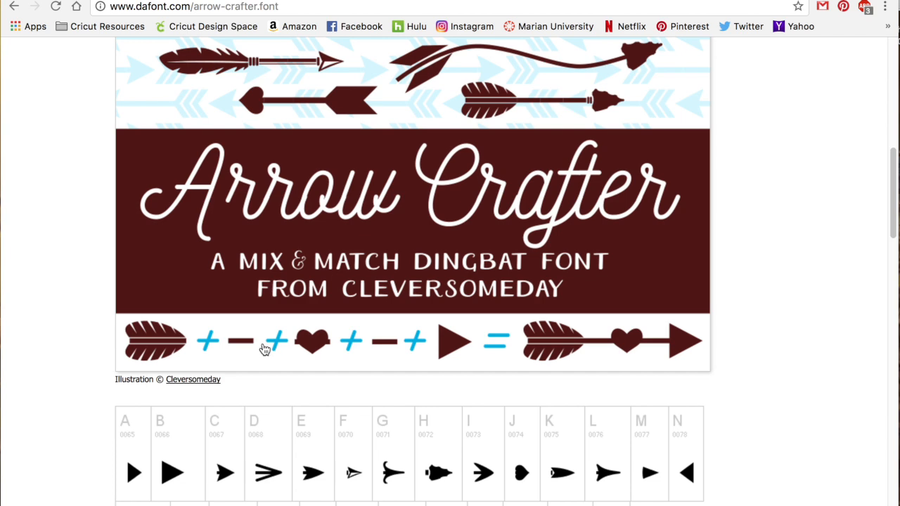
pyautogui.scroll(-3)
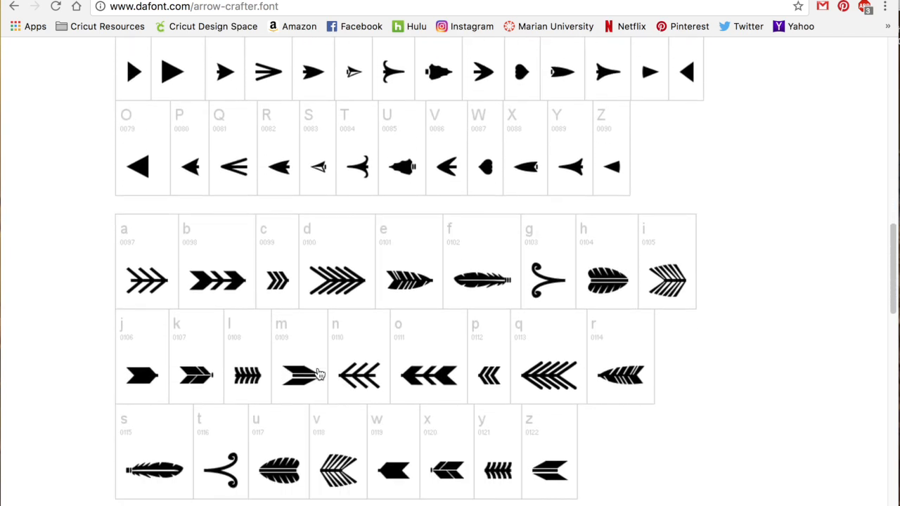
pyautogui.scroll(-3)
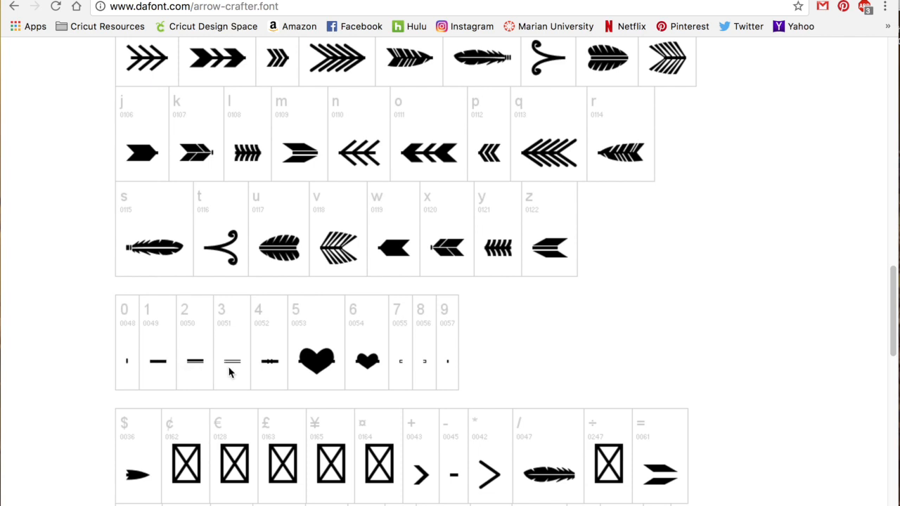
pyautogui.scroll(-3)
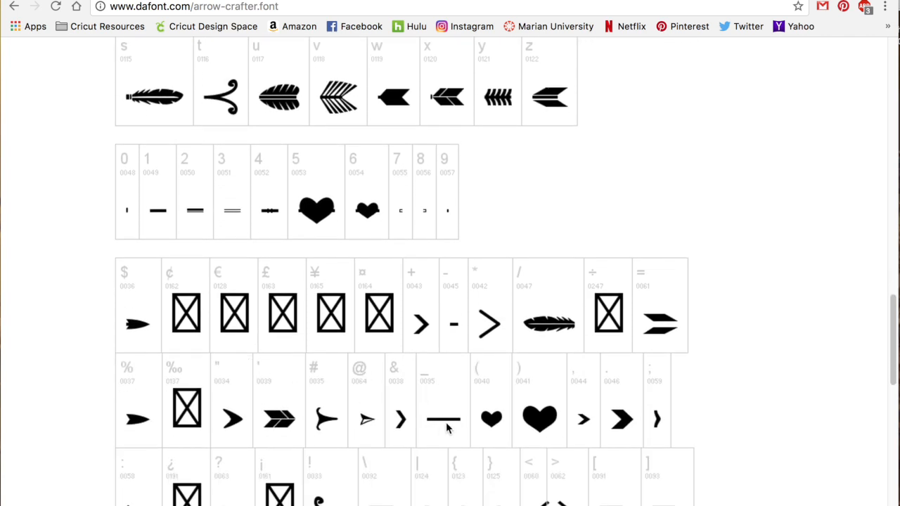
pyautogui.moveTo(464, 436)
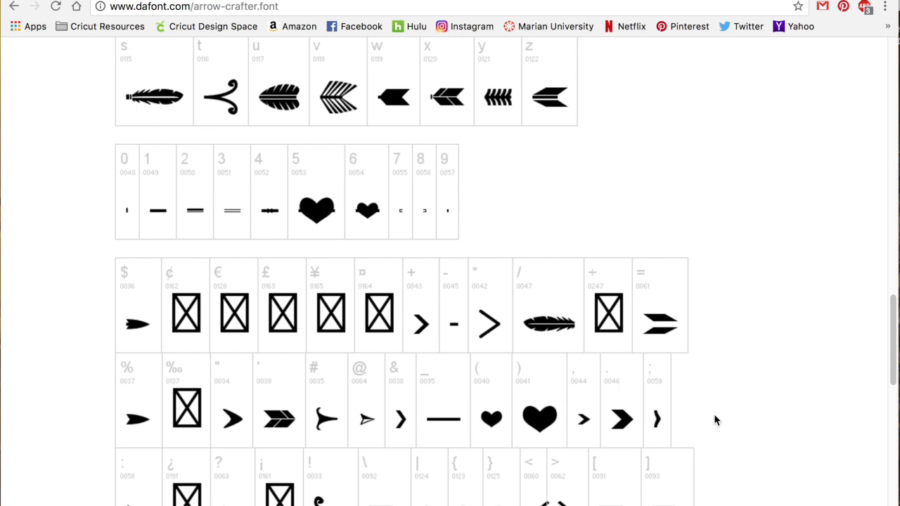
pyautogui.scroll(-3)
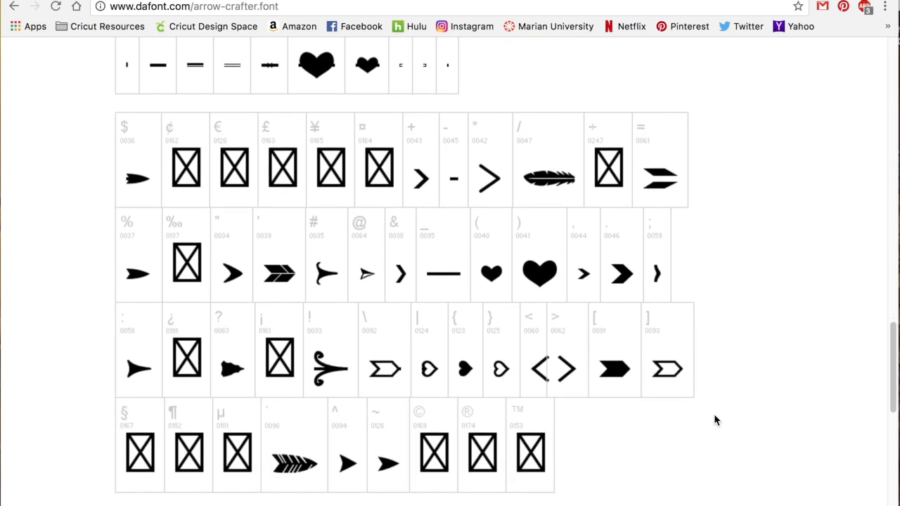
pyautogui.moveTo(380, 373)
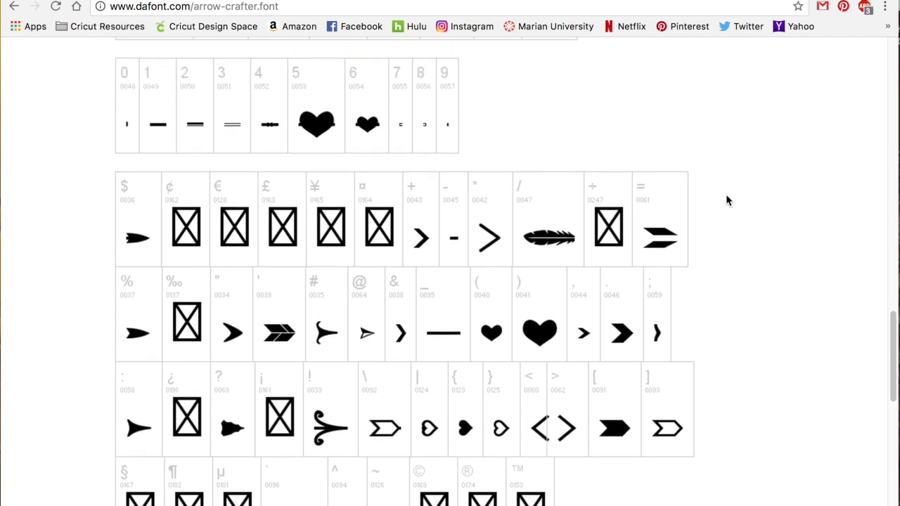
pyautogui.scroll(3)
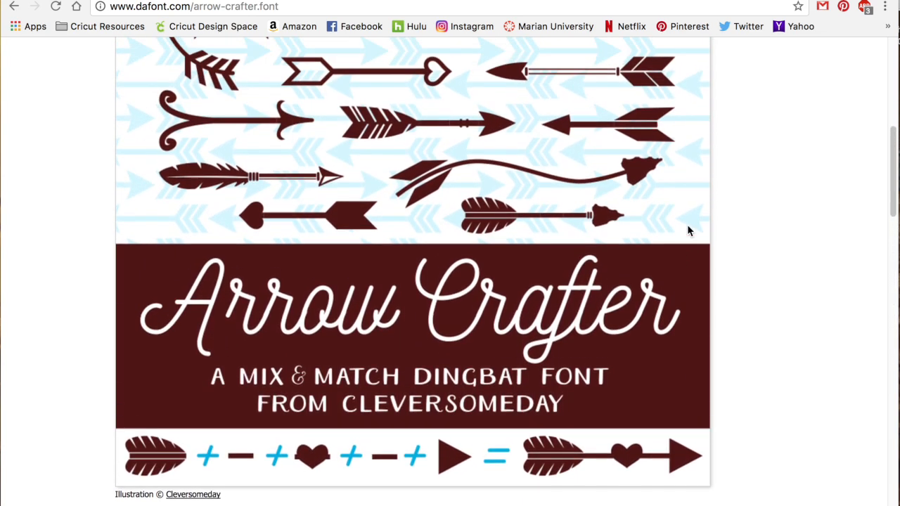
pyautogui.scroll(-3)
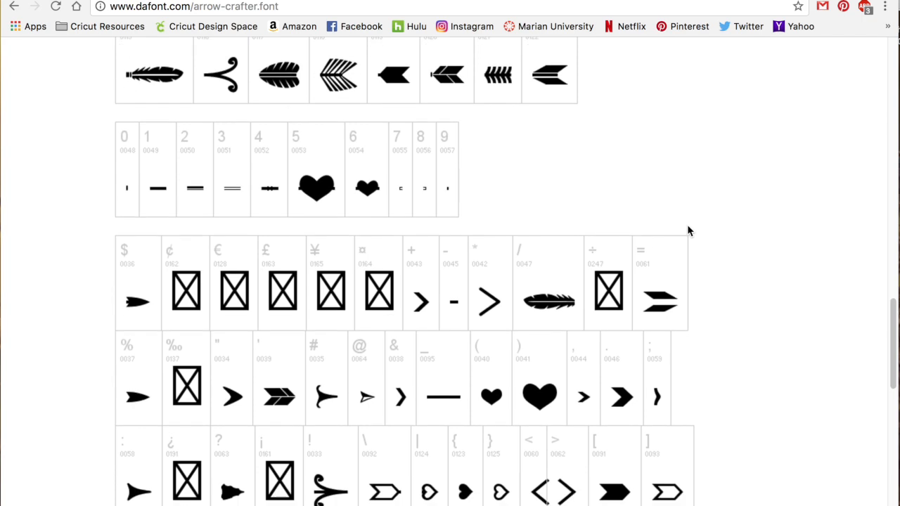
pyautogui.scroll(-3)
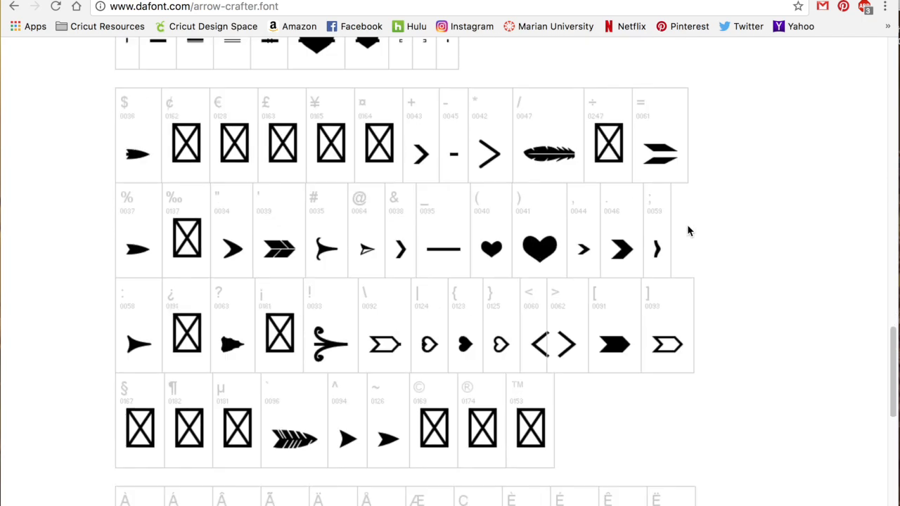
pyautogui.scroll(3)
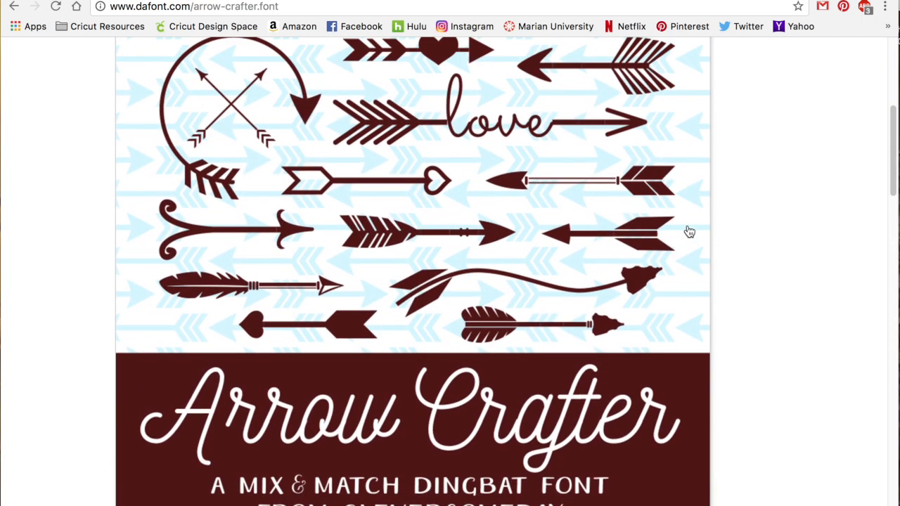
pyautogui.scroll(3)
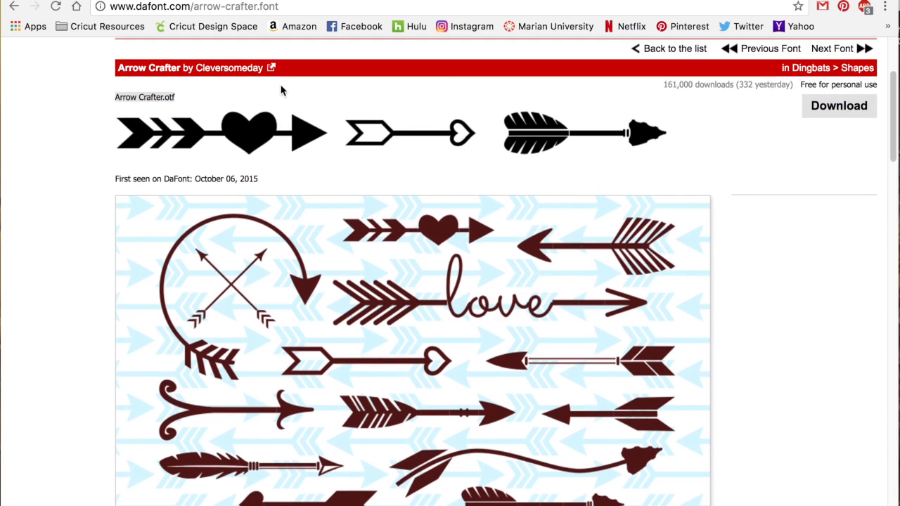
pyautogui.moveTo(274, 154)
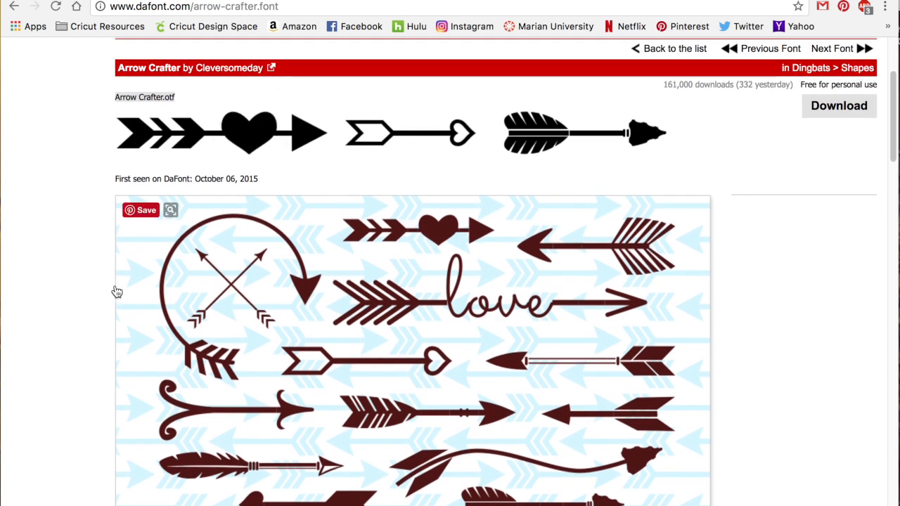
pyautogui.scroll(-3)
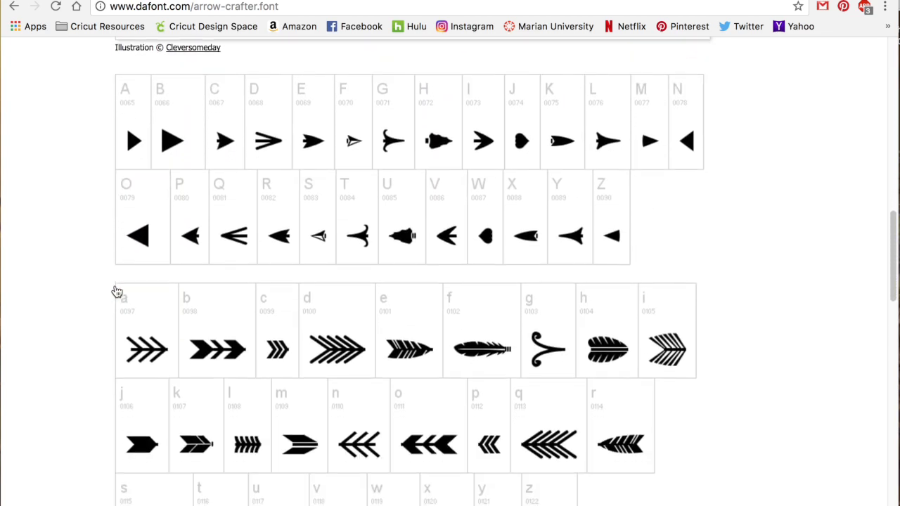
pyautogui.scroll(3)
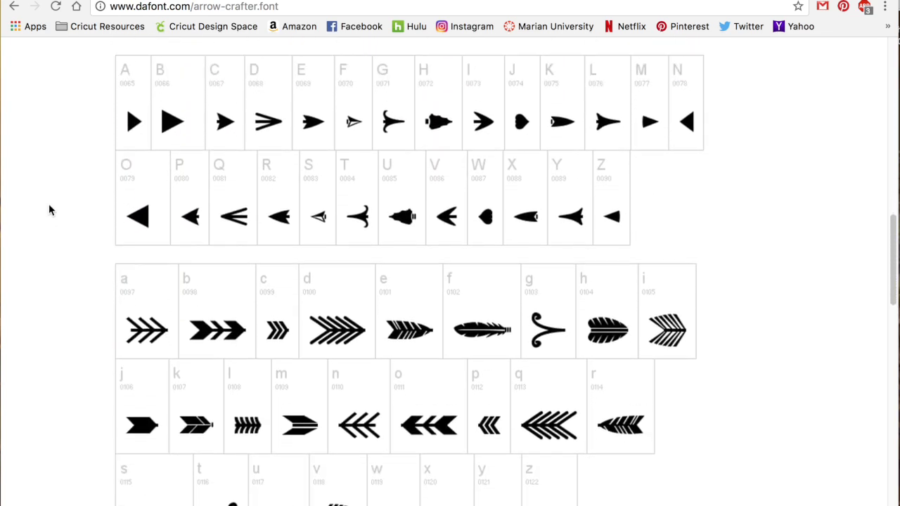
pyautogui.scroll(3)
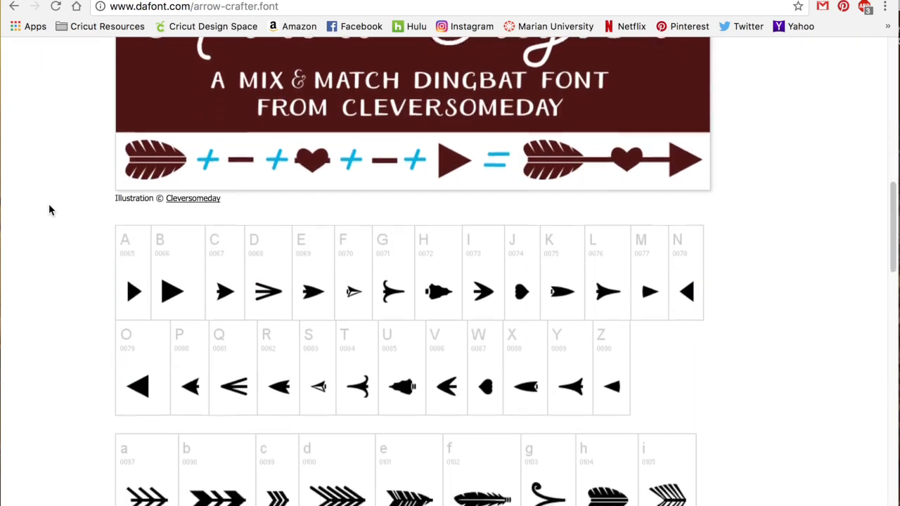
pyautogui.scroll(-3)
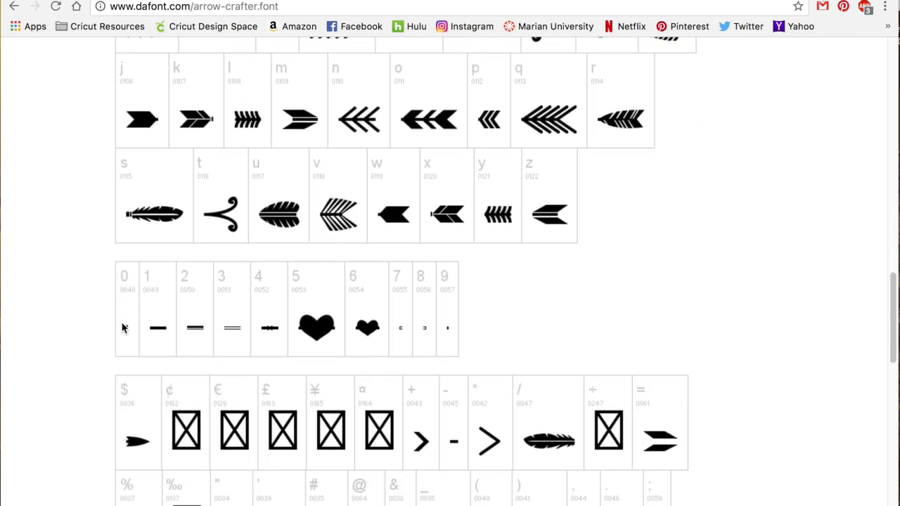
pyautogui.scroll(-3)
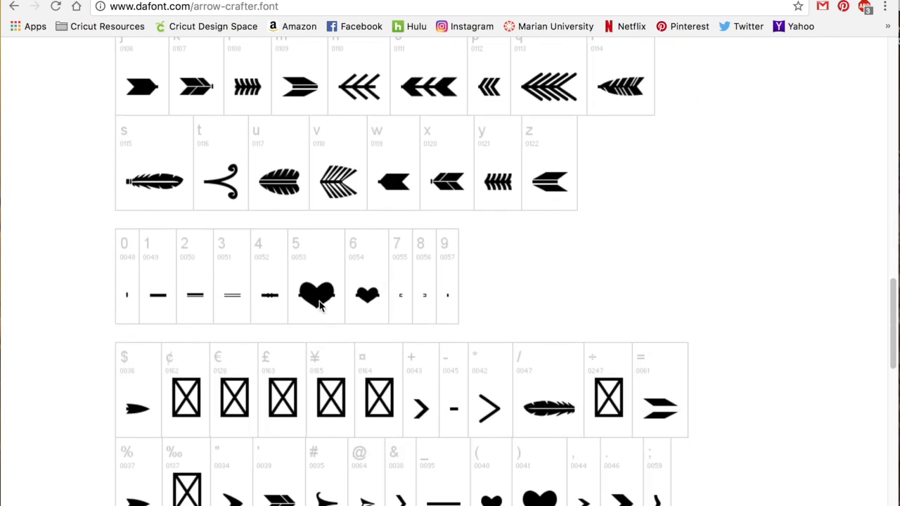
pyautogui.scroll(3)
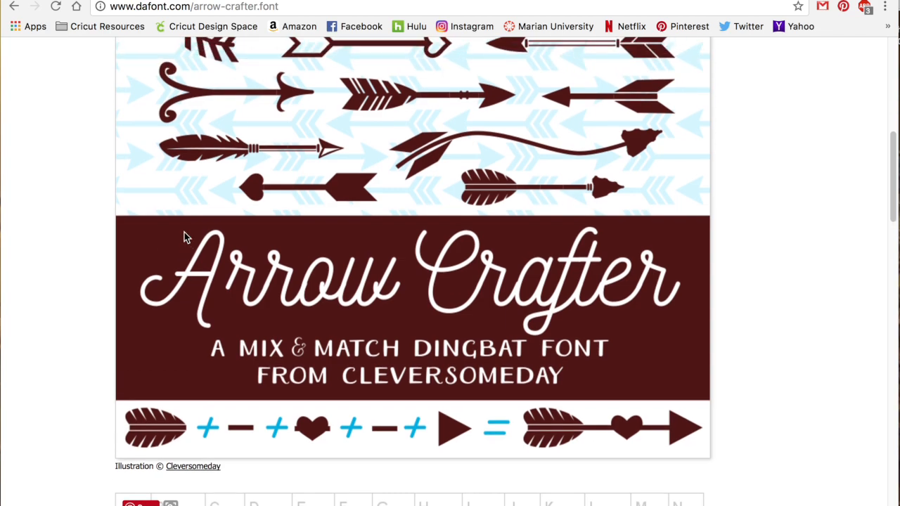
pyautogui.scroll(3)
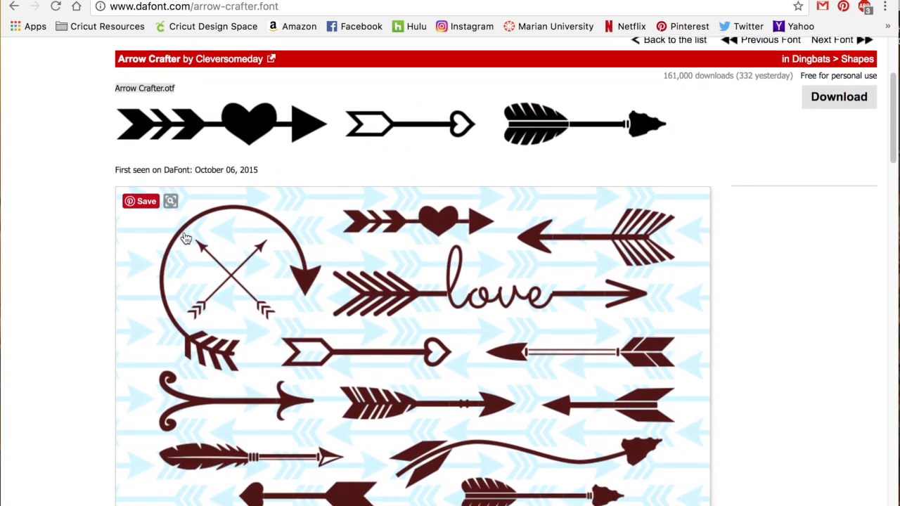
pyautogui.scroll(-3)
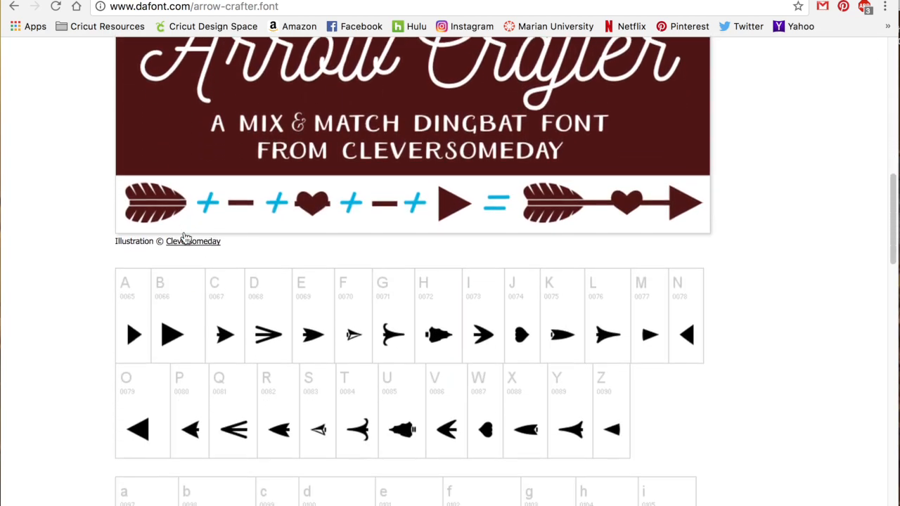
pyautogui.scroll(-3)
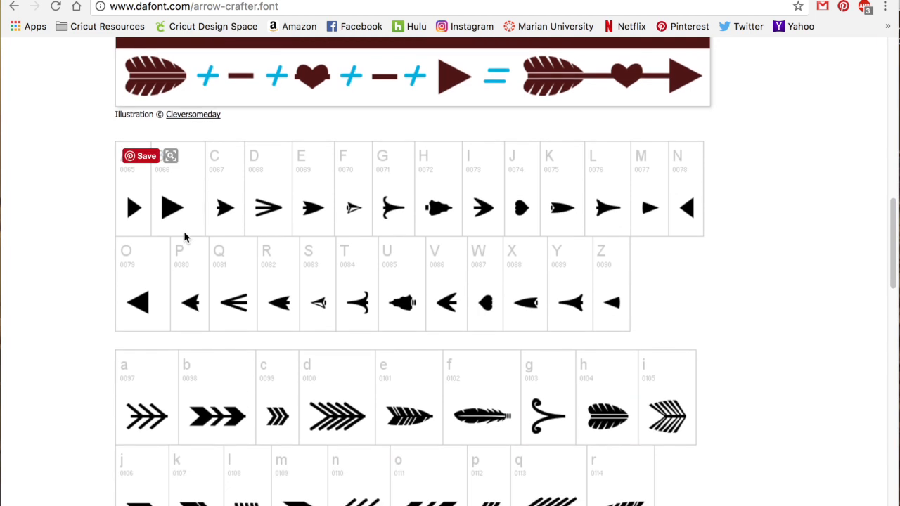
pyautogui.scroll(-3)
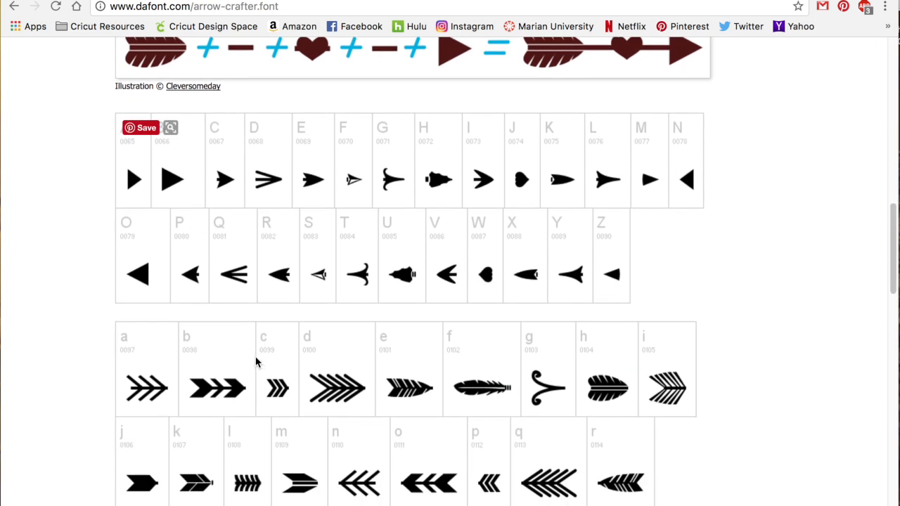
pyautogui.moveTo(229, 195)
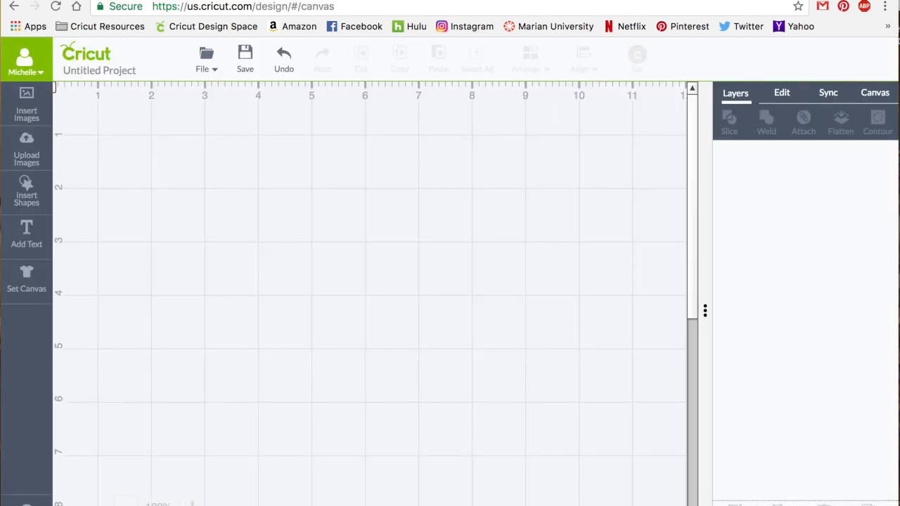
# - Add a new text object reading 'b6', removing the unsupported extra 'C'
pyautogui.click(26, 234)
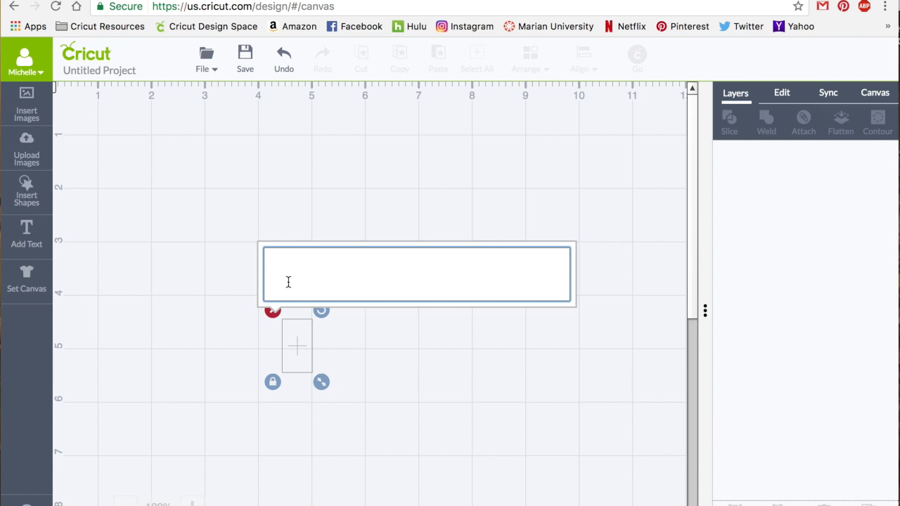
pyautogui.write('b6')
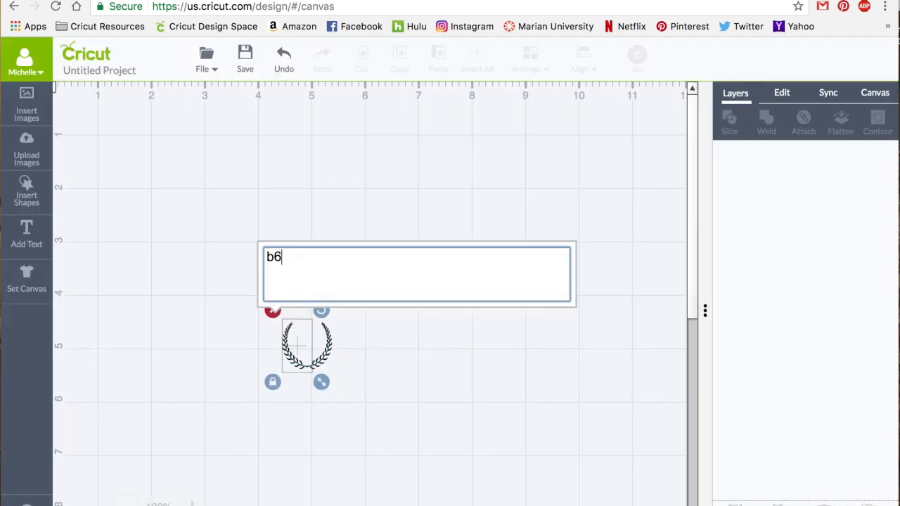
pyautogui.write('C')
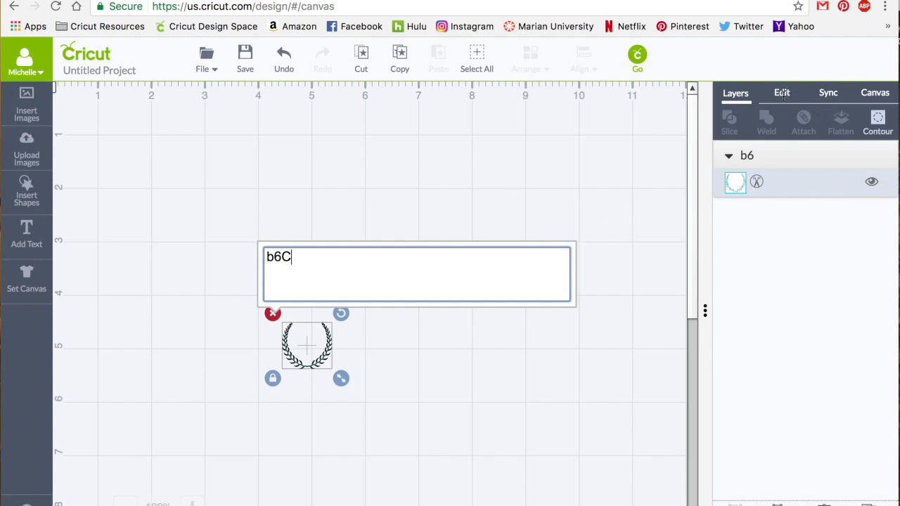
pyautogui.moveTo(854, 139)
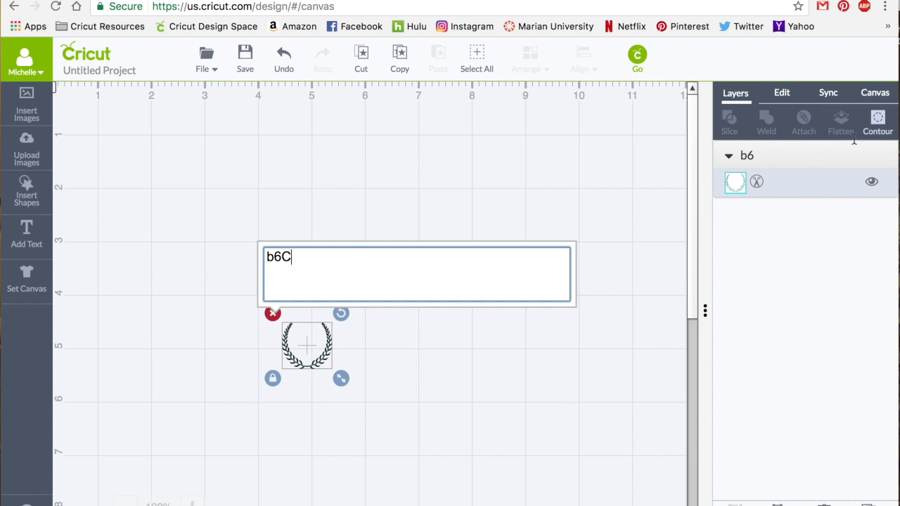
pyautogui.moveTo(374, 360)
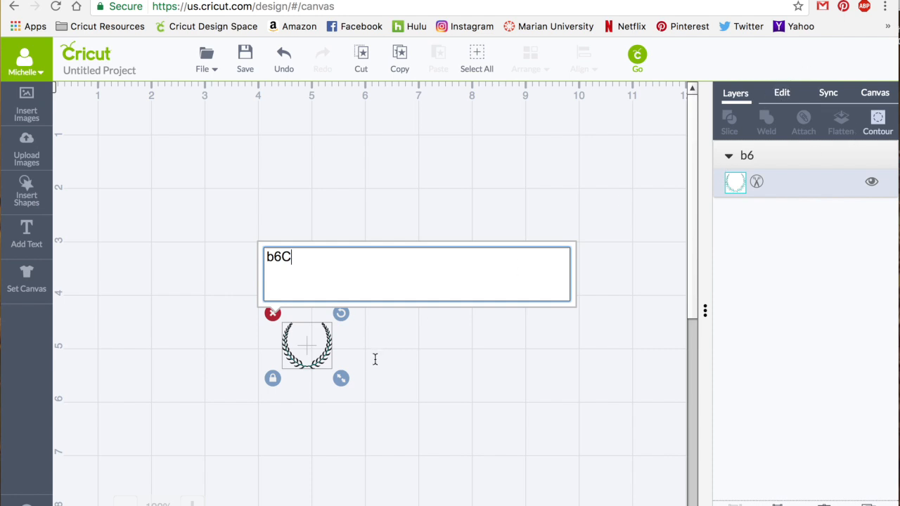
pyautogui.moveTo(298, 291)
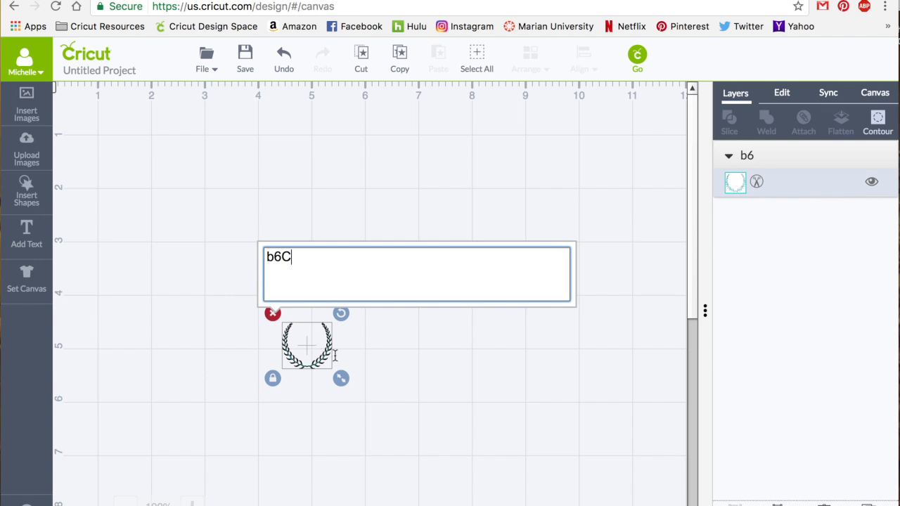
pyautogui.press('Backspace')
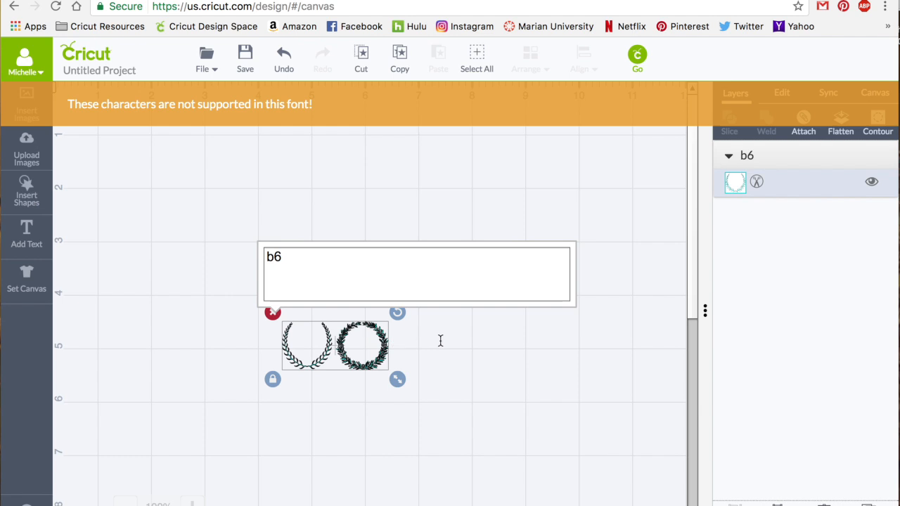
pyautogui.moveTo(319, 296)
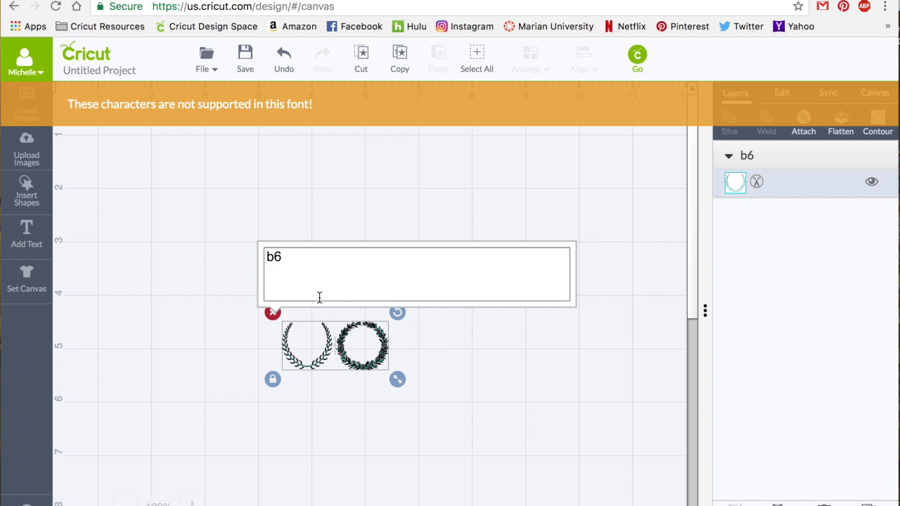
pyautogui.moveTo(423, 334)
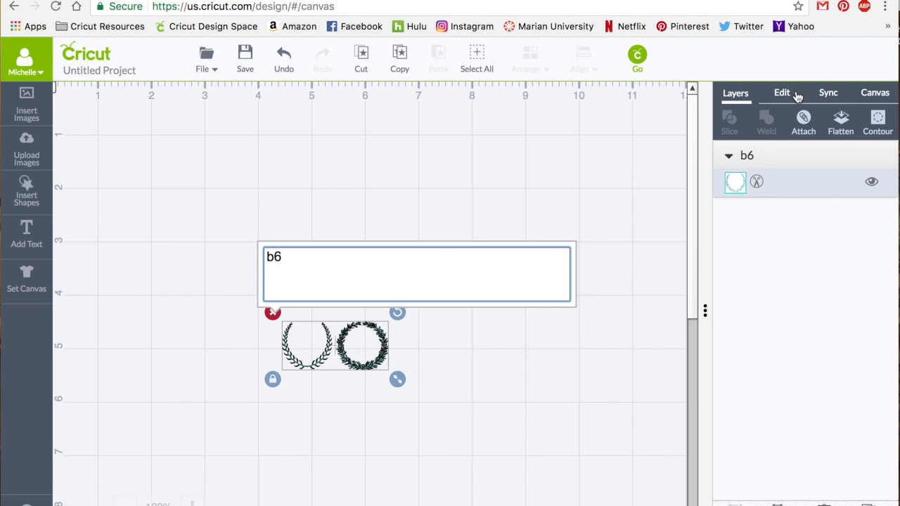
# - Browse the Edit panel's font list for the b6 text
pyautogui.click(782, 93)
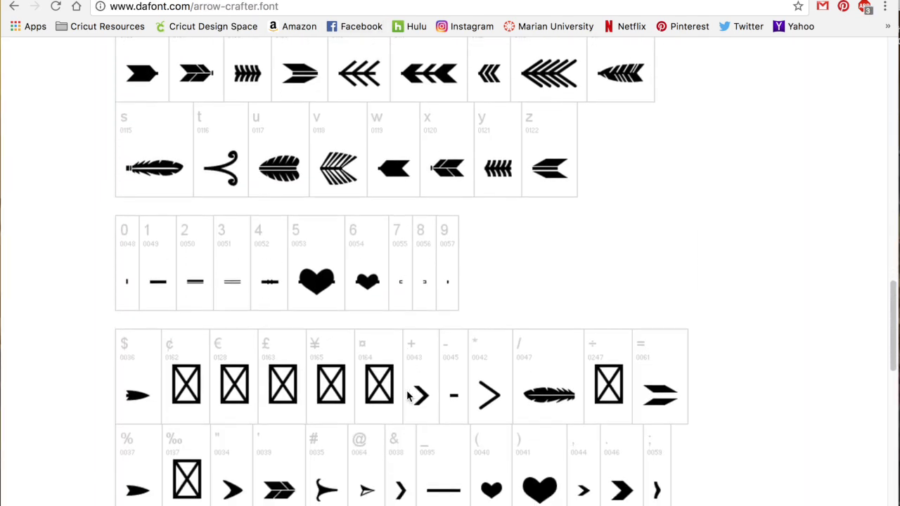
pyautogui.scroll(-3)
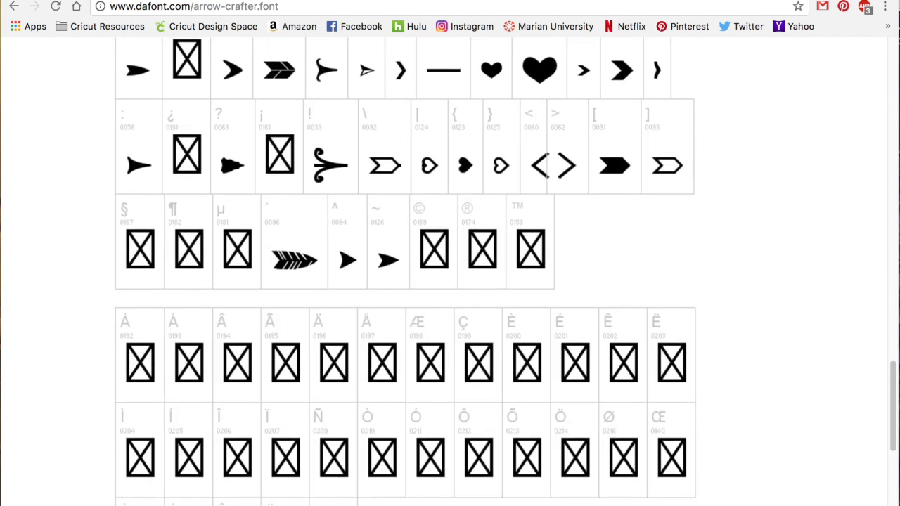
pyautogui.scroll(3)
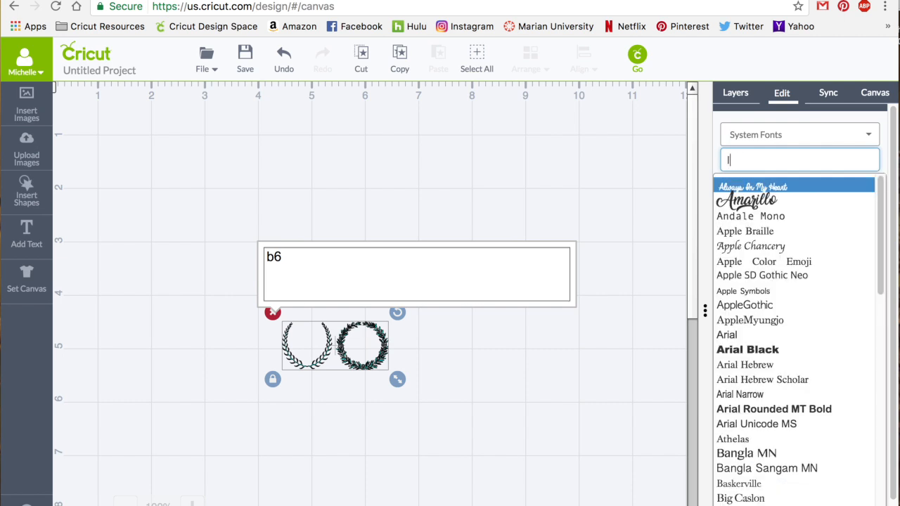
# - Set the text to Arrow Crafter and enter 'b15_C' so it renders a teal arrow with heart and arrowhead
pyautogui.write('arr')
pyautogui.click(418, 274)
pyautogui.write('5')
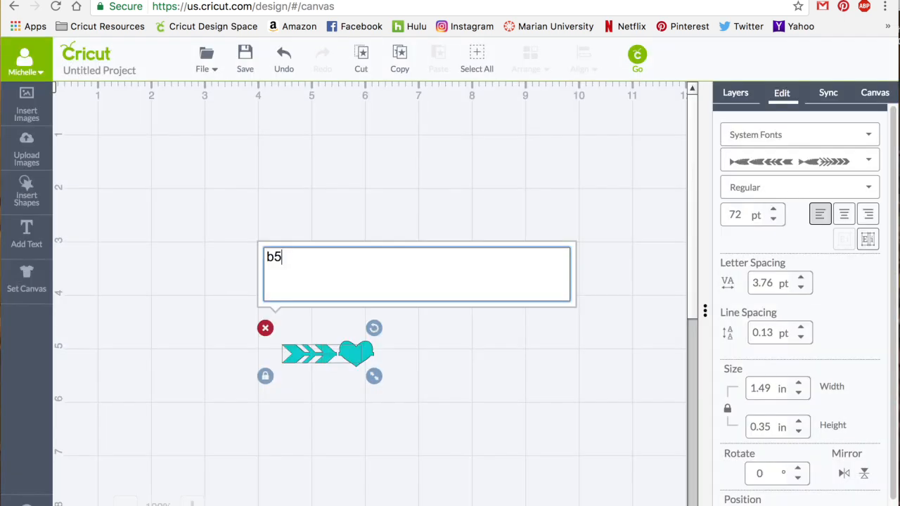
pyautogui.write('C')
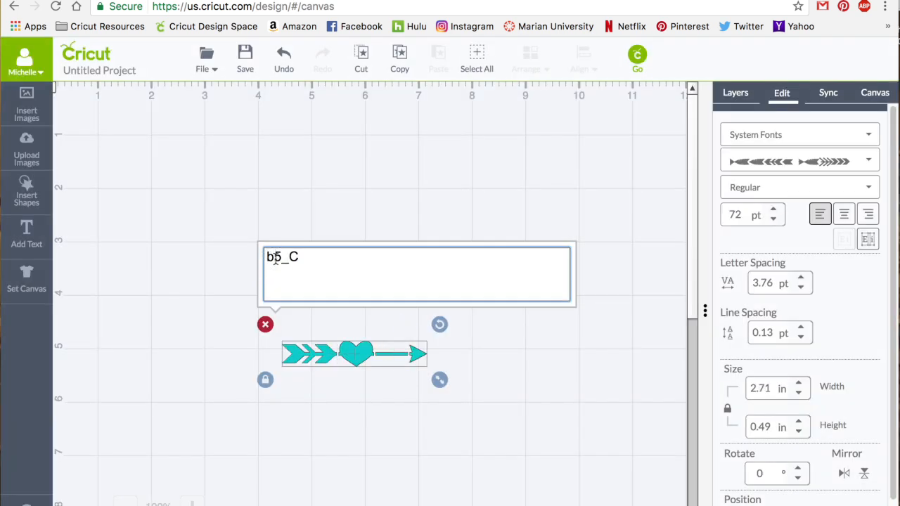
pyautogui.write('1')
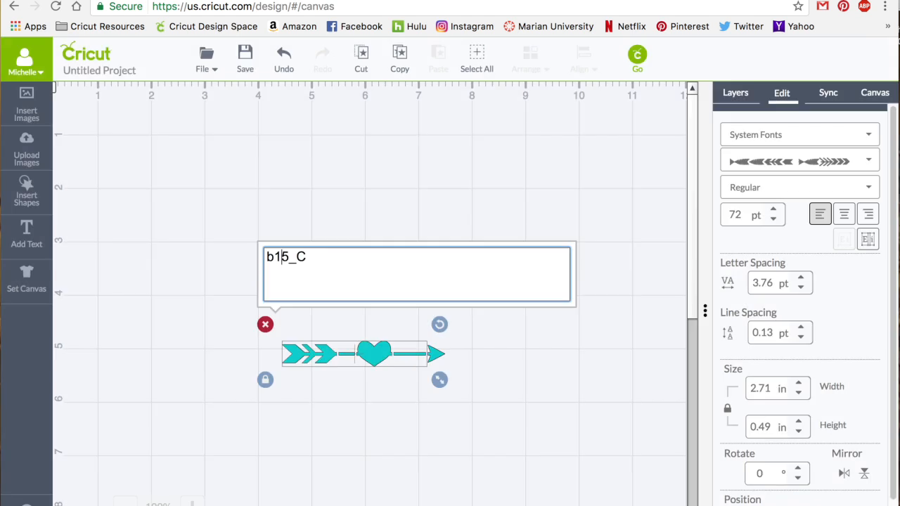
pyautogui.click(530, 373)
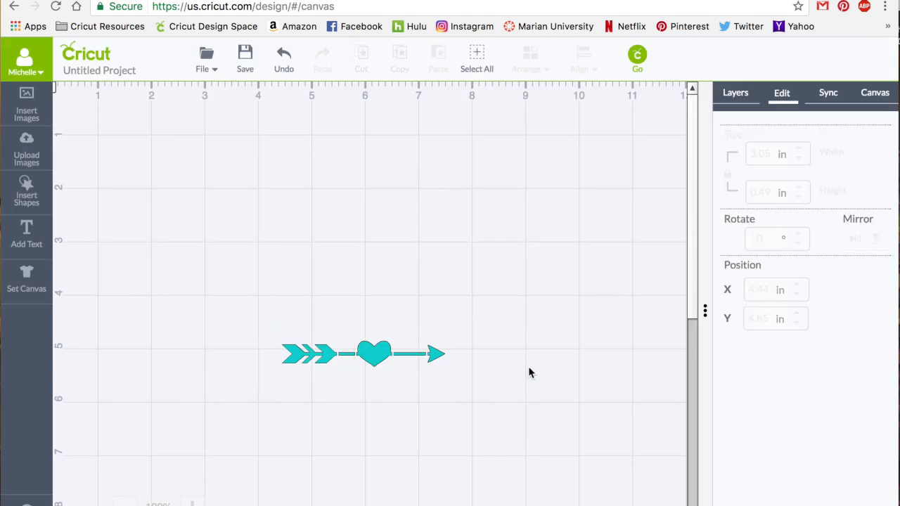
pyautogui.moveTo(403, 360)
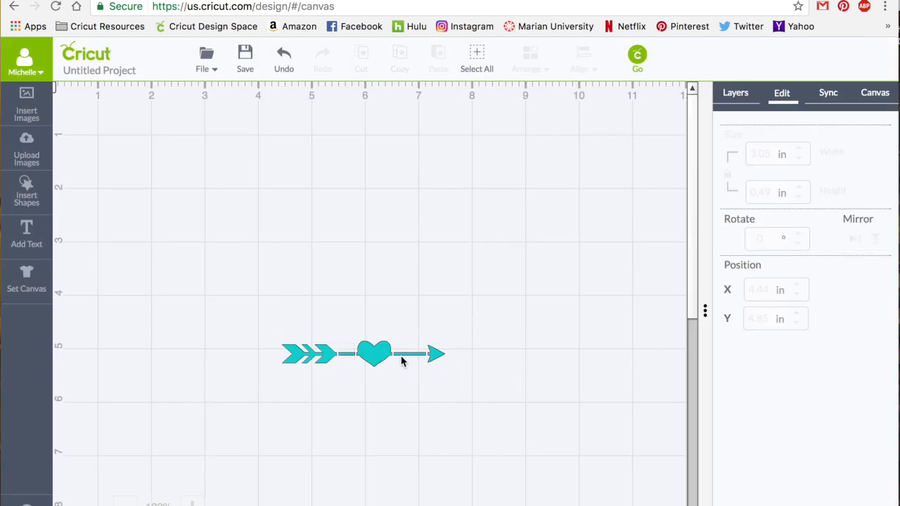
# - Enlarge the teal arrow text to about 5.27 inches wide and check it in the Layers list
pyautogui.click(374, 355)
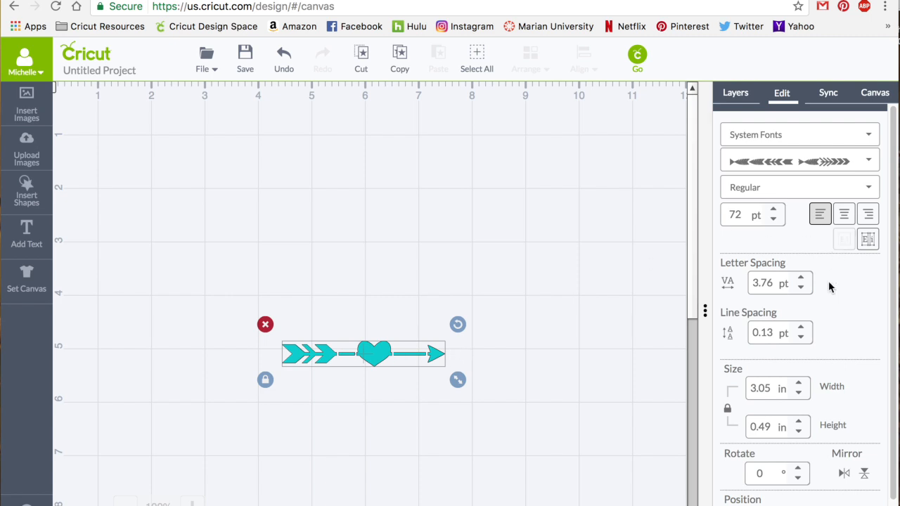
pyautogui.rightClick(459, 380)
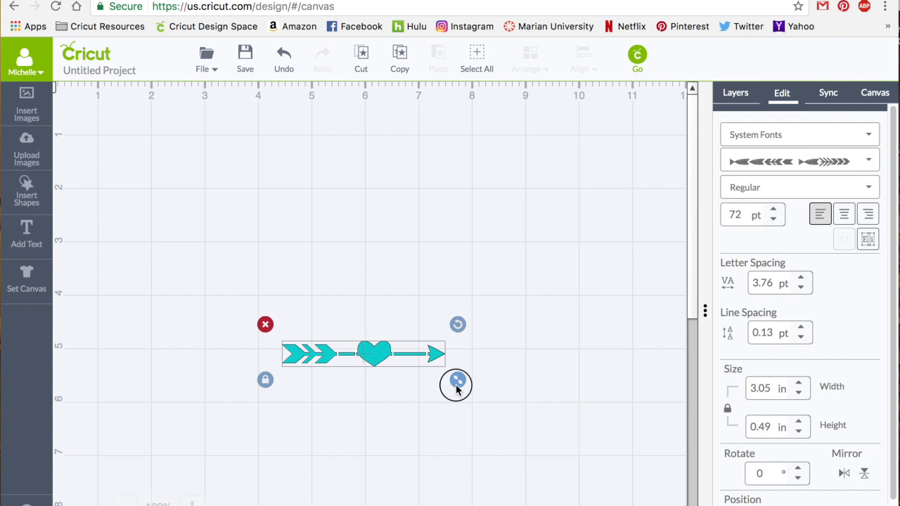
pyautogui.moveTo(457, 386); pyautogui.dragTo(368, 211)
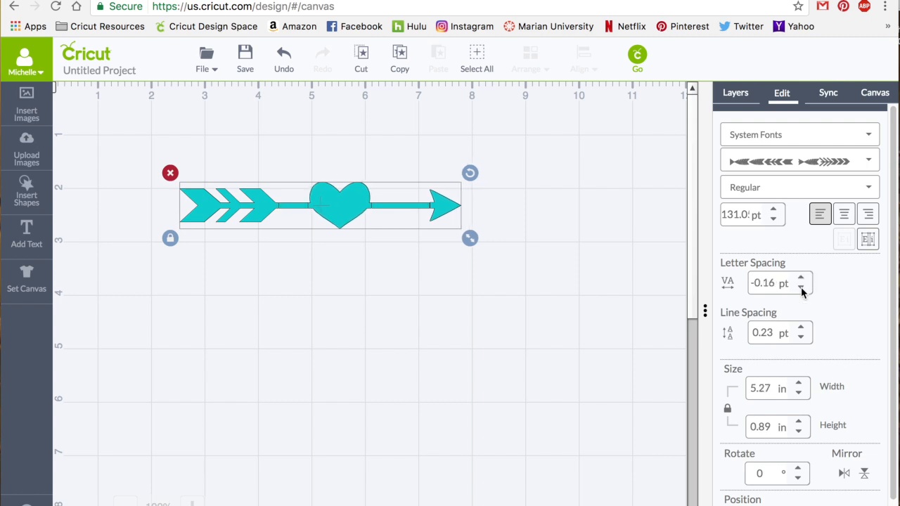
pyautogui.click(799, 287)
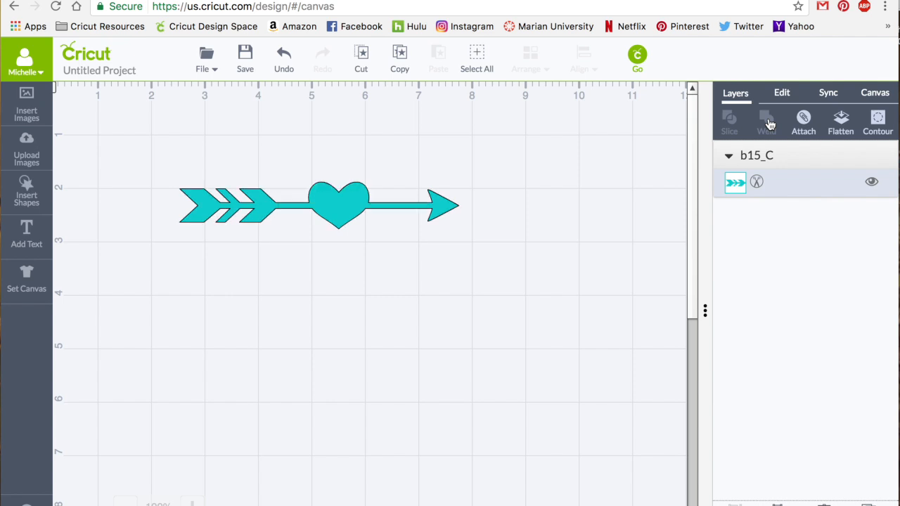
pyautogui.click(766, 119)
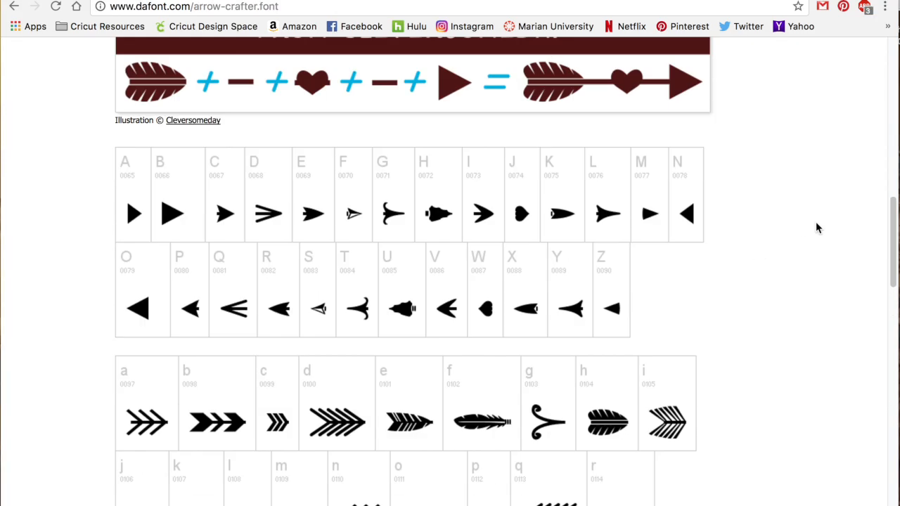
pyautogui.scroll(3)
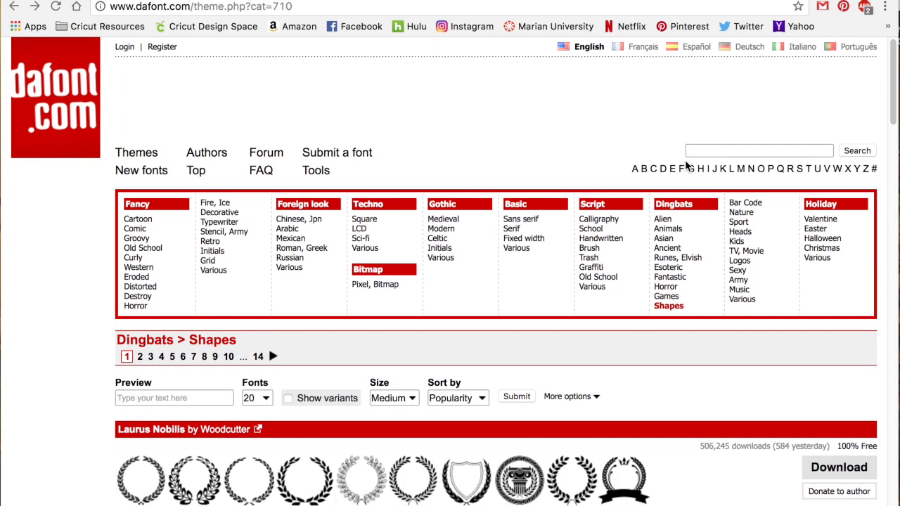
pyautogui.moveTo(739, 338)
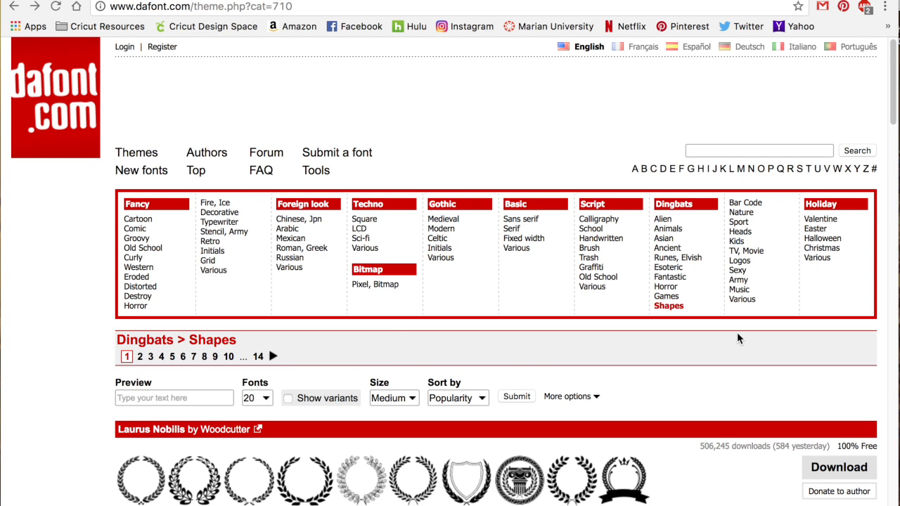
pyautogui.moveTo(737, 270)
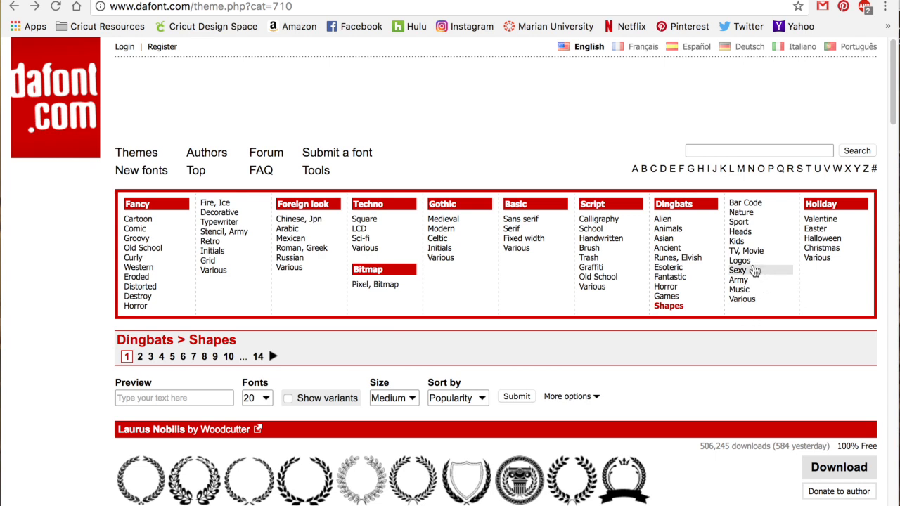
pyautogui.moveTo(739, 261)
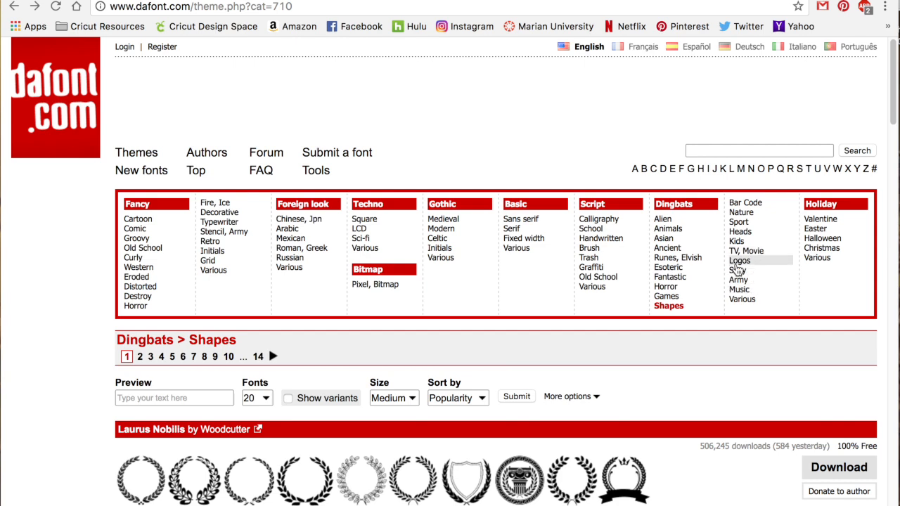
pyautogui.moveTo(692, 380)
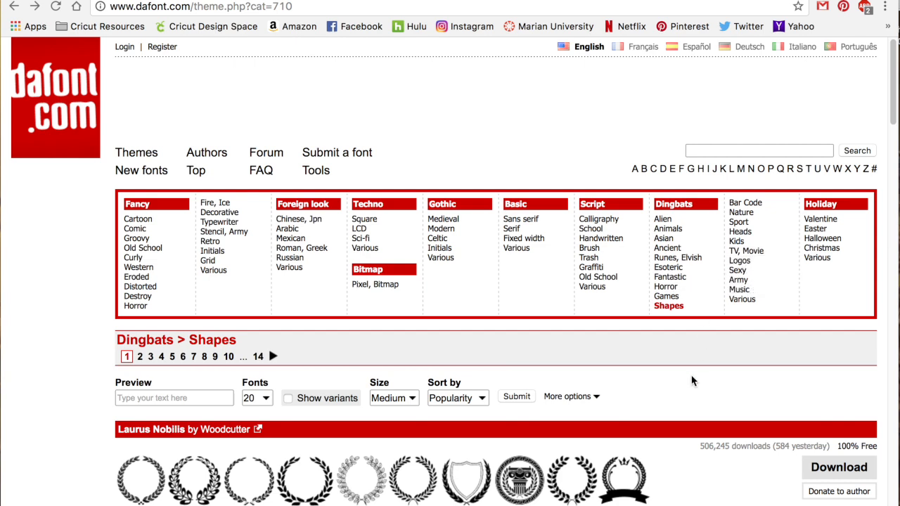
pyautogui.scroll(-3)
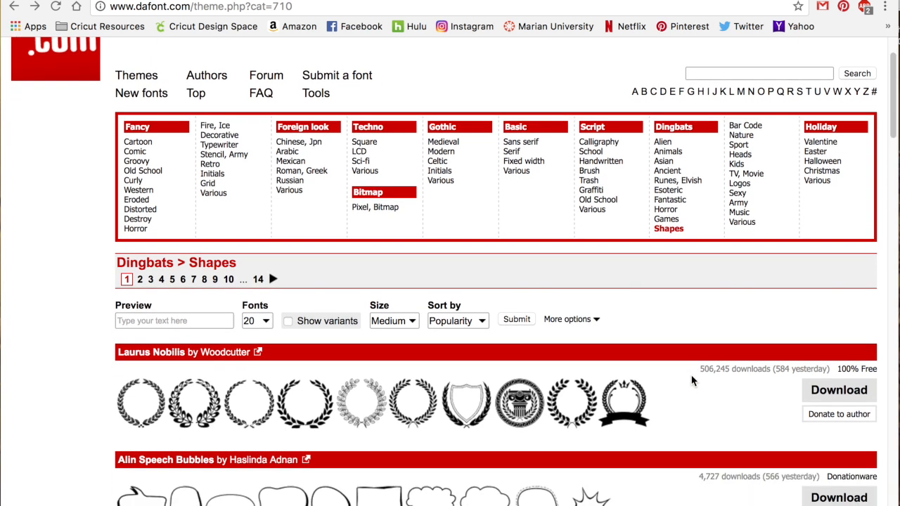
pyautogui.scroll(-3)
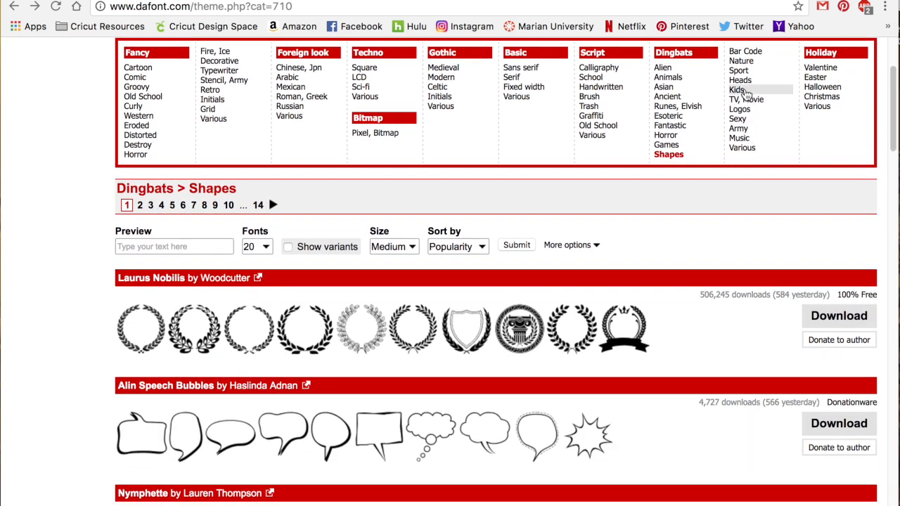
pyautogui.moveTo(747, 98)
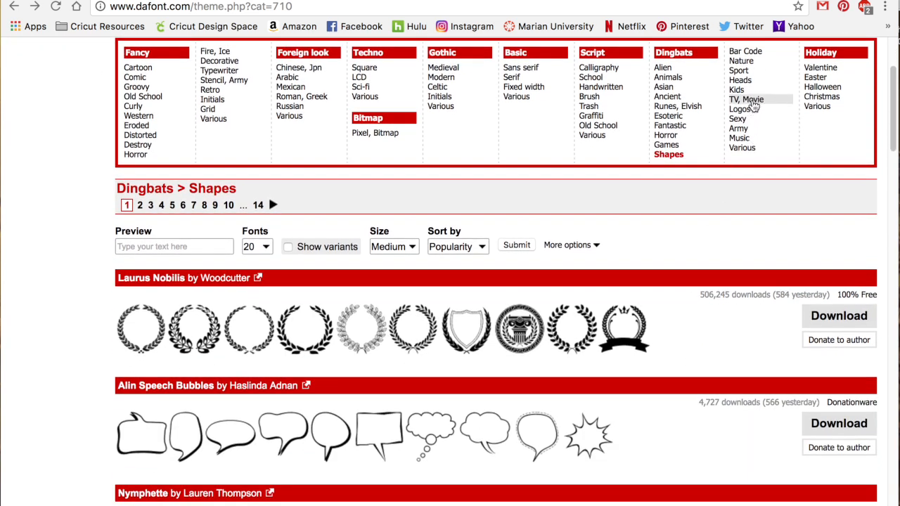
# - Browse the Dingbats › TV, Movie font category listing on DaFont
pyautogui.click(745, 98)
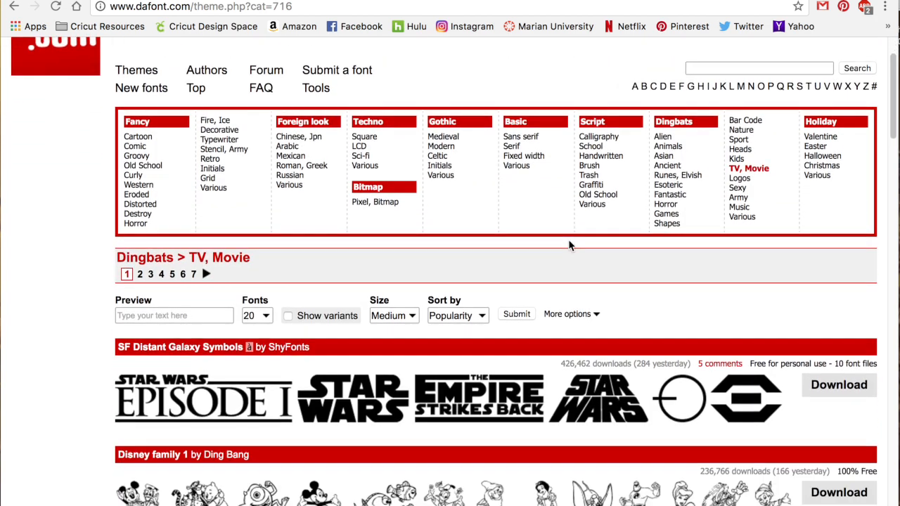
pyautogui.scroll(-3)
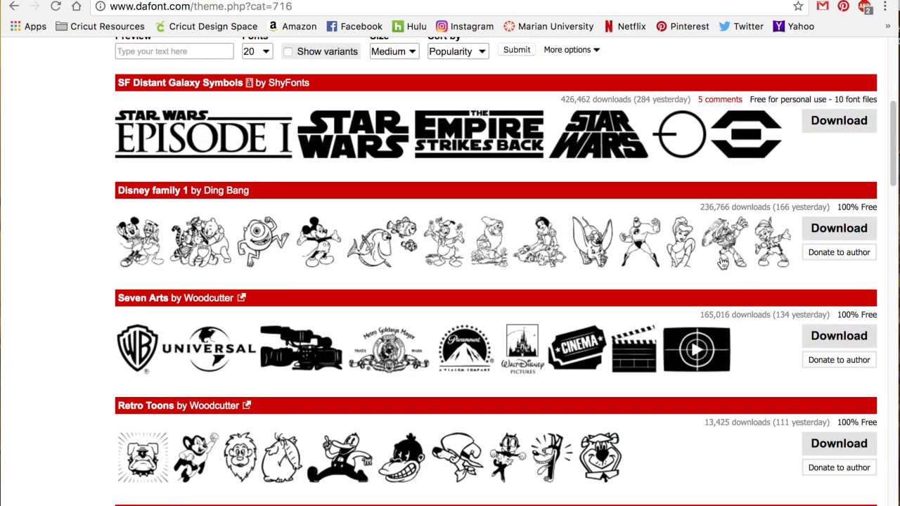
pyautogui.moveTo(224, 251)
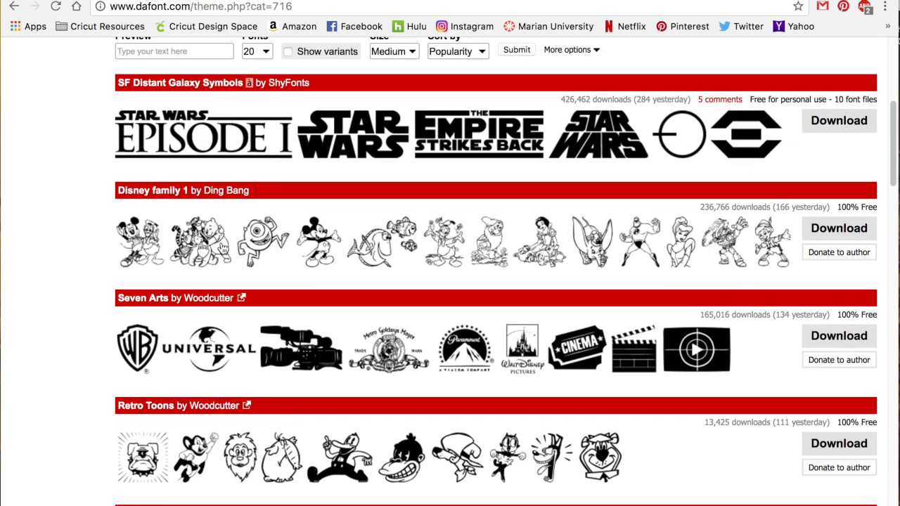
pyautogui.click(151, 191)
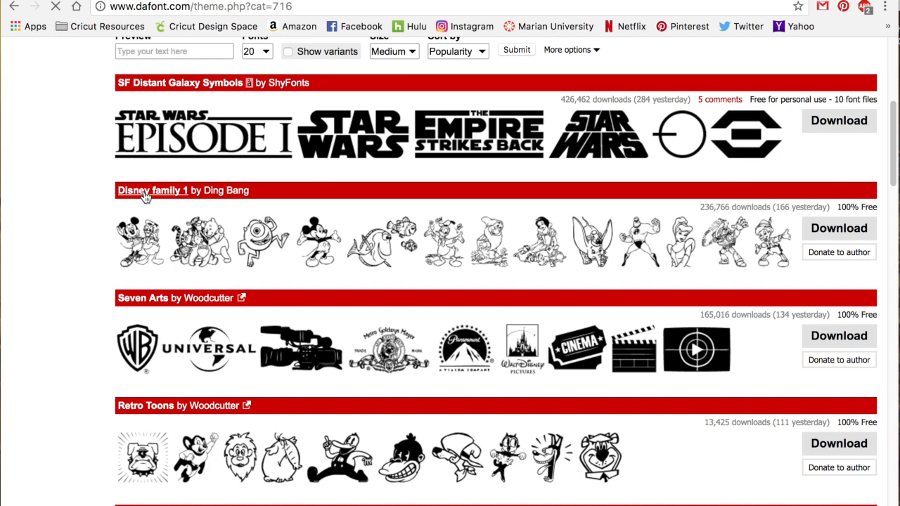
# - View the Disney family 1 font page and scroll through its full character glyph map
pyautogui.click(152, 190)
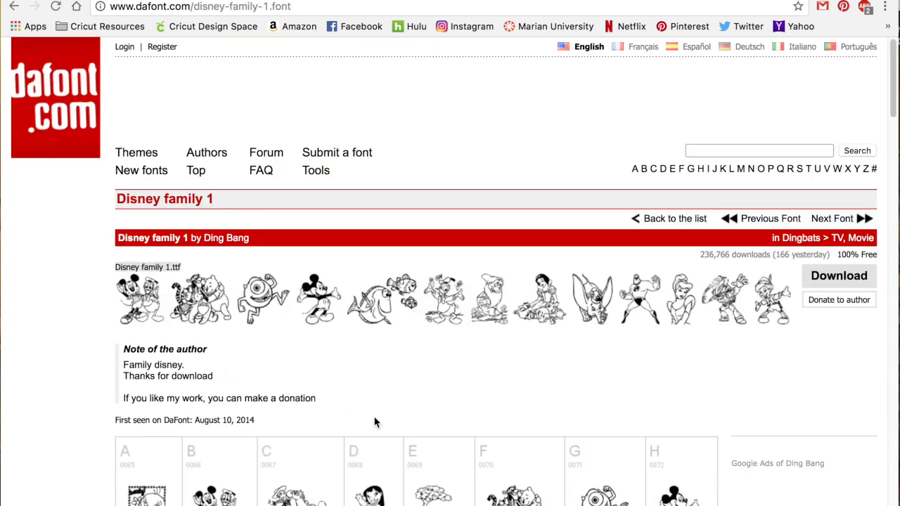
pyautogui.scroll(-3)
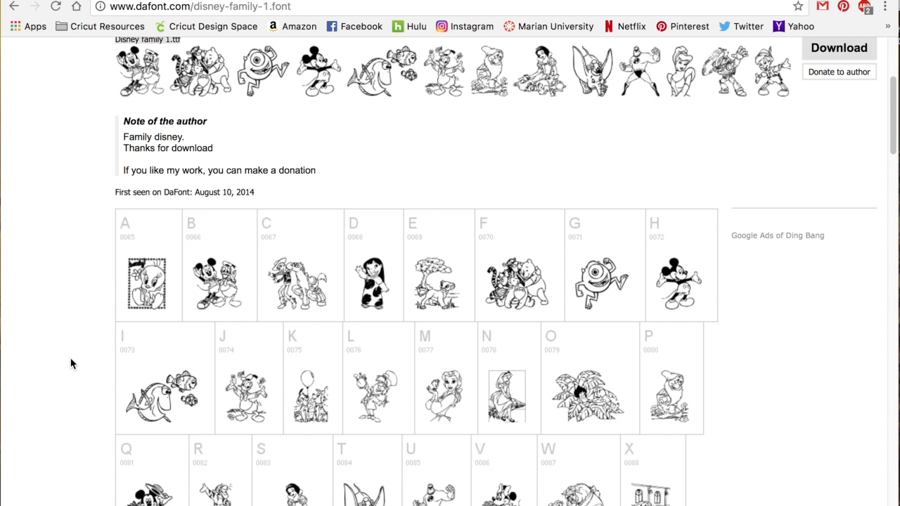
pyautogui.scroll(-3)
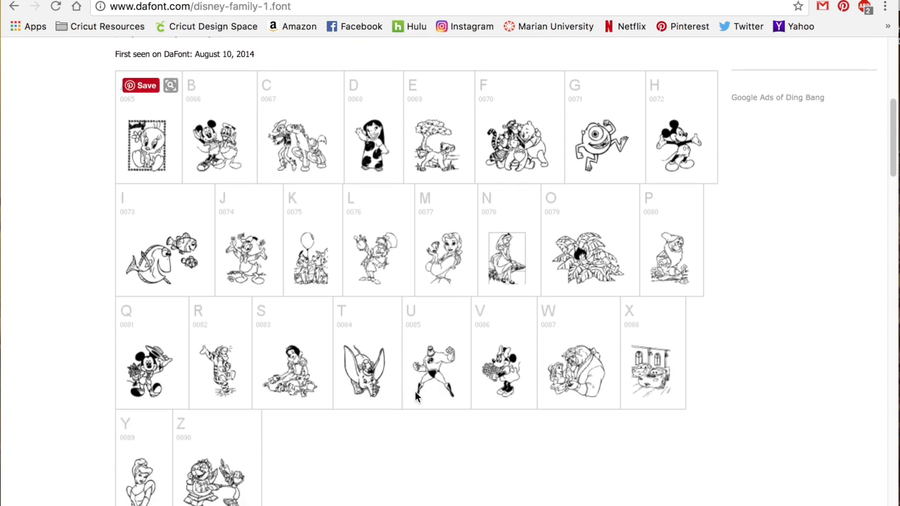
pyautogui.scroll(-3)
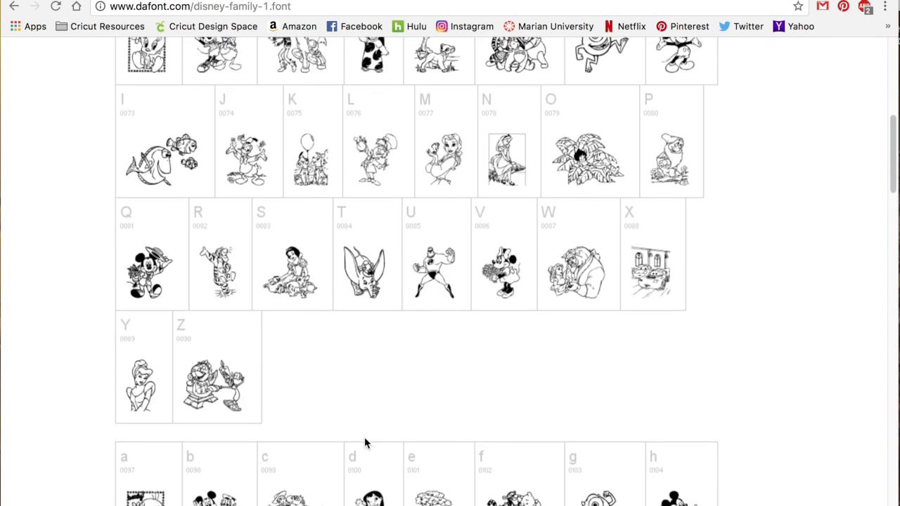
pyautogui.scroll(-3)
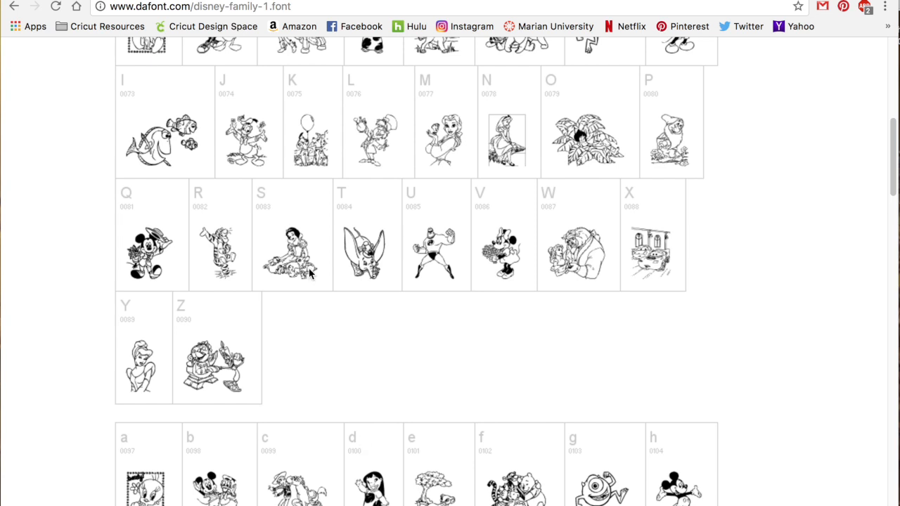
pyautogui.scroll(-3)
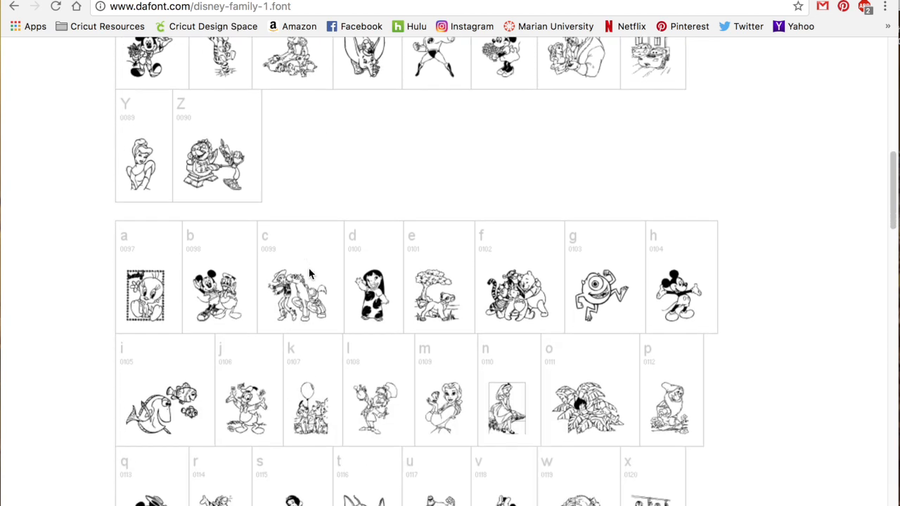
pyautogui.scroll(-3)
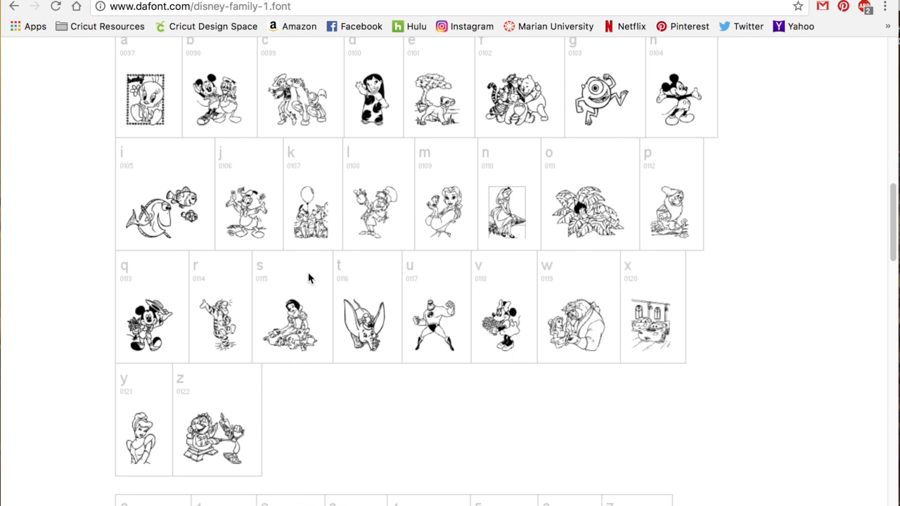
pyautogui.moveTo(121, 421)
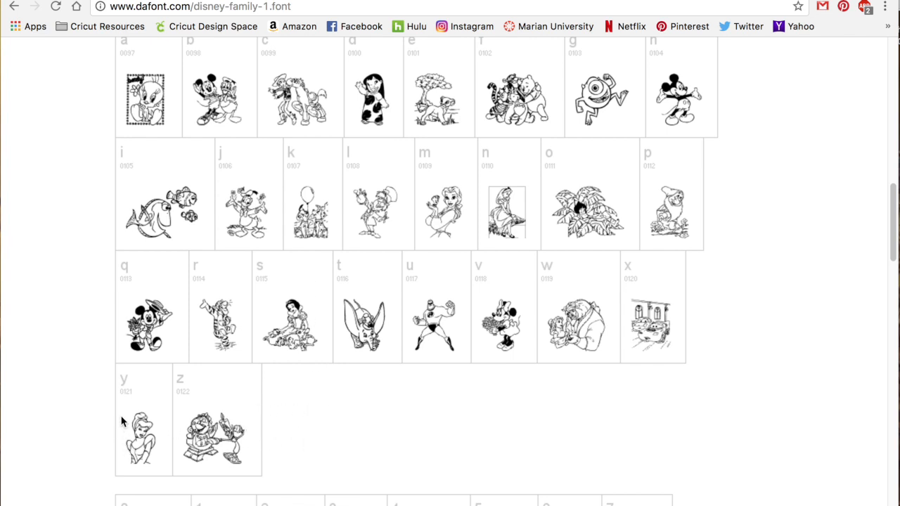
pyautogui.scroll(-3)
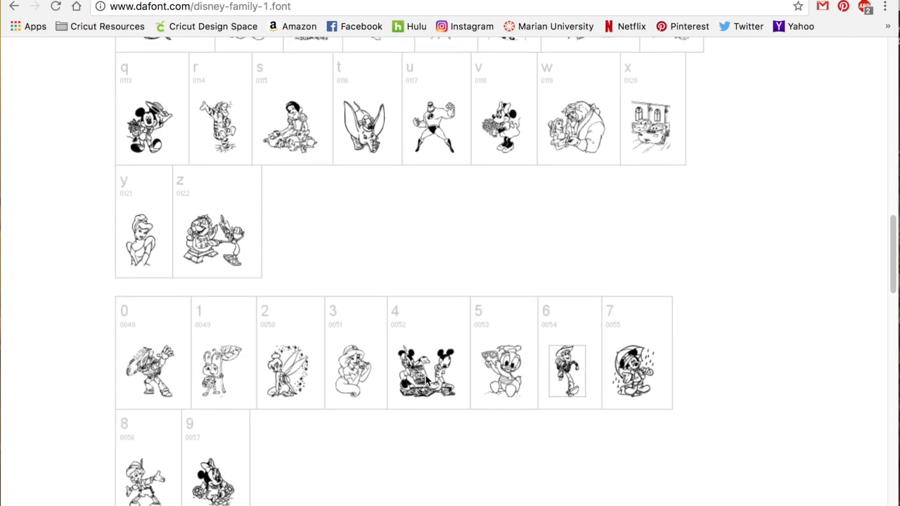
pyautogui.scroll(3)
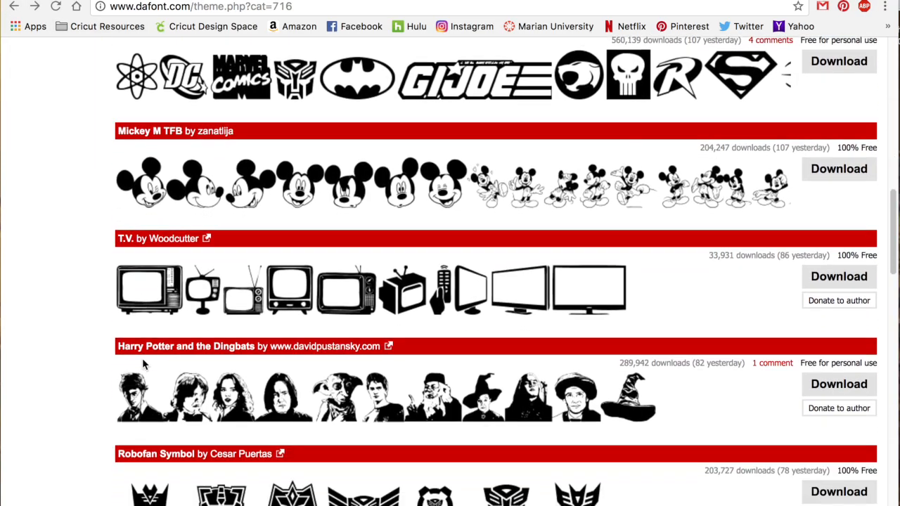
# - Browse further down the TV, Movie dingbat font listings and back up
pyautogui.scroll(-3)
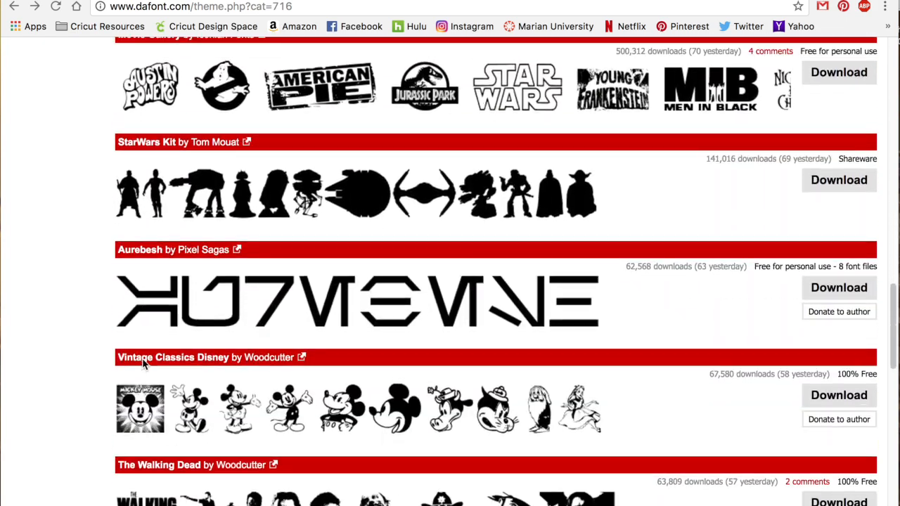
pyautogui.scroll(3)
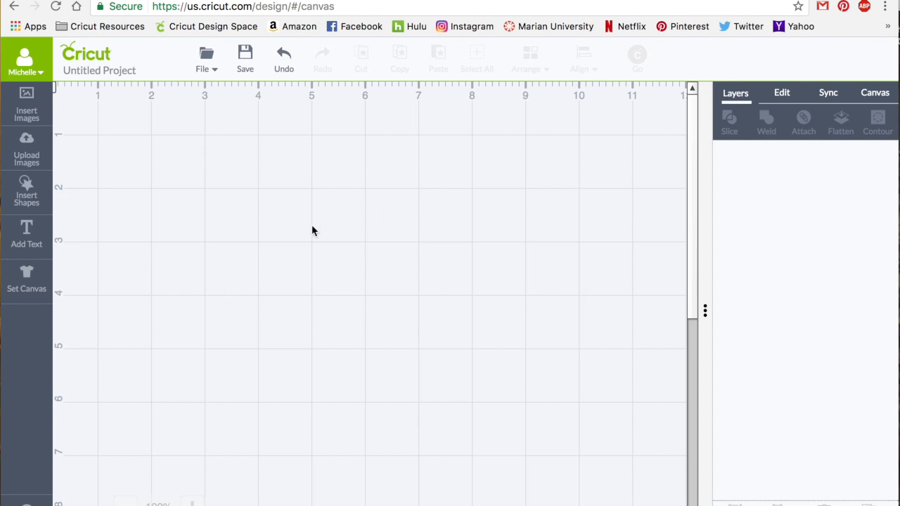
pyautogui.moveTo(470, 87)
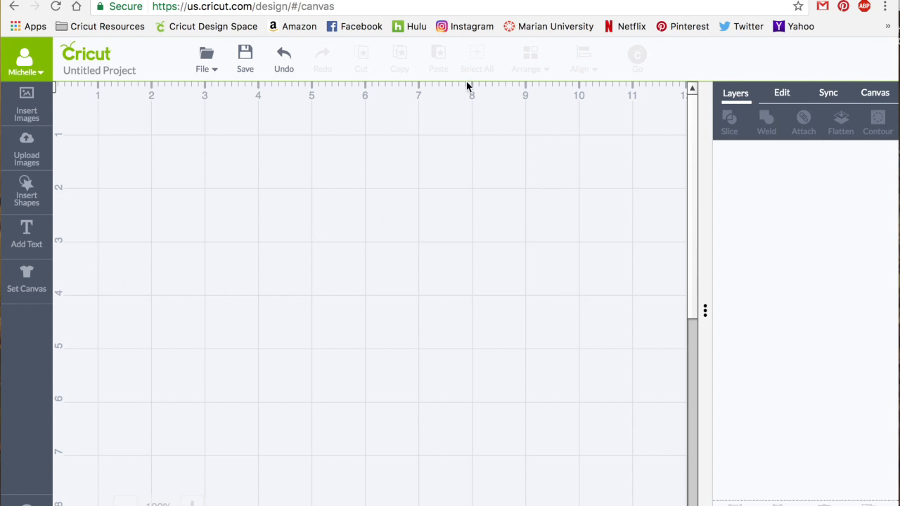